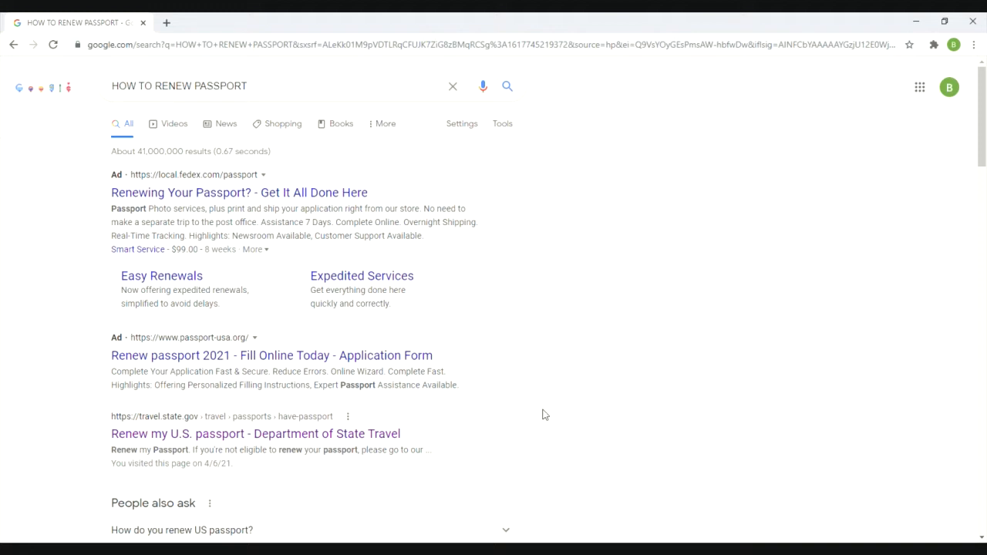
pyautogui.moveTo(574, 355)
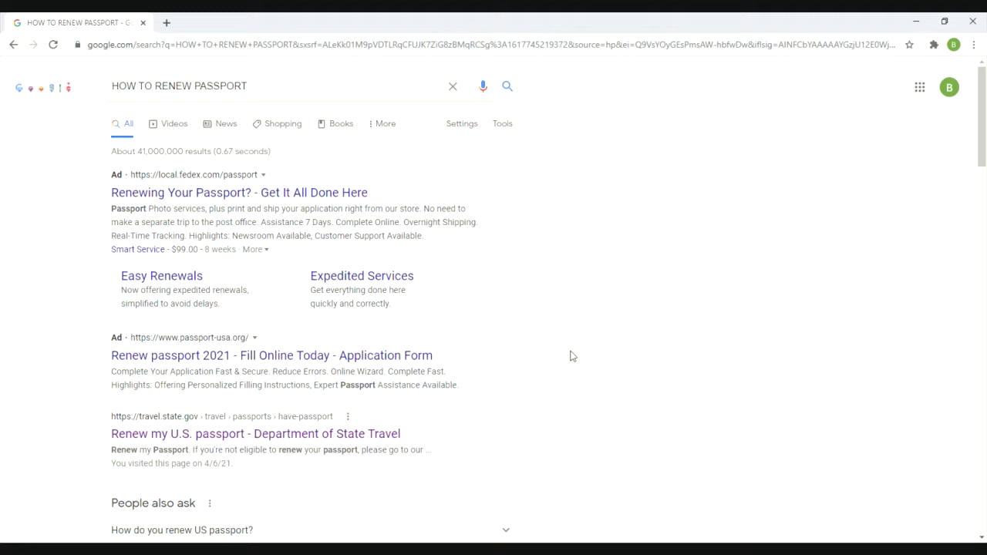
# Open the 'Renew my U.S. passport' Department of State result and read through the eligibility statements.
pyautogui.scroll(-3)
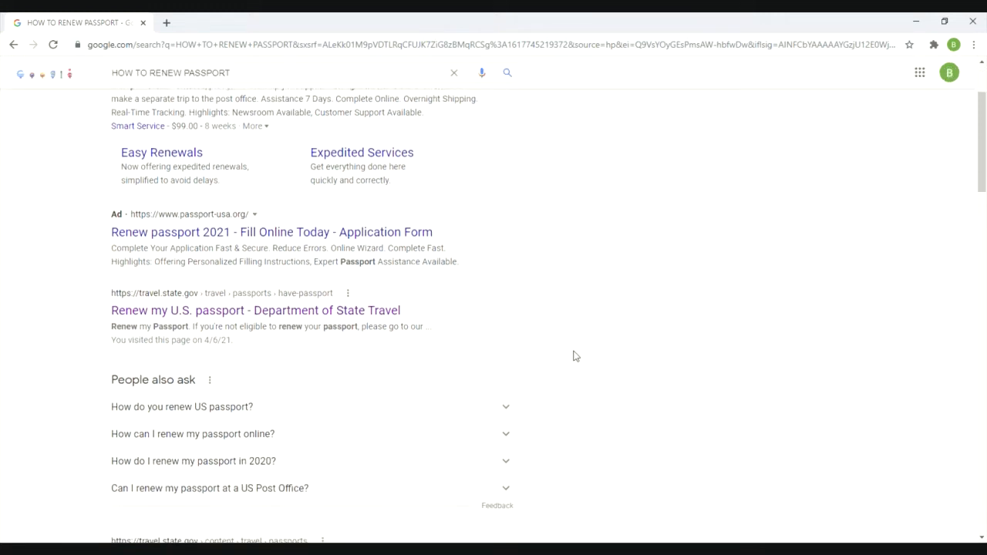
pyautogui.scroll(-3)
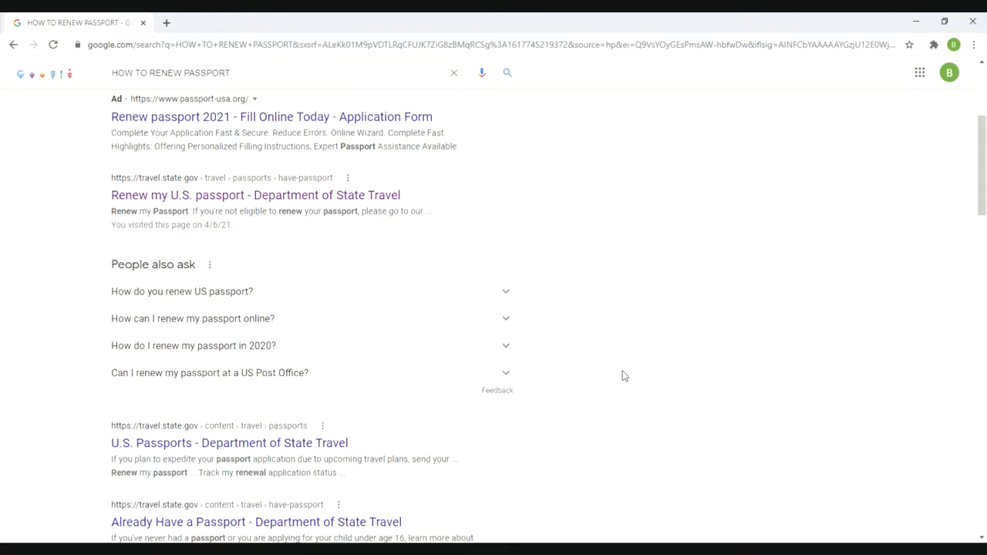
pyautogui.scroll(3)
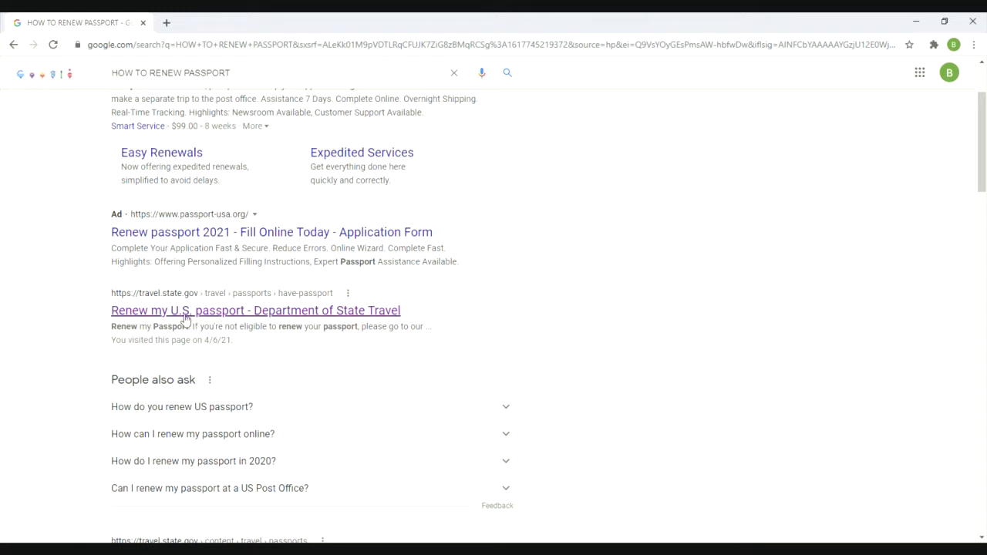
pyautogui.click(255, 310)
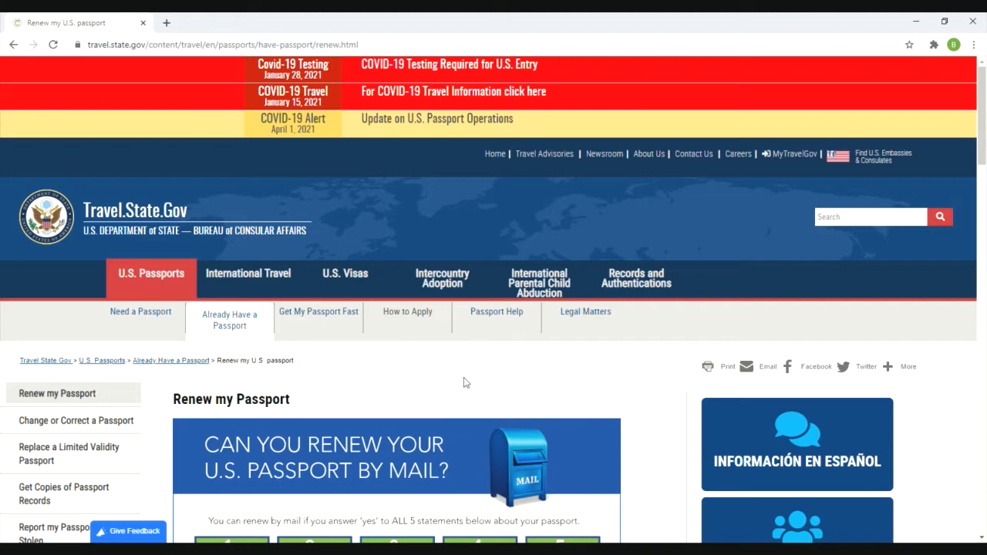
pyautogui.scroll(-3)
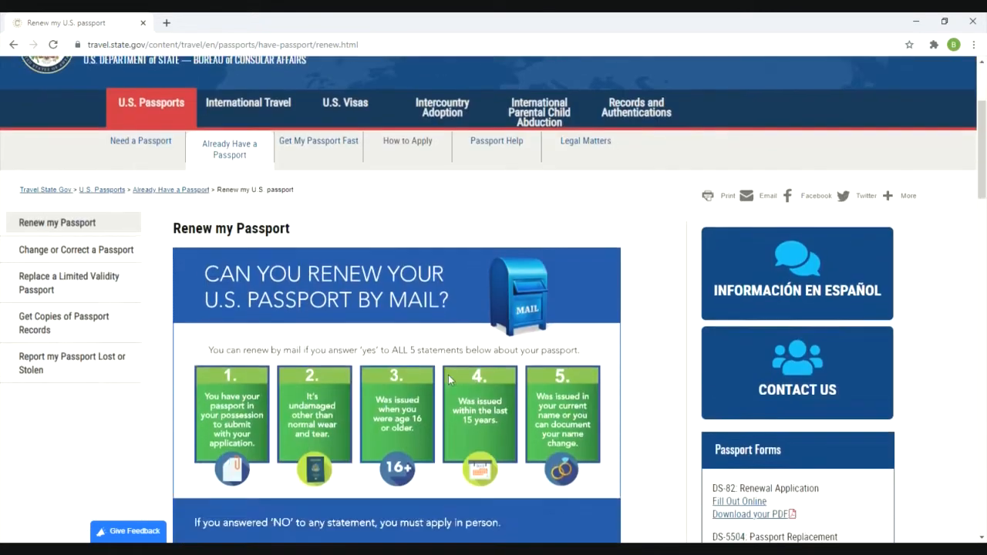
pyautogui.scroll(-3)
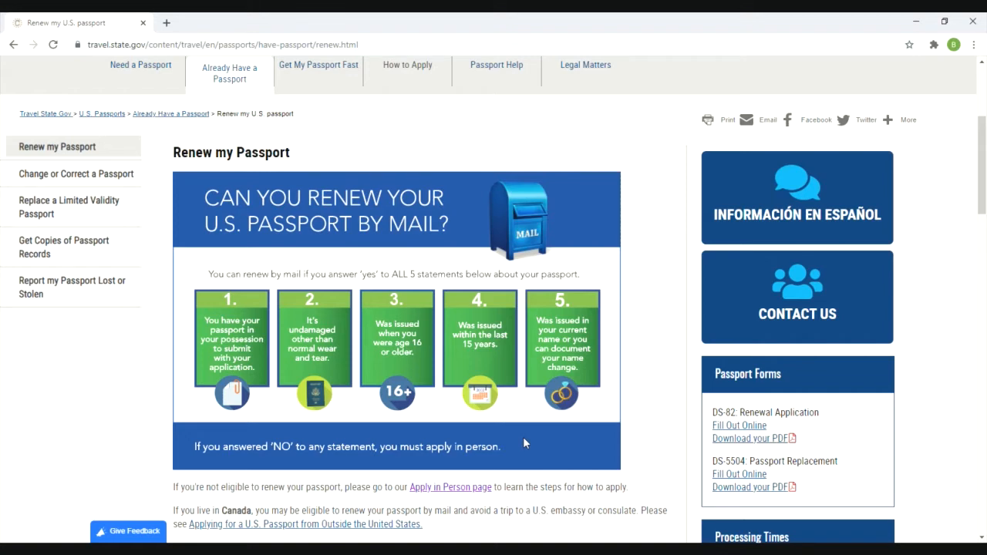
pyautogui.scroll(-3)
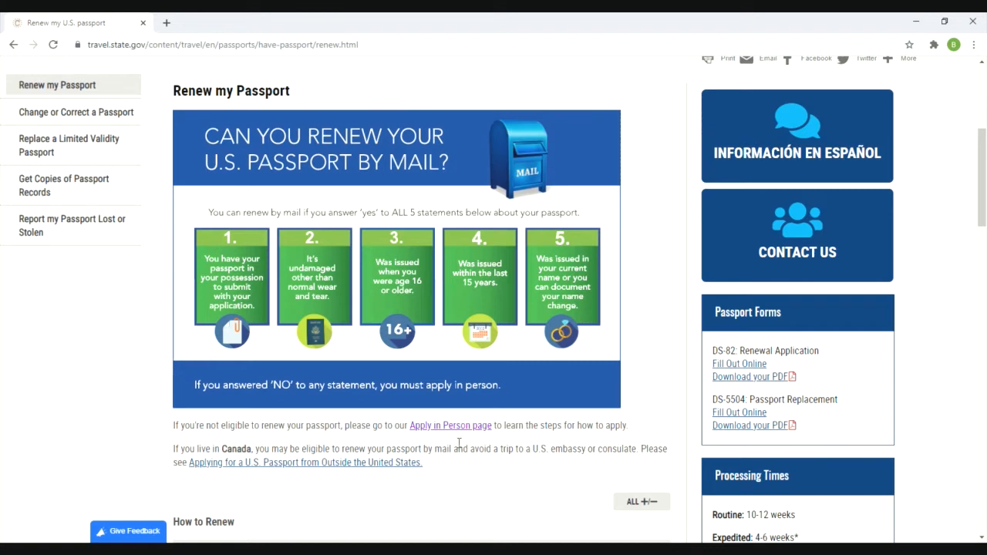
# Go to the Apply in Person page and open the Form DS-11 application PDF.
pyautogui.click(450, 425)
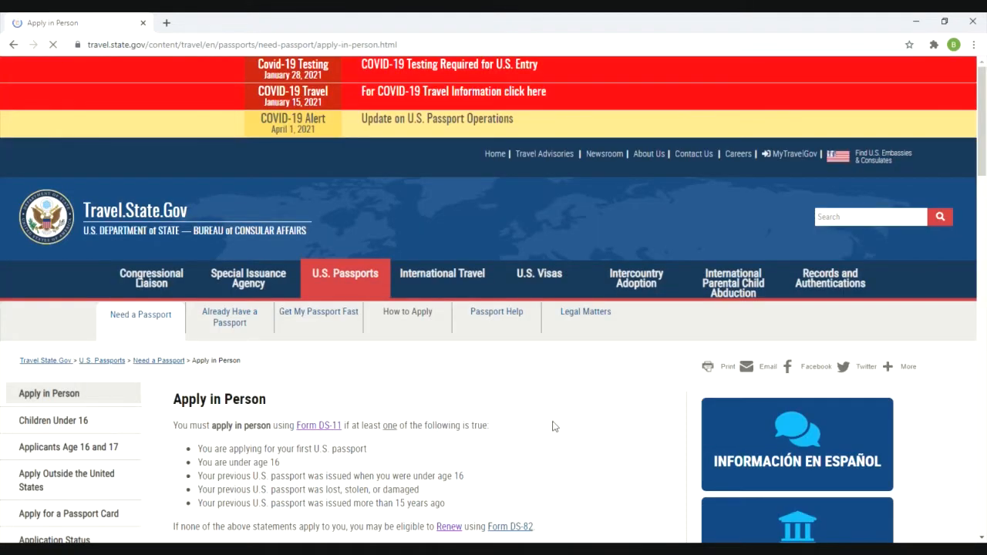
pyautogui.scroll(-3)
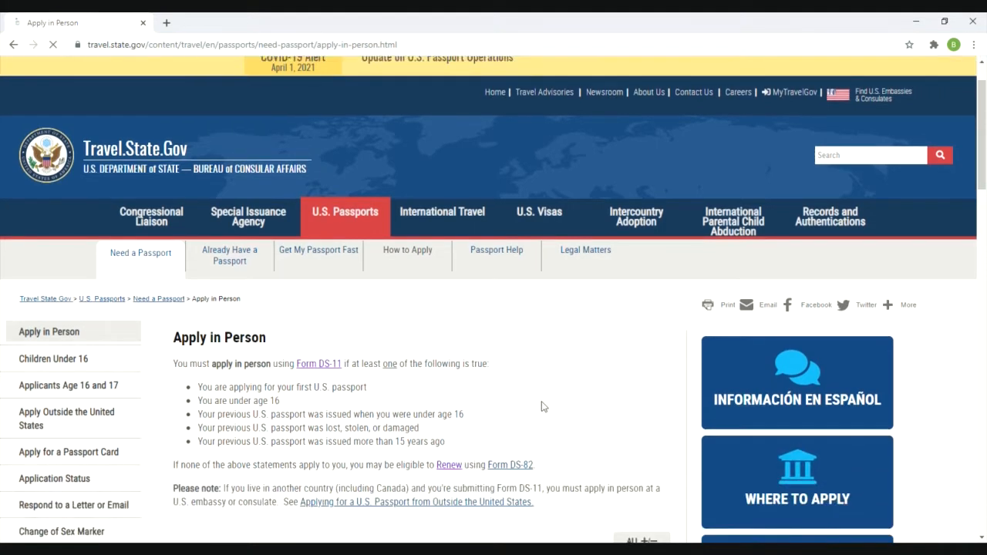
pyautogui.scroll(-3)
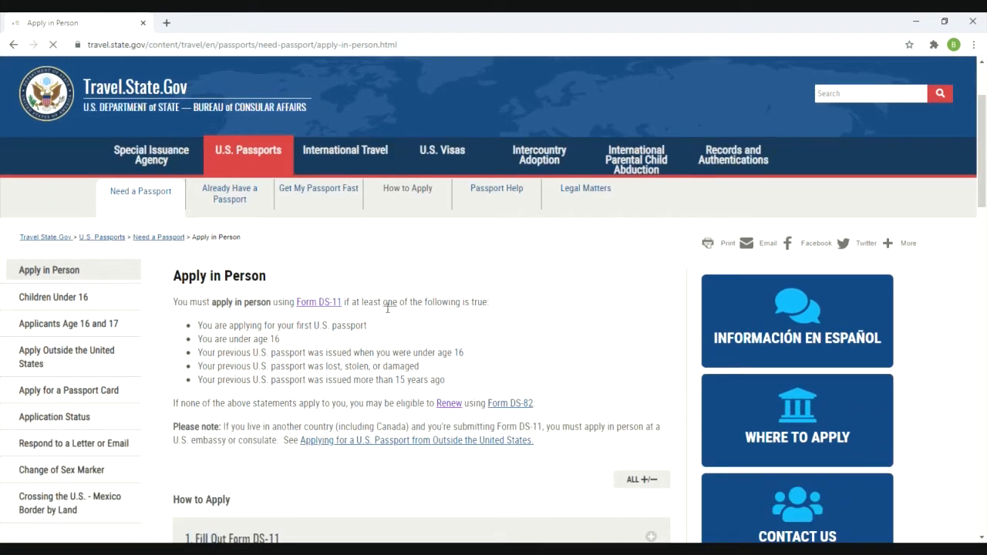
pyautogui.scroll(-3)
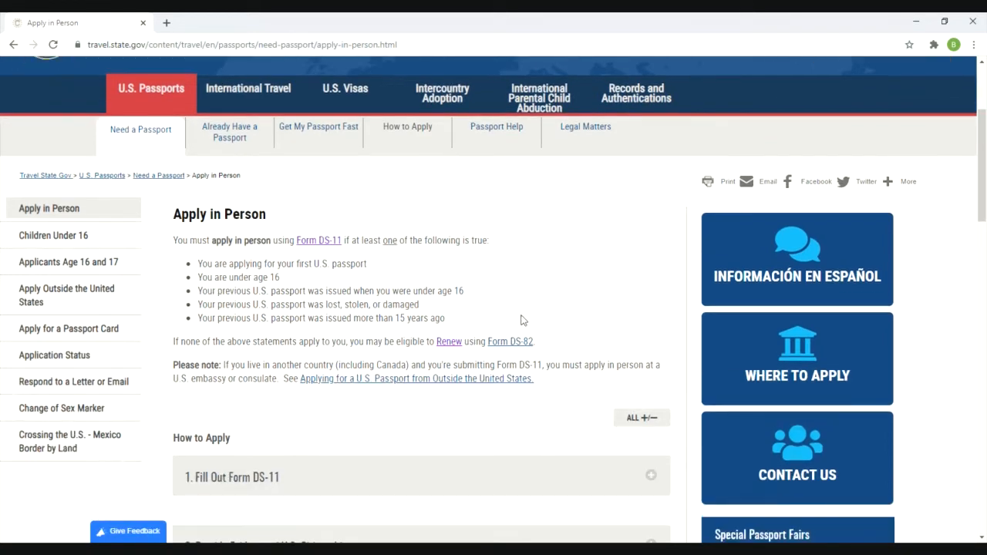
pyautogui.moveTo(552, 262)
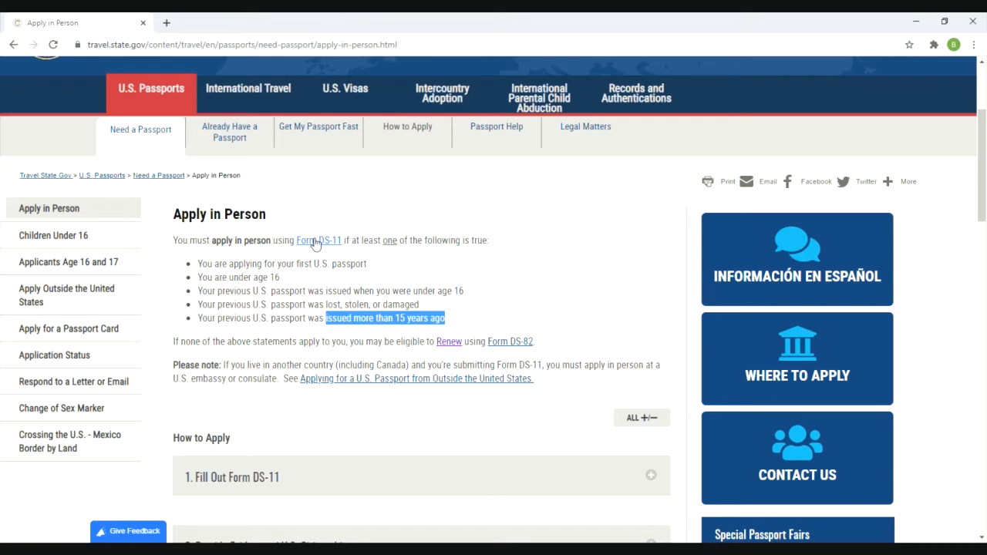
pyautogui.click(317, 240)
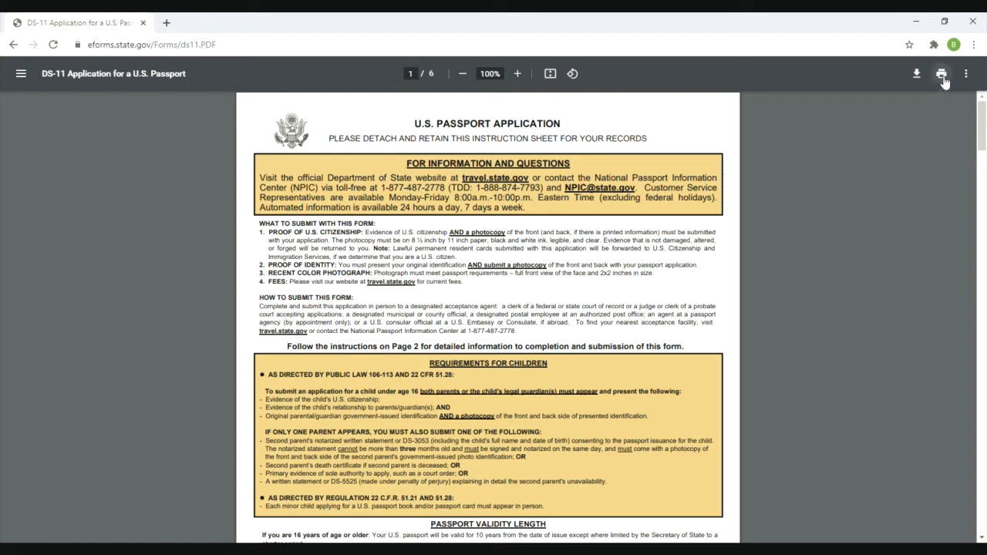
# Save the DS-11 form to the computer via Print with destination 'Save as PDF'.
pyautogui.click(941, 74)
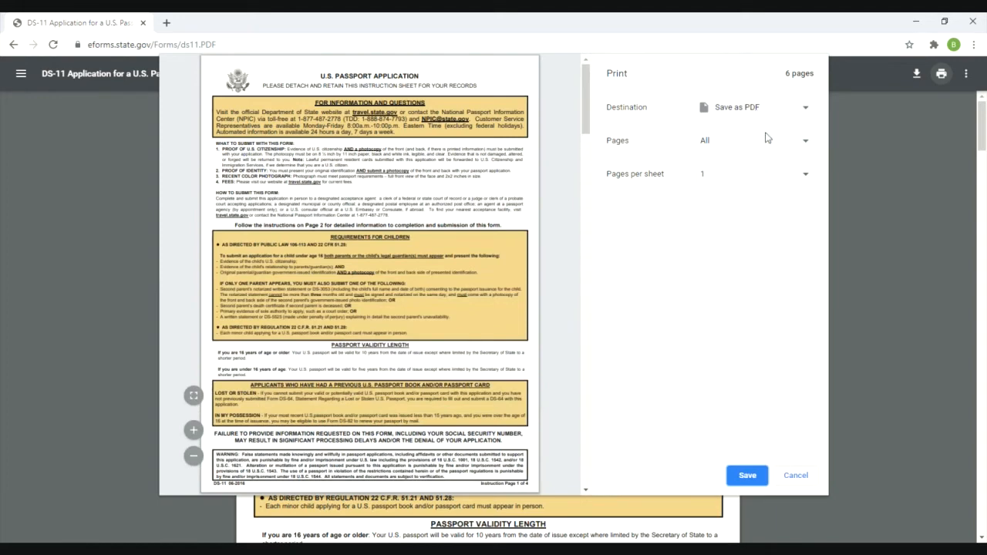
pyautogui.click(746, 475)
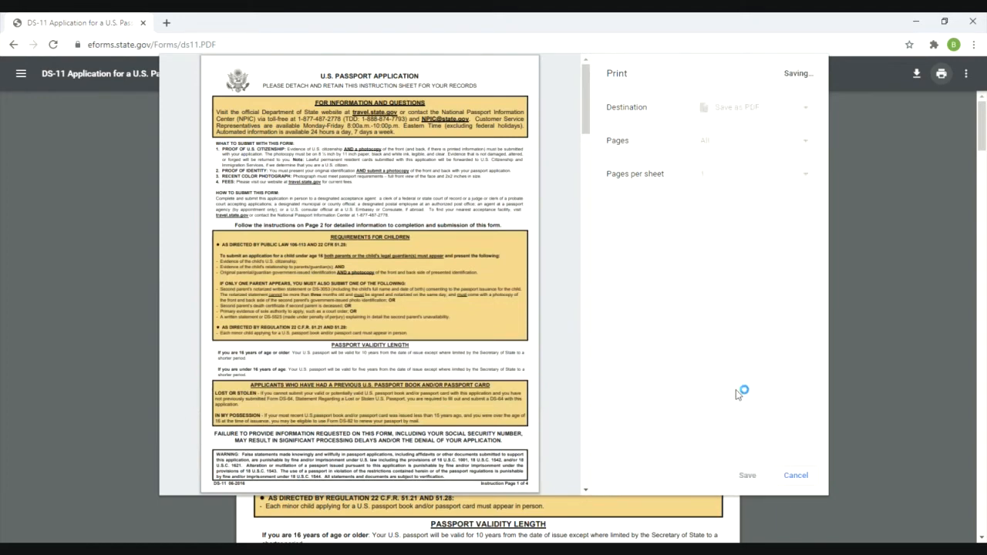
pyautogui.moveTo(737, 241)
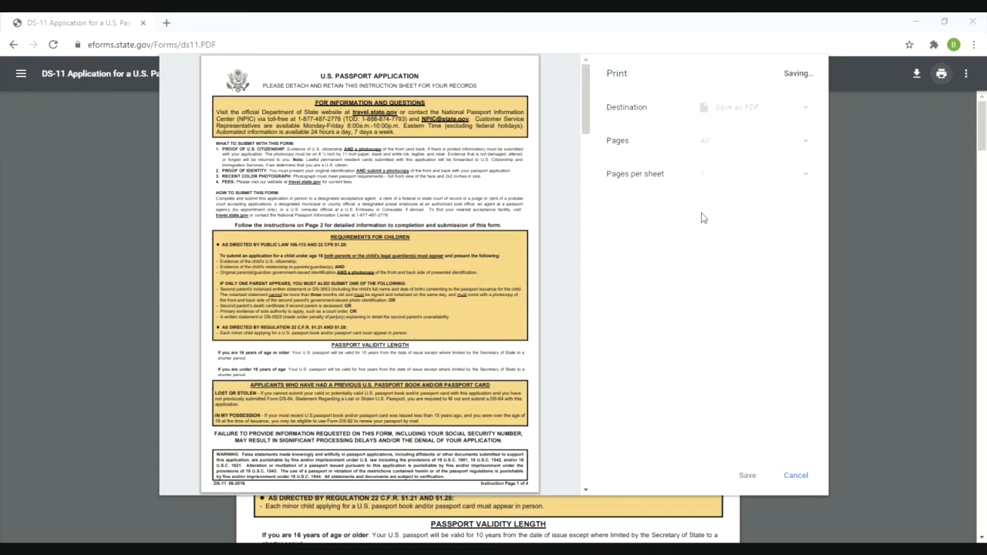
pyautogui.moveTo(875, 327)
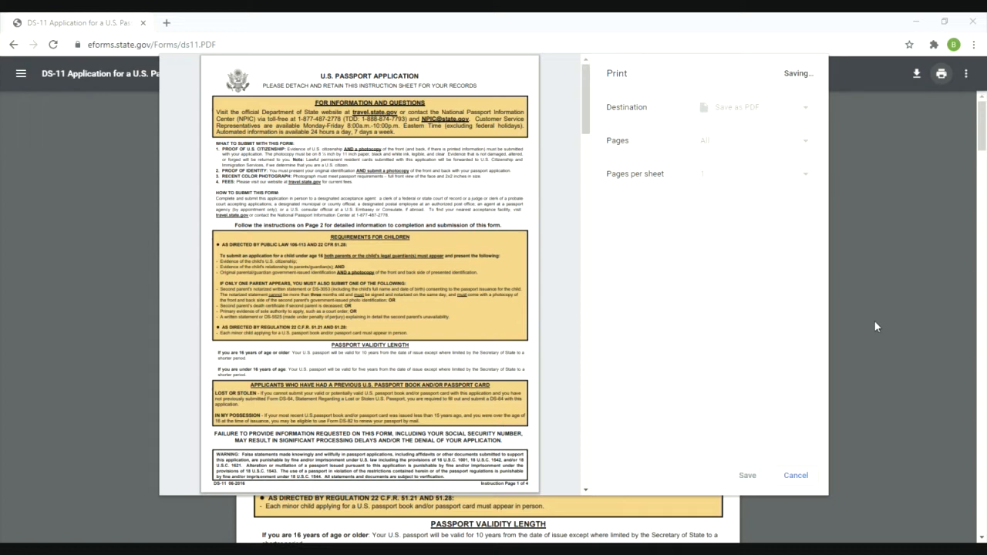
pyautogui.moveTo(524, 292)
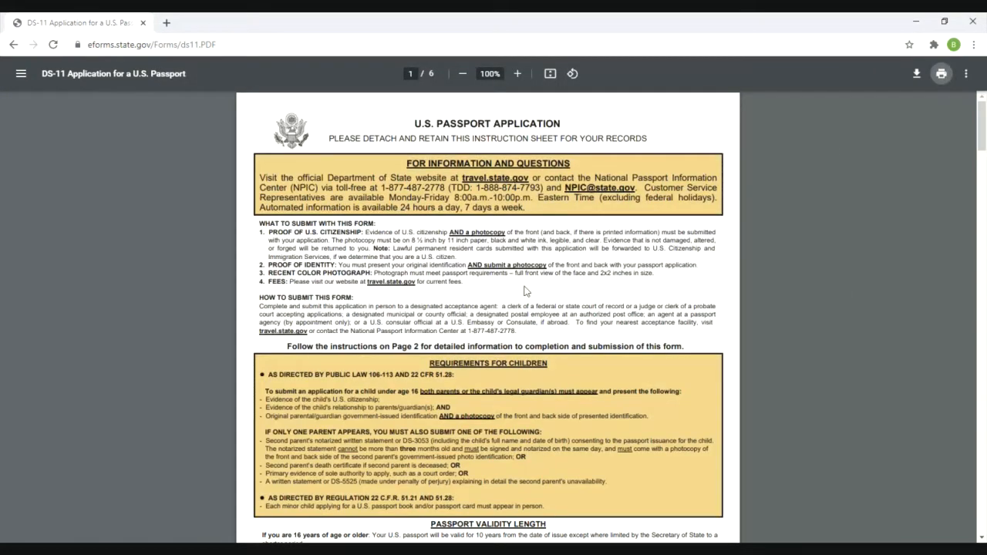
pyautogui.moveTo(154, 25)
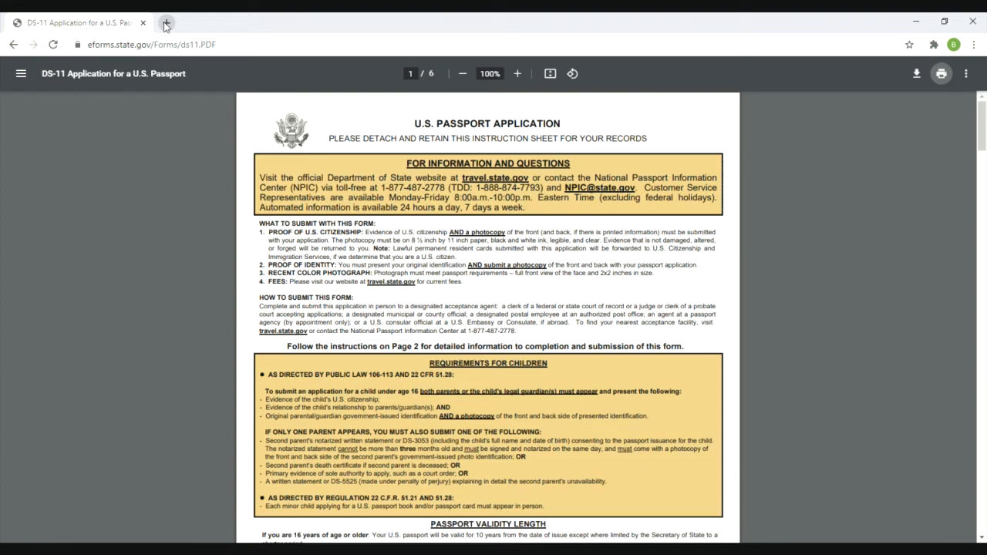
# In a new tab, upload the saved DS-11 PDF to PDFescape's online editor.
pyautogui.click(167, 23)
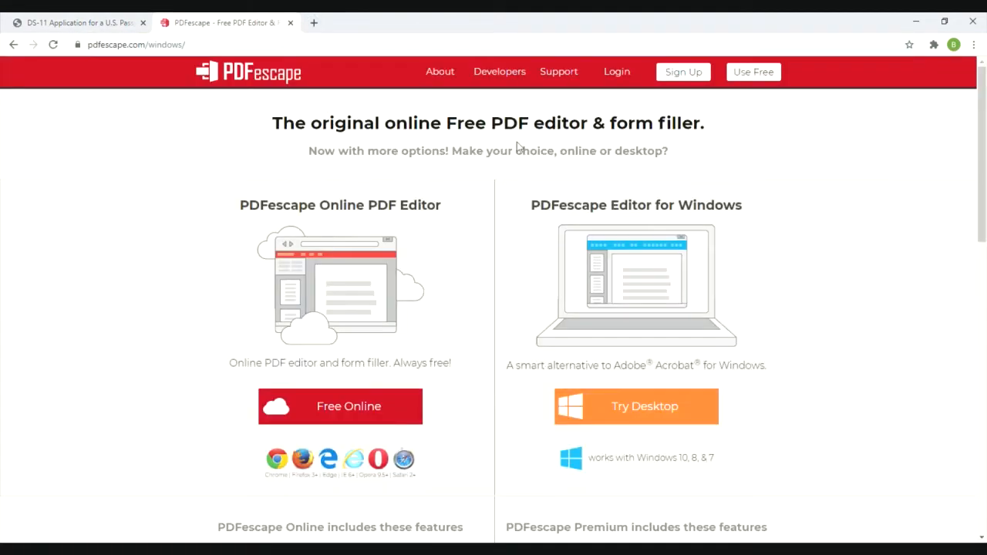
pyautogui.moveTo(808, 146)
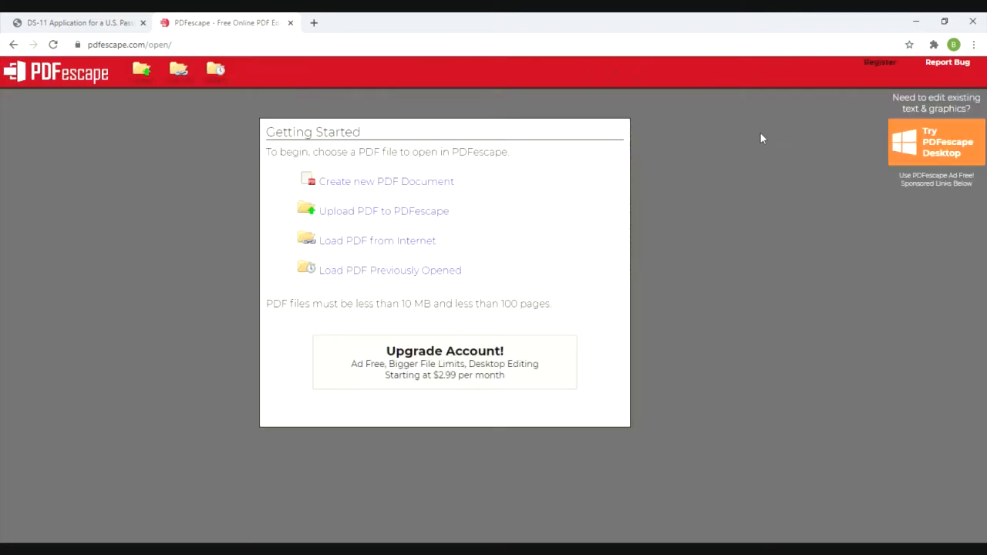
pyautogui.moveTo(357, 215)
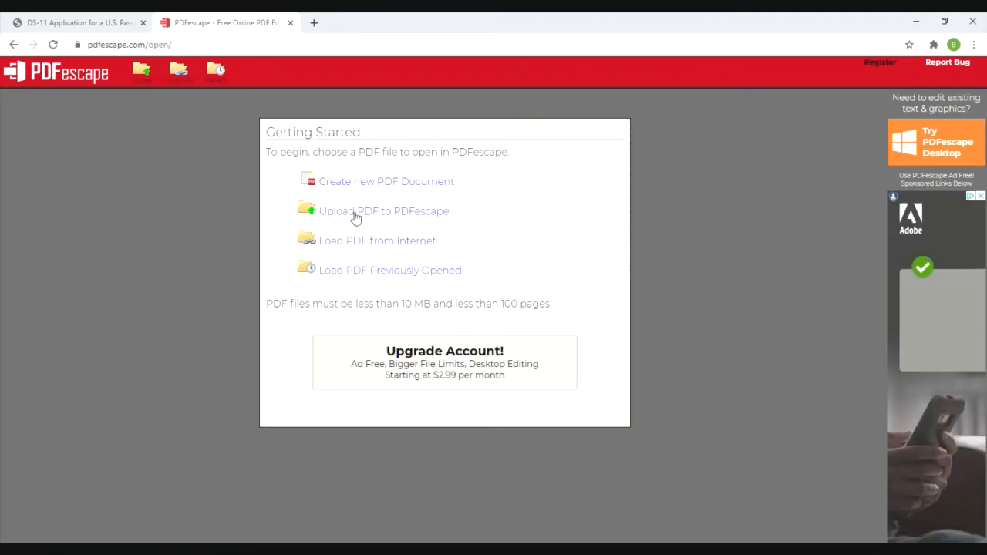
pyautogui.click(384, 210)
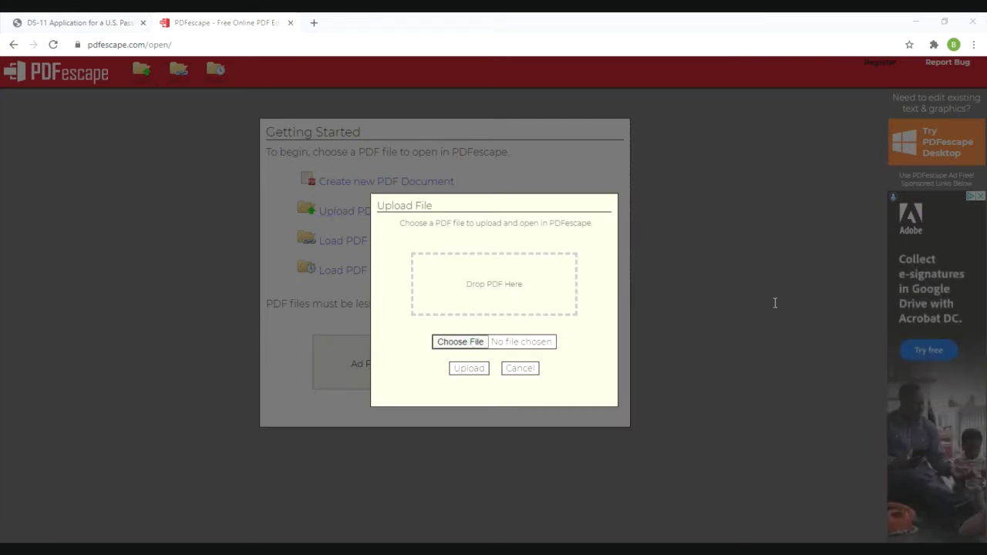
pyautogui.click(469, 367)
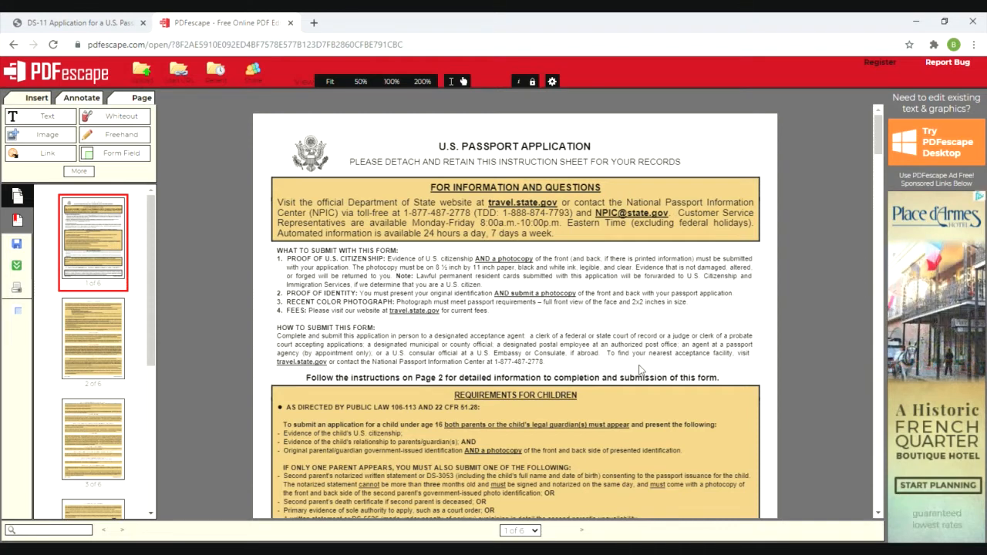
pyautogui.moveTo(340, 124)
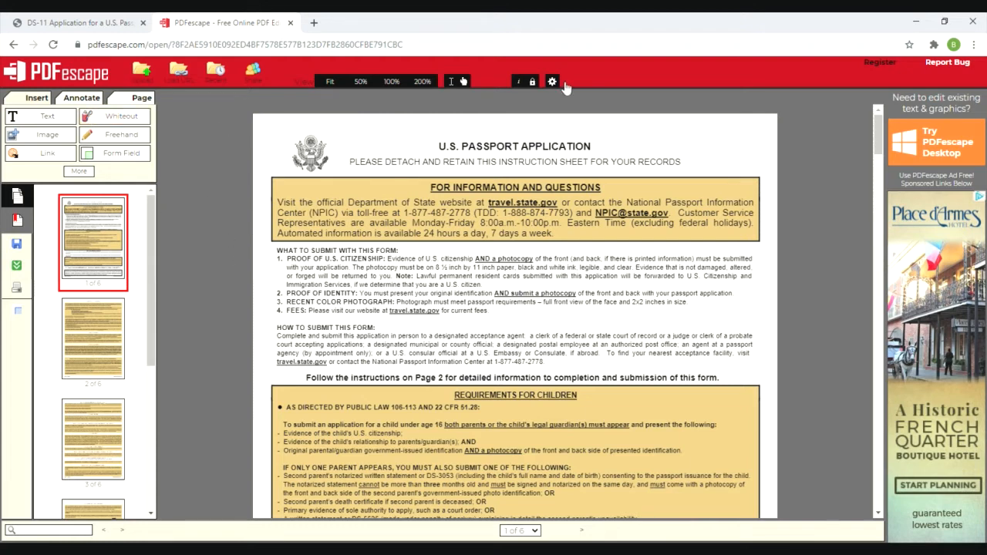
pyautogui.moveTo(383, 332)
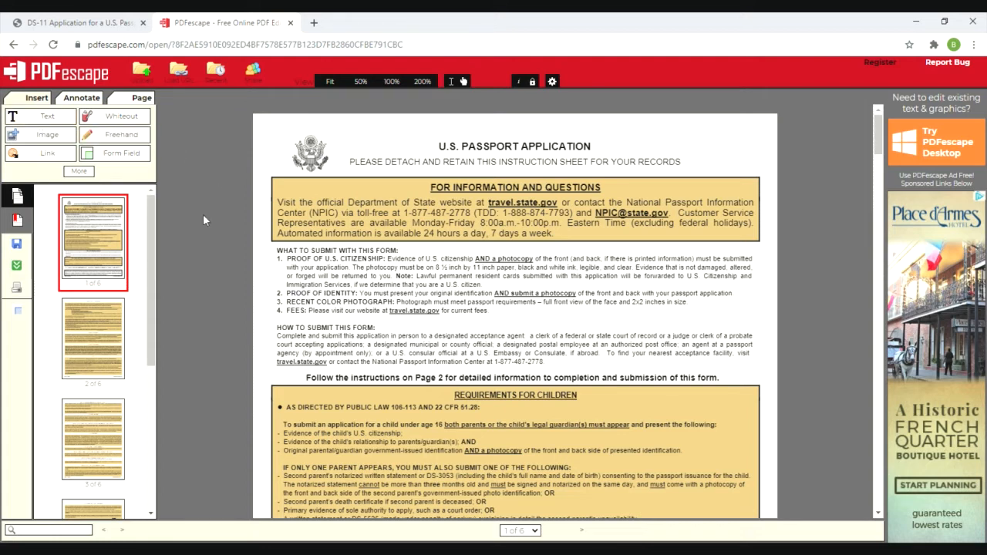
pyautogui.moveTo(164, 134)
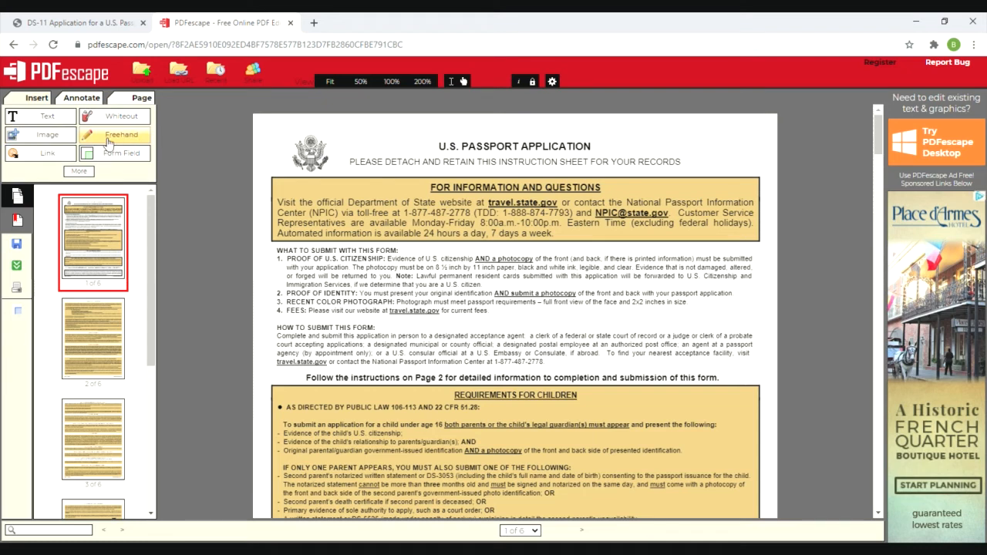
pyautogui.moveTo(133, 145)
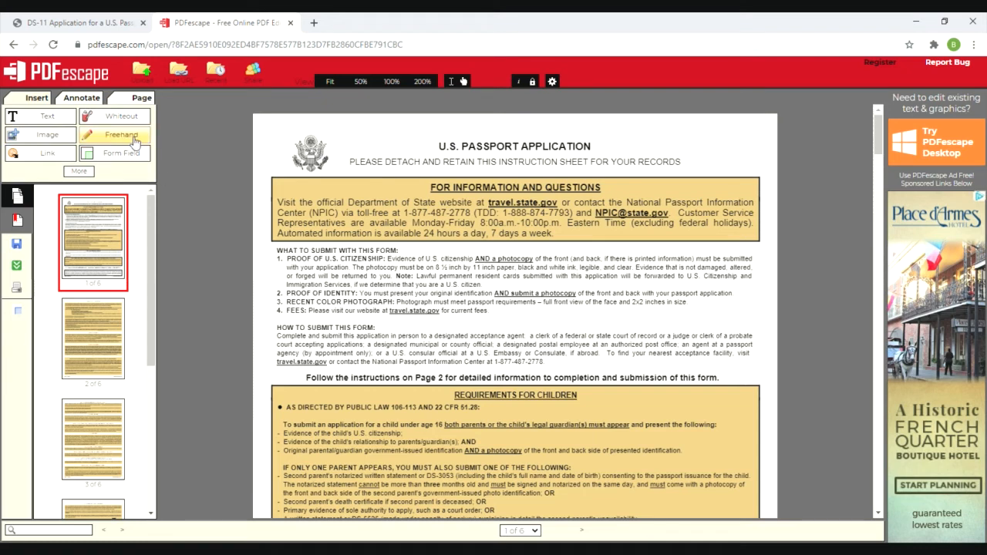
# Activate PDFescape's Text insertion tool from the Insert tab.
pyautogui.click(121, 135)
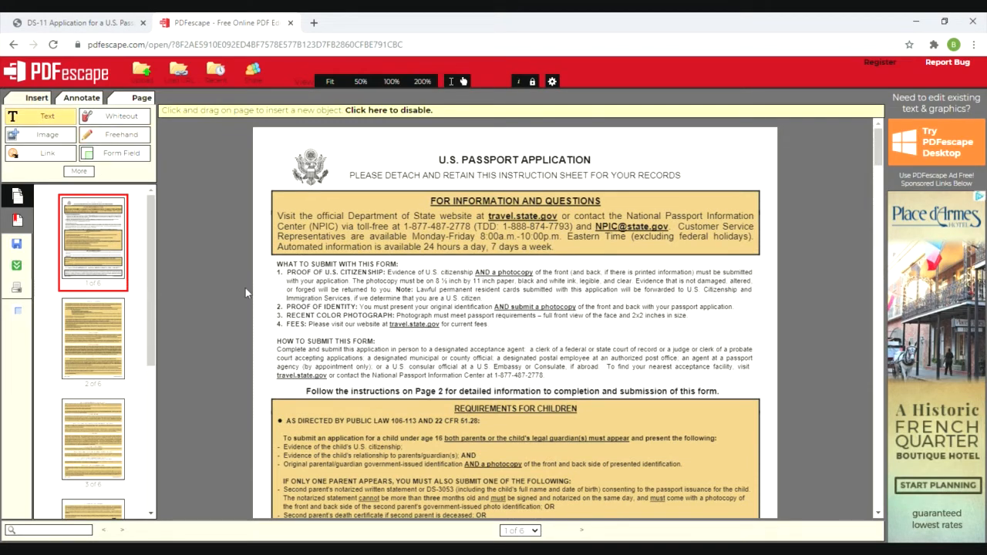
pyautogui.moveTo(568, 299)
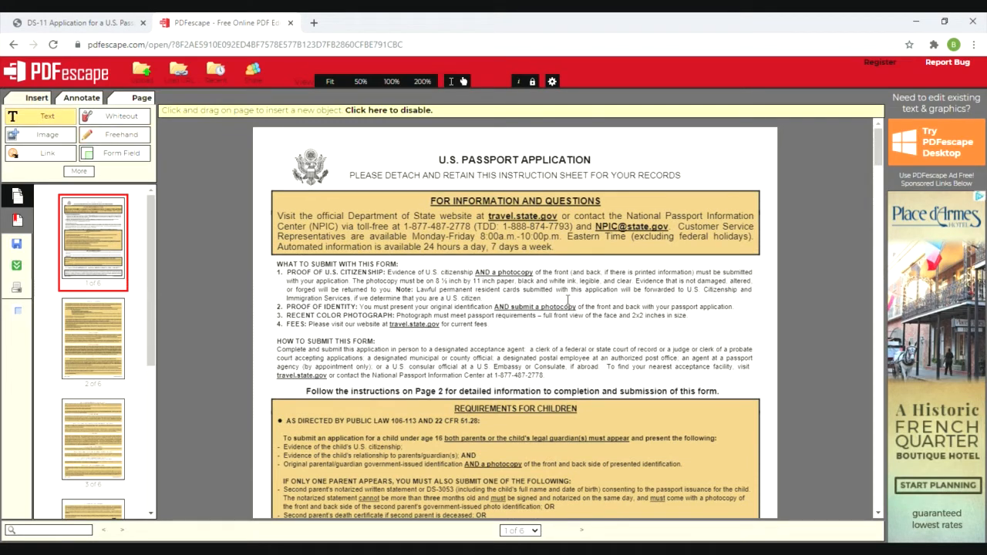
# Scroll past the DS-11 instruction pages to the application's first page with name and address fields.
pyautogui.scroll(-3)
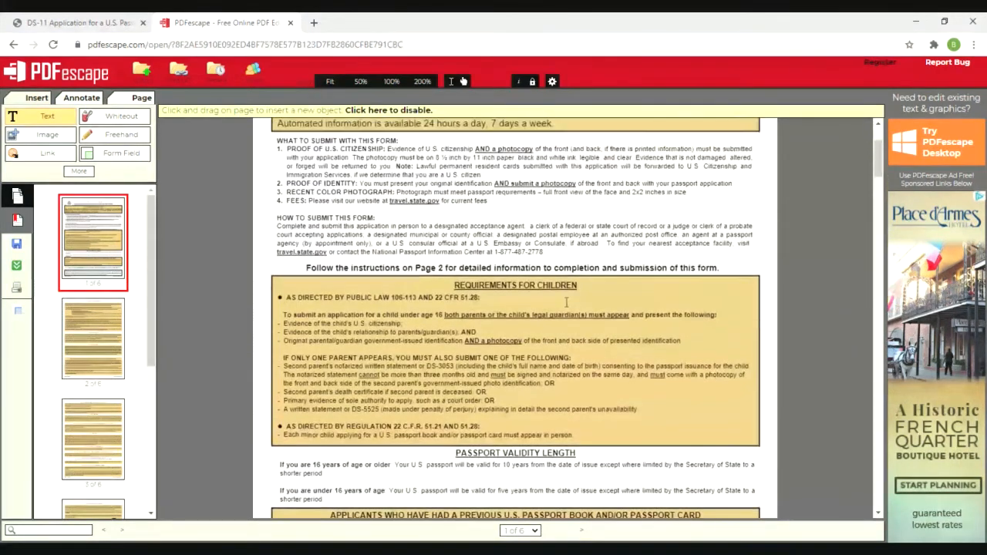
pyautogui.scroll(-3)
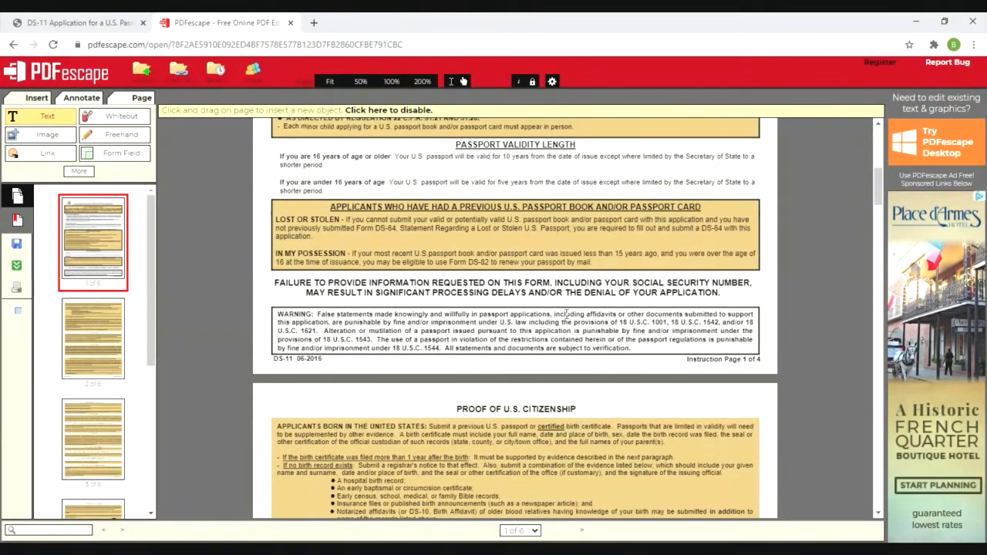
pyautogui.scroll(-3)
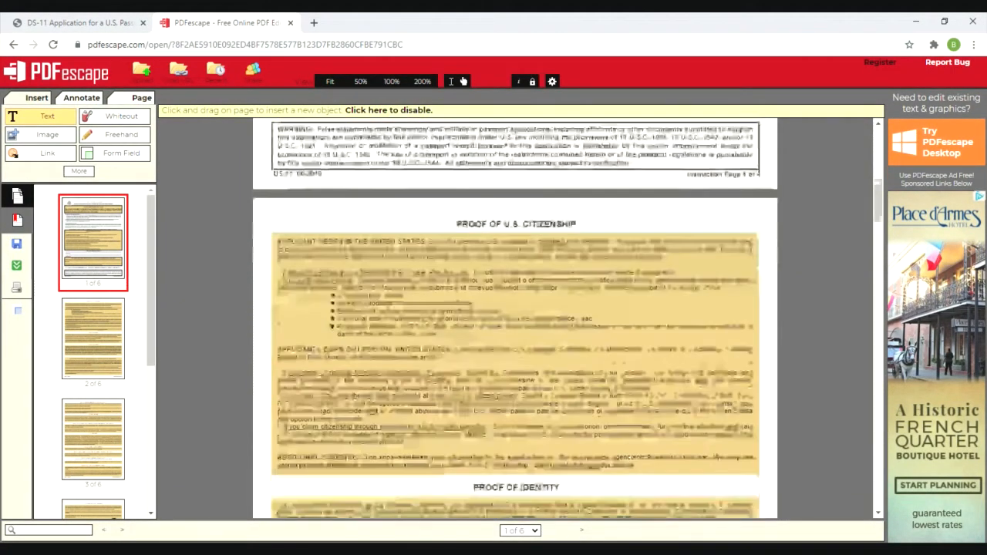
pyautogui.scroll(3)
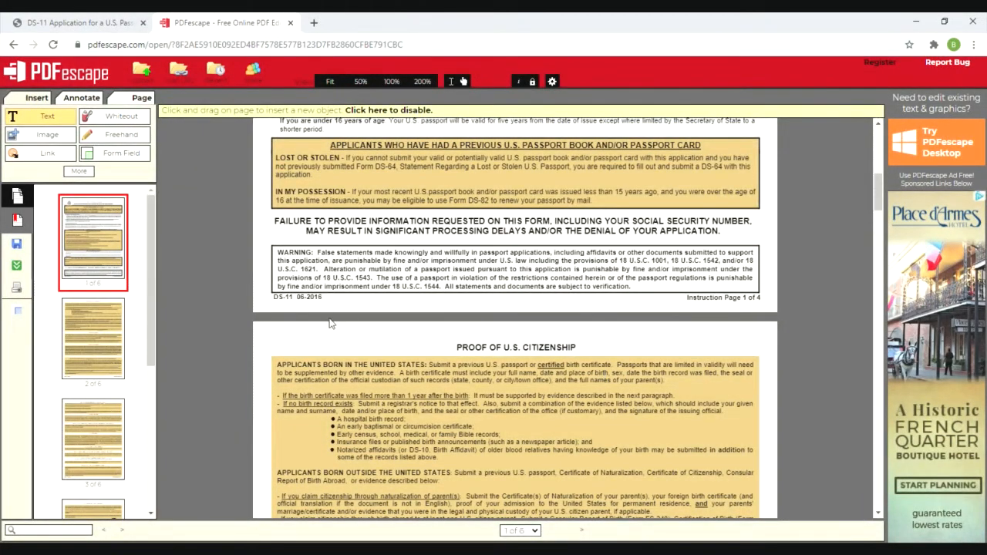
pyautogui.moveTo(407, 384)
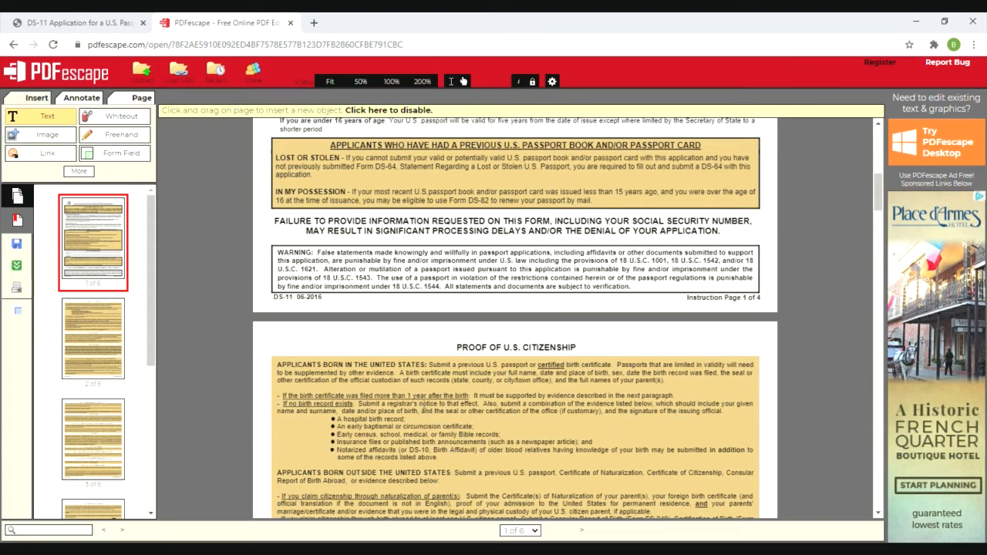
pyautogui.scroll(-3)
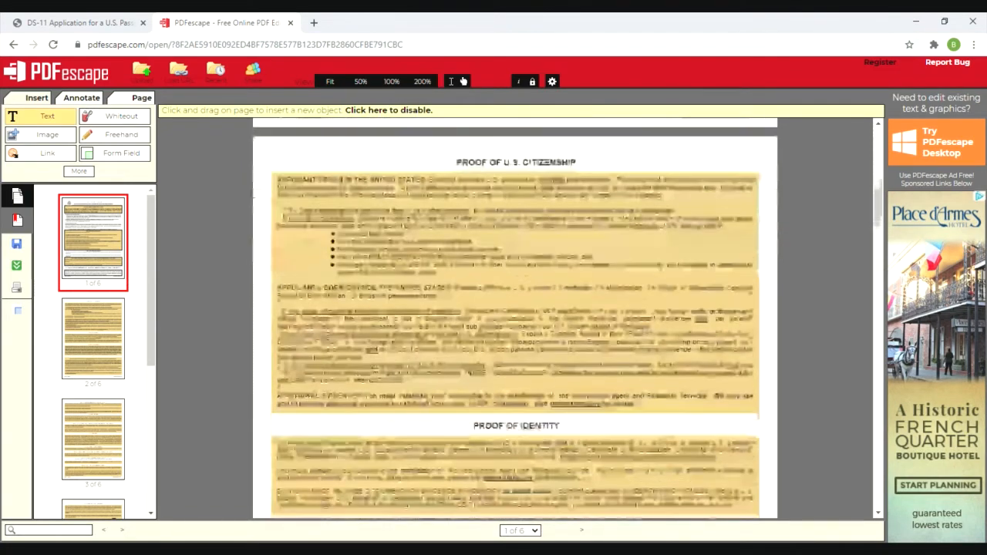
pyautogui.scroll(-3)
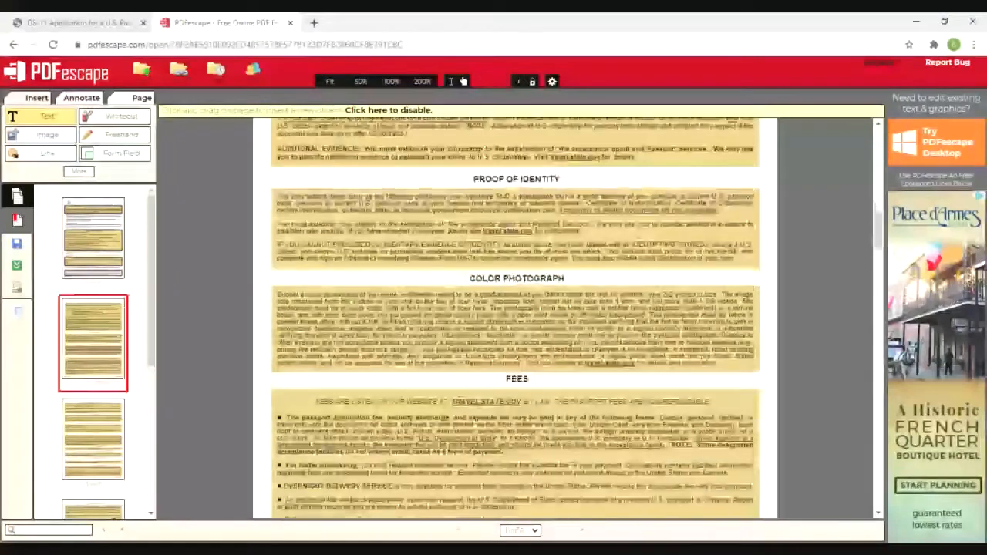
pyautogui.scroll(-3)
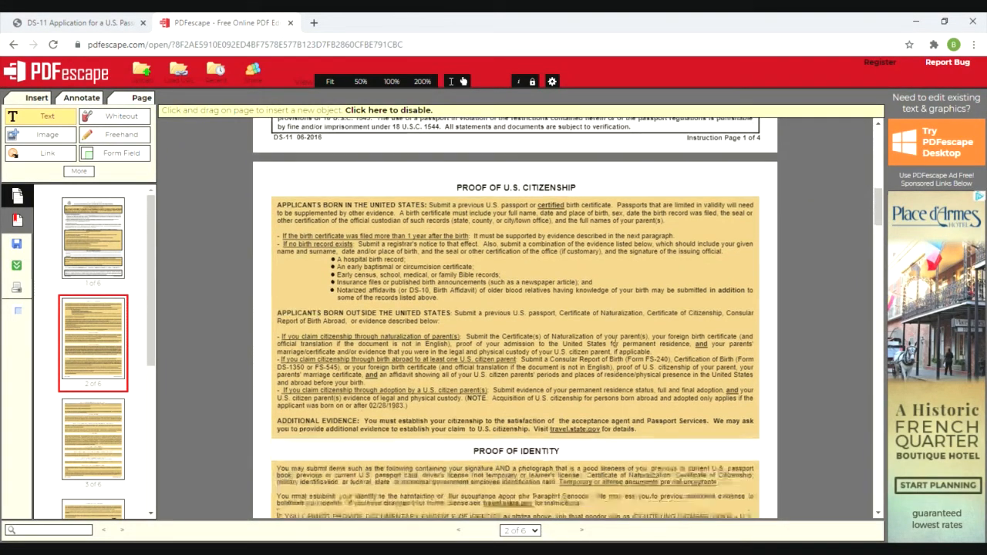
pyautogui.scroll(-3)
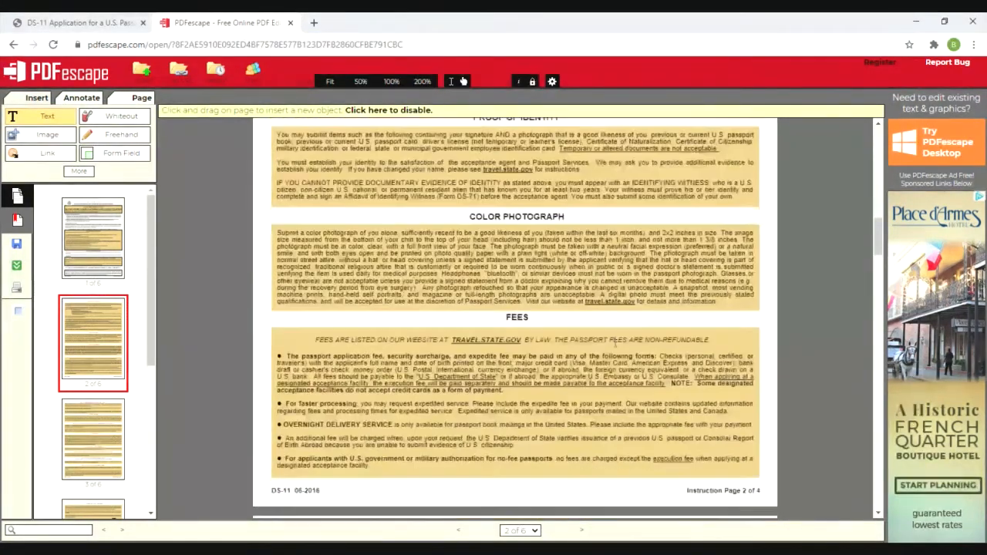
pyautogui.scroll(-3)
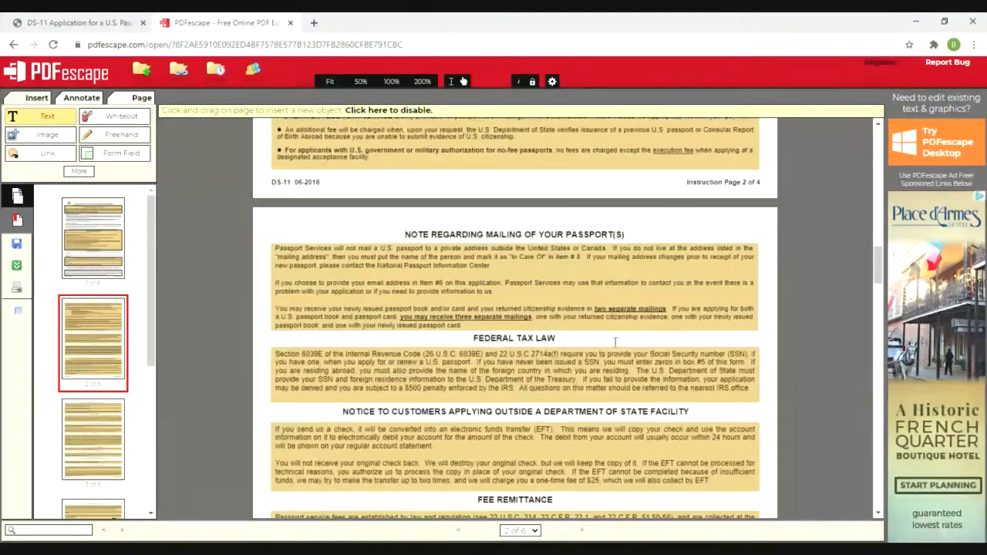
pyautogui.scroll(-3)
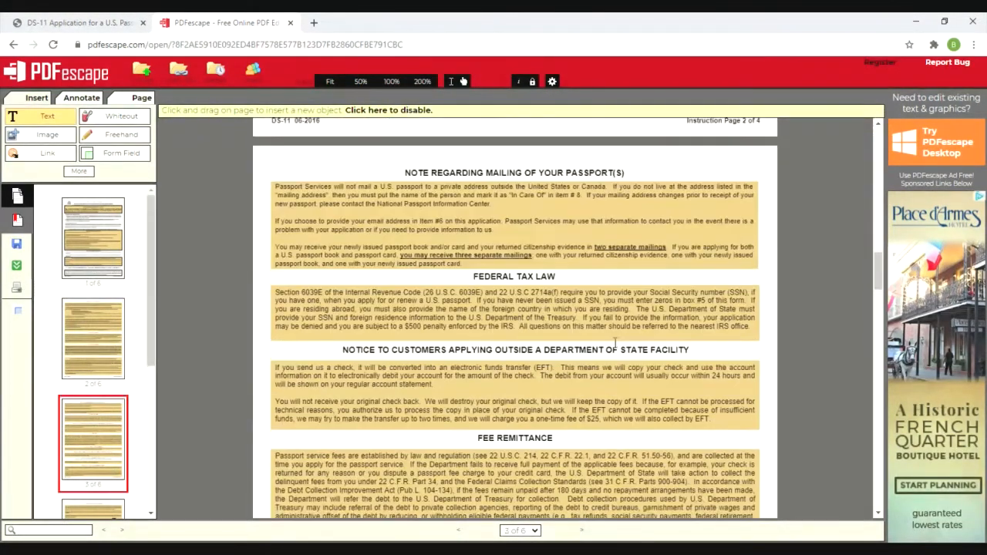
pyautogui.scroll(-3)
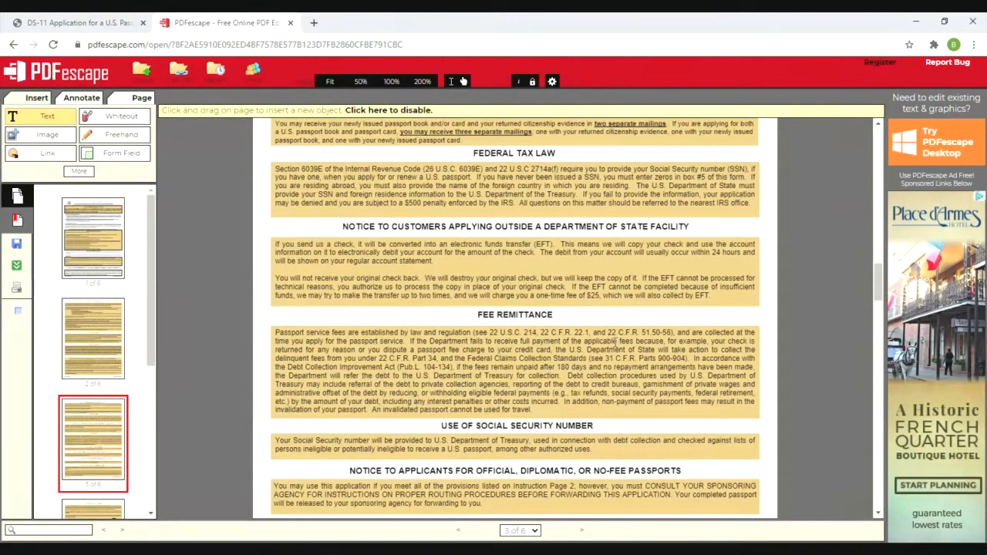
pyautogui.scroll(-3)
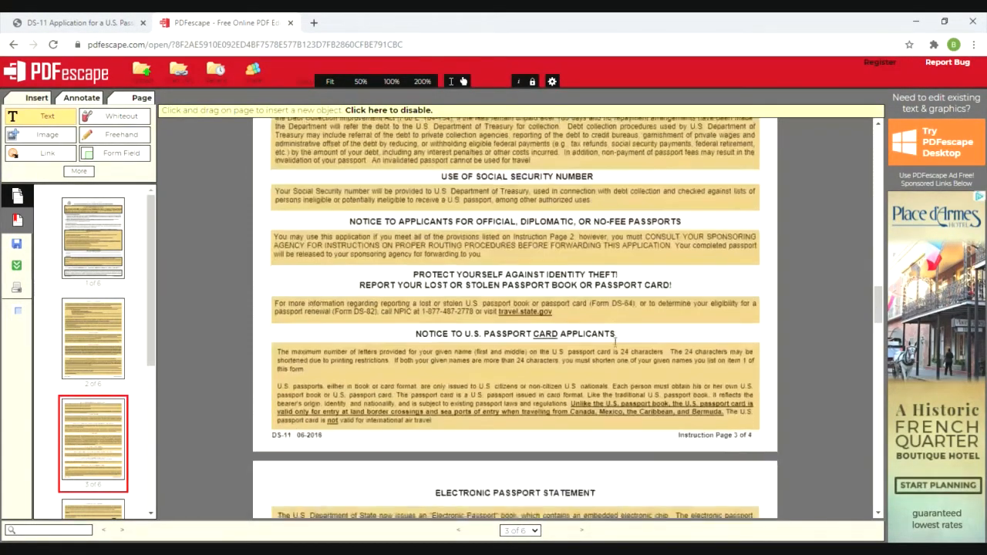
pyautogui.scroll(-3)
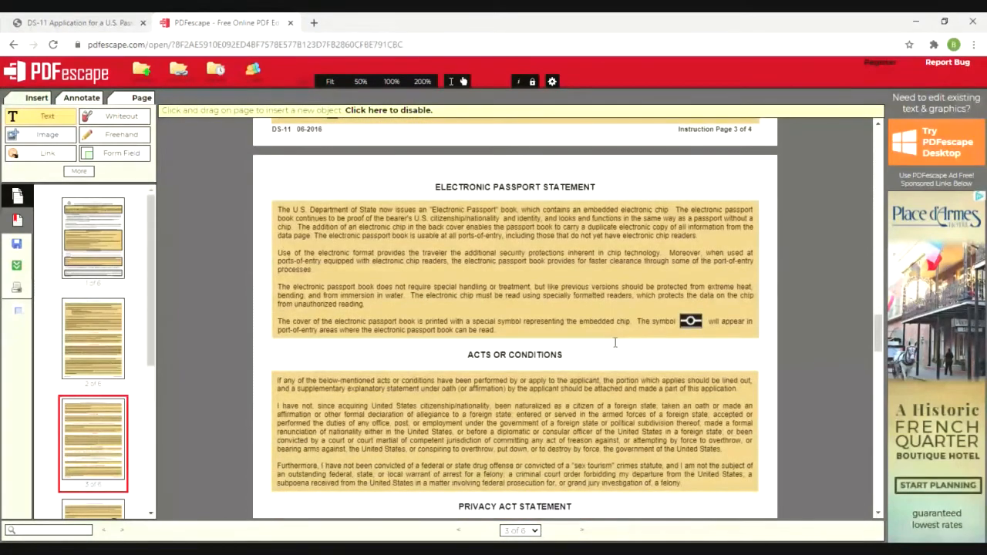
pyautogui.scroll(-3)
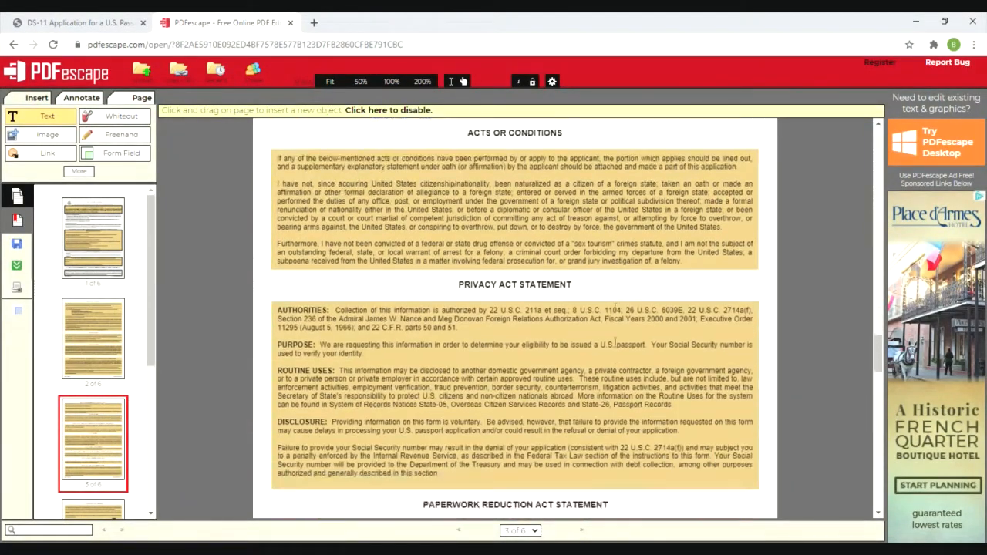
pyautogui.scroll(-3)
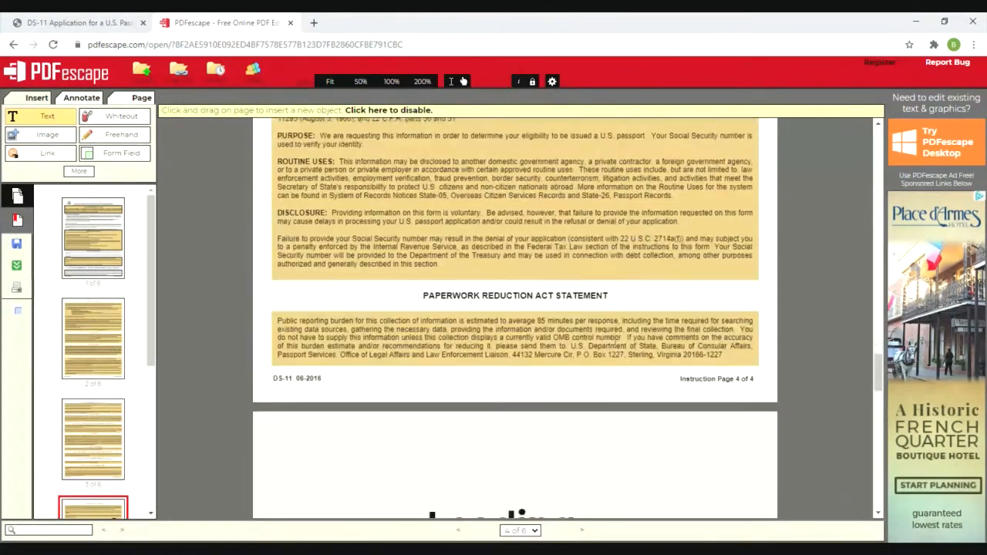
pyautogui.scroll(-3)
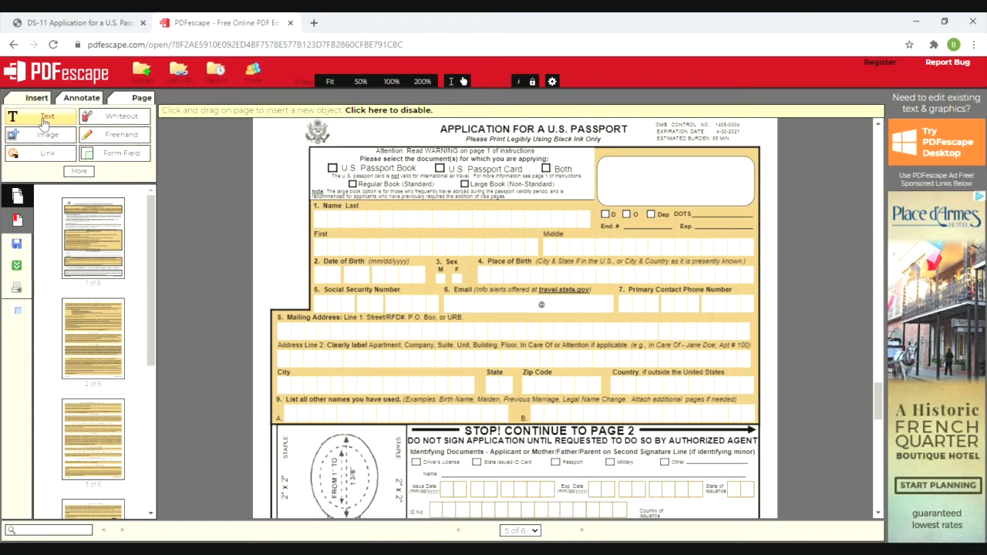
# Check the U.S. Passport Book option and place a text box in the Last name field.
pyautogui.click(40, 116)
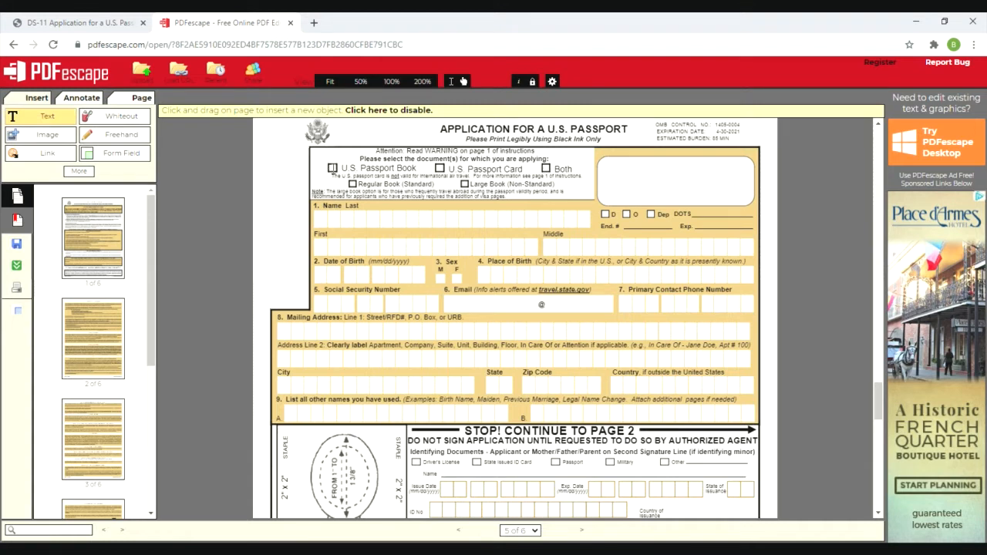
pyautogui.click(46, 116)
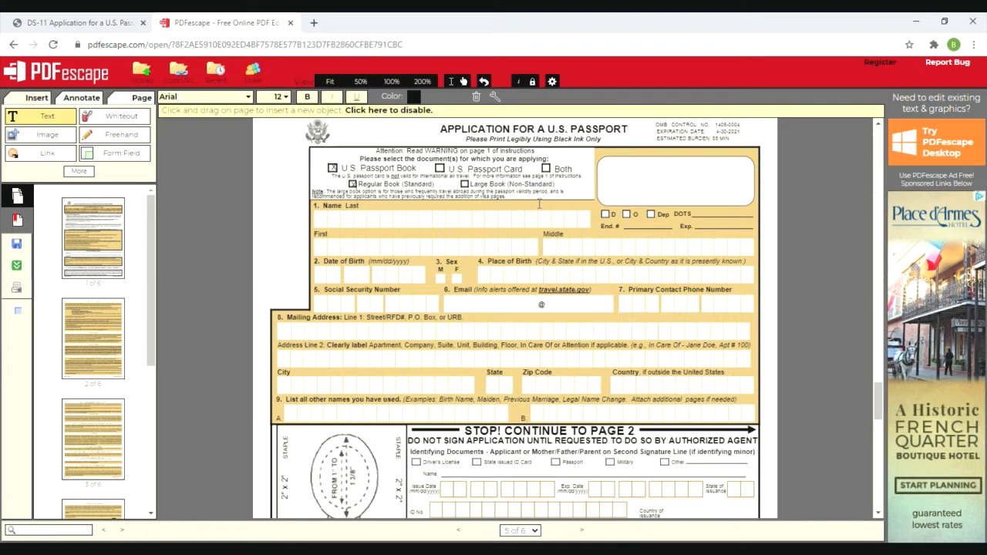
pyautogui.moveTo(540, 205)
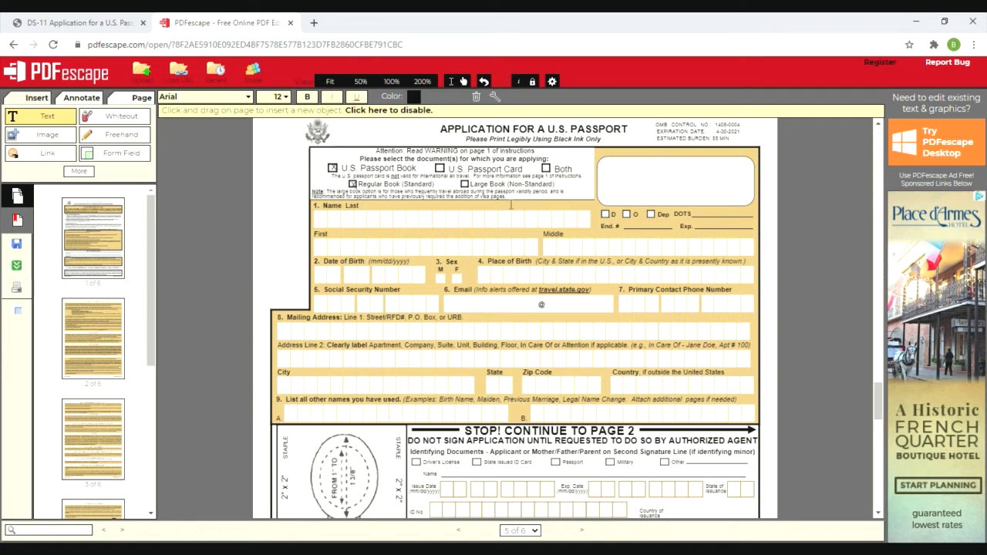
pyautogui.moveTo(493, 277)
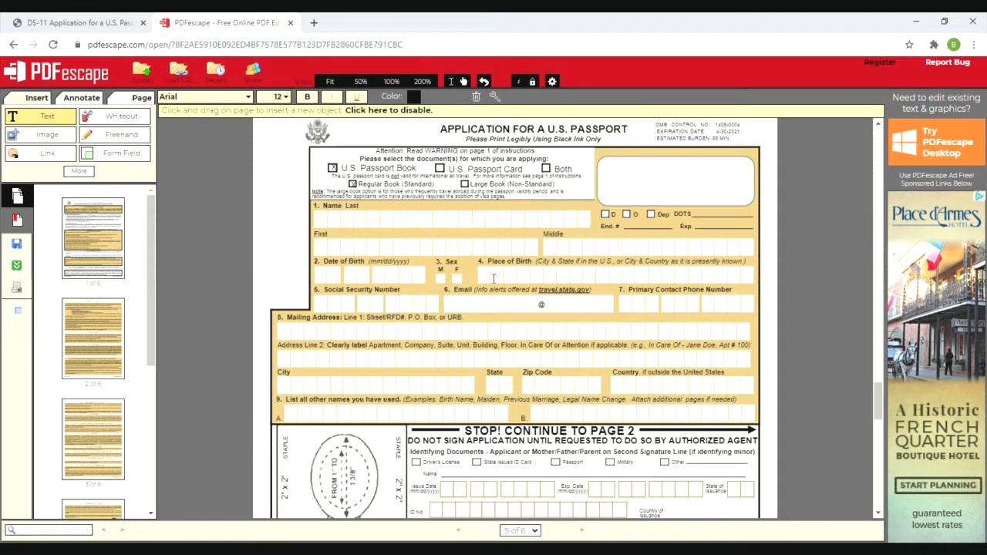
pyautogui.click(316, 222)
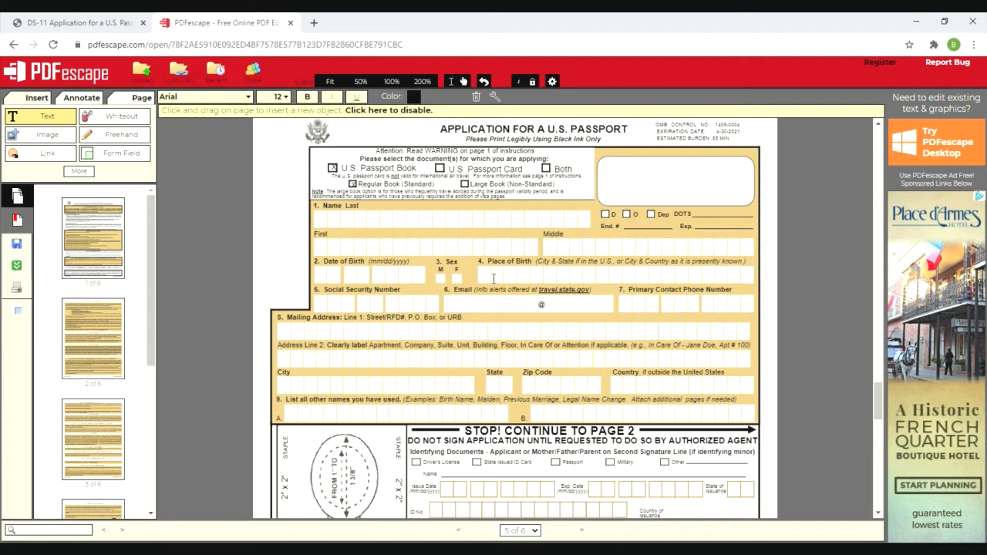
pyautogui.write('COMEAUX S')
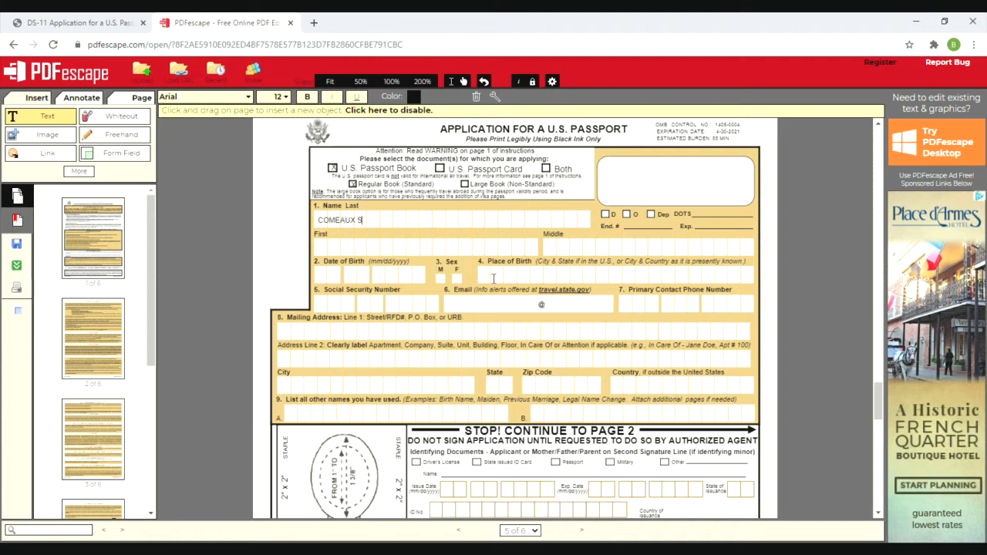
pyautogui.write('LKJSLKF')
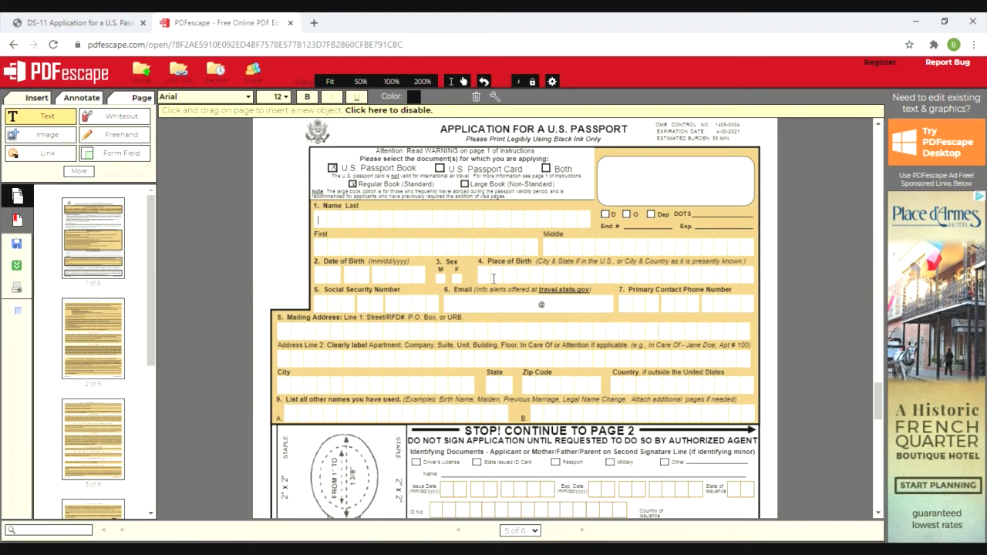
pyautogui.write('C')
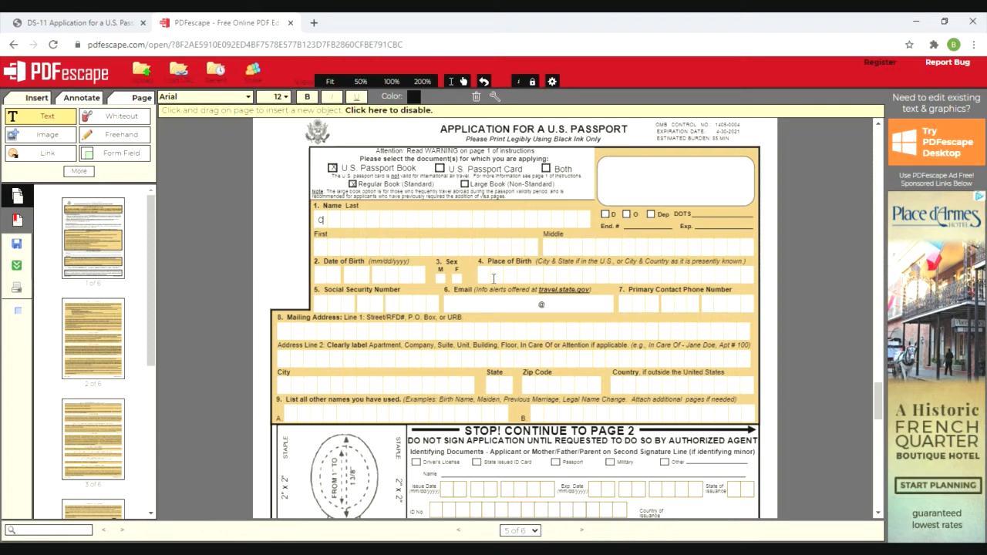
pyautogui.write('O M')
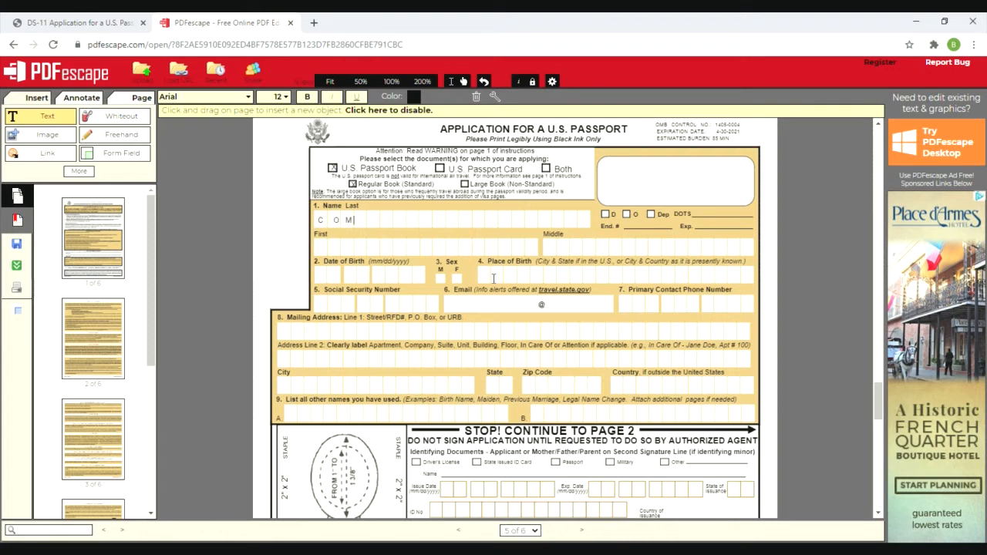
pyautogui.write('EA')
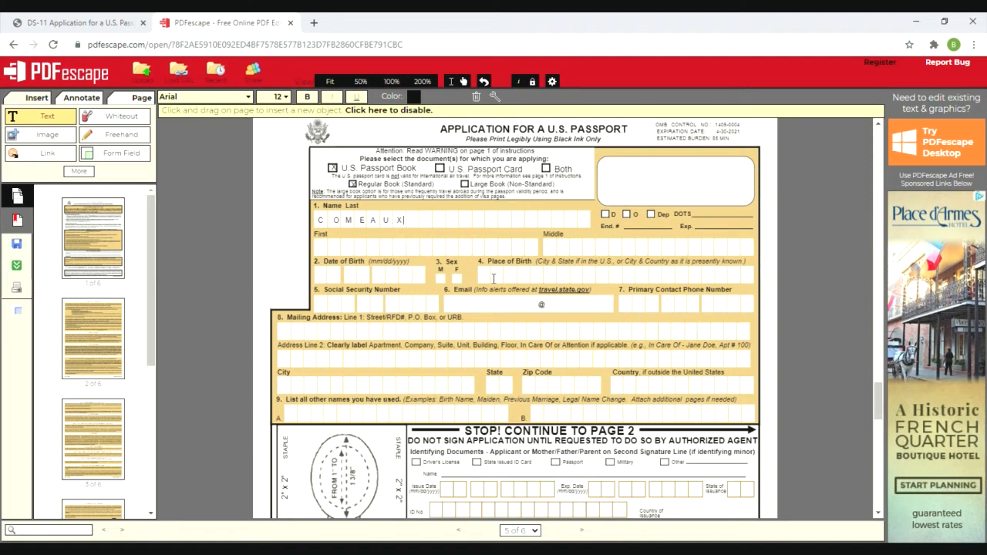
pyautogui.moveTo(410, 238)
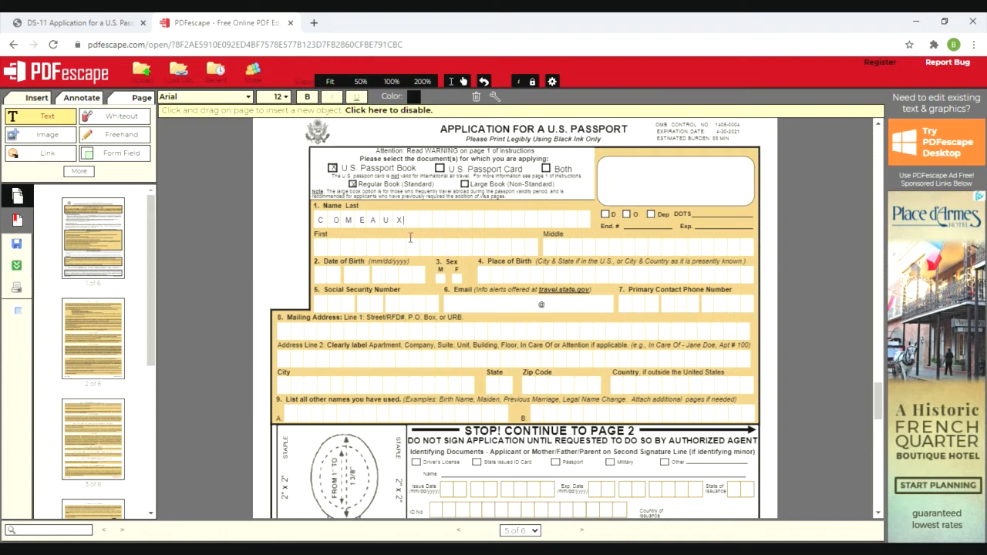
pyautogui.write('BA')
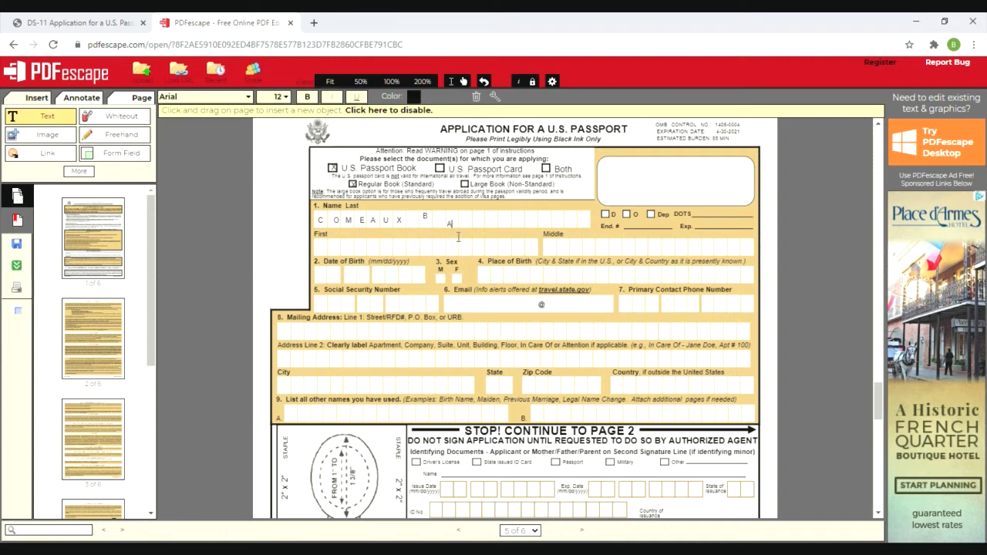
pyautogui.write('S')
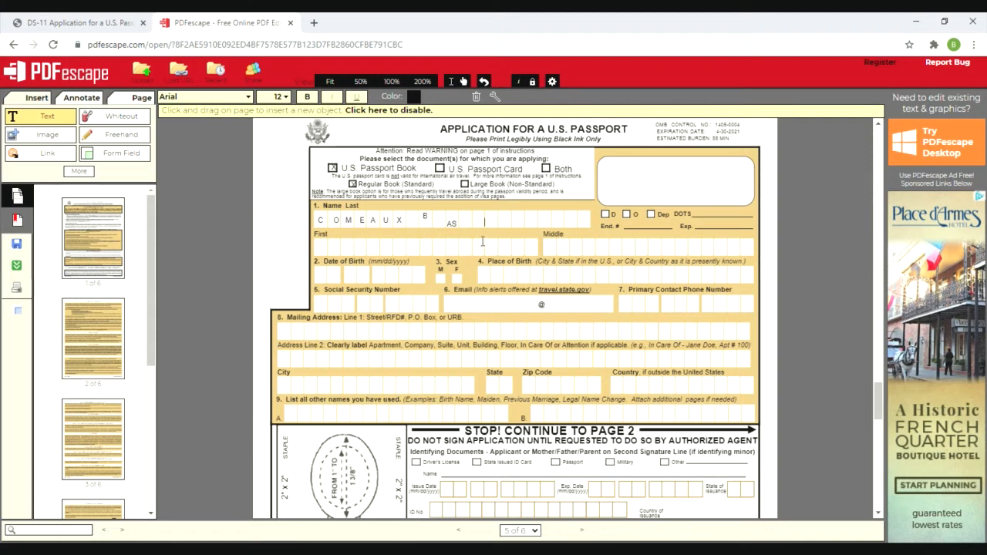
pyautogui.moveTo(426, 217)
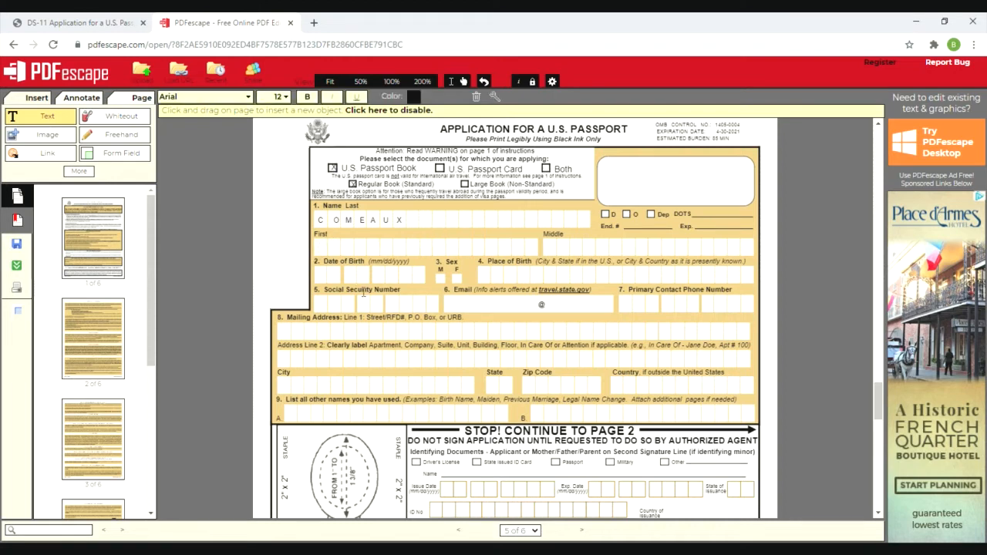
# Enter first name BRAA SDSF and middle name NICOLE.
pyautogui.write('BRAA')
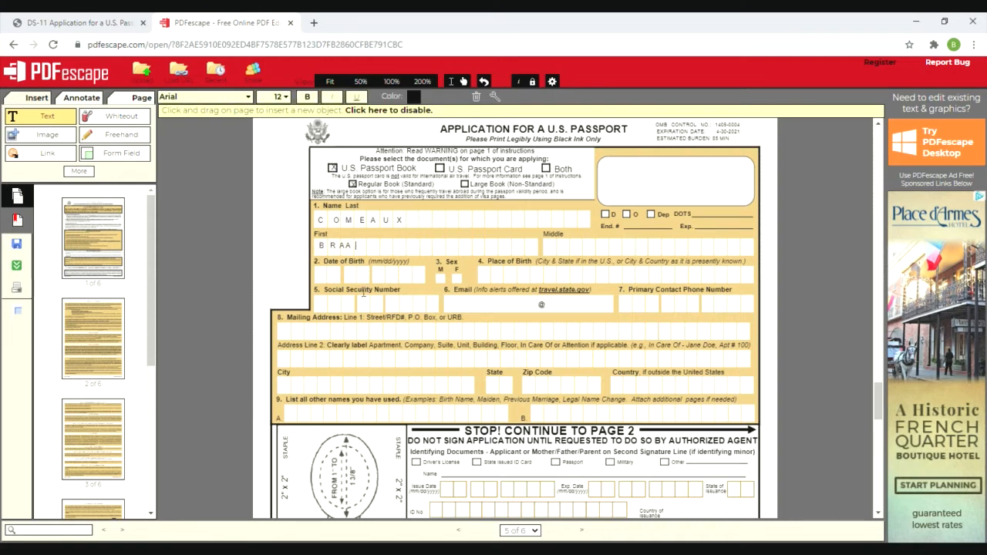
pyautogui.write('SDSF')
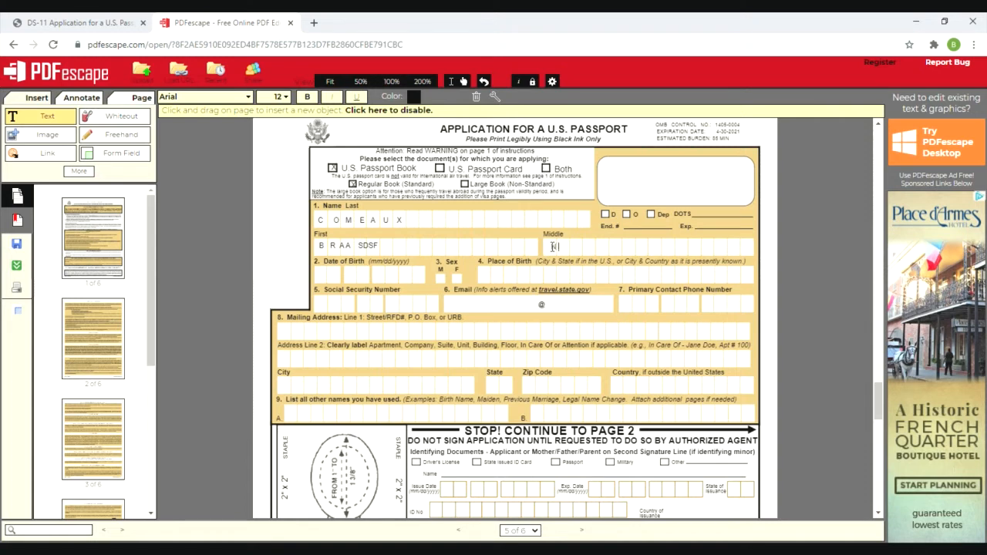
pyautogui.write('C')
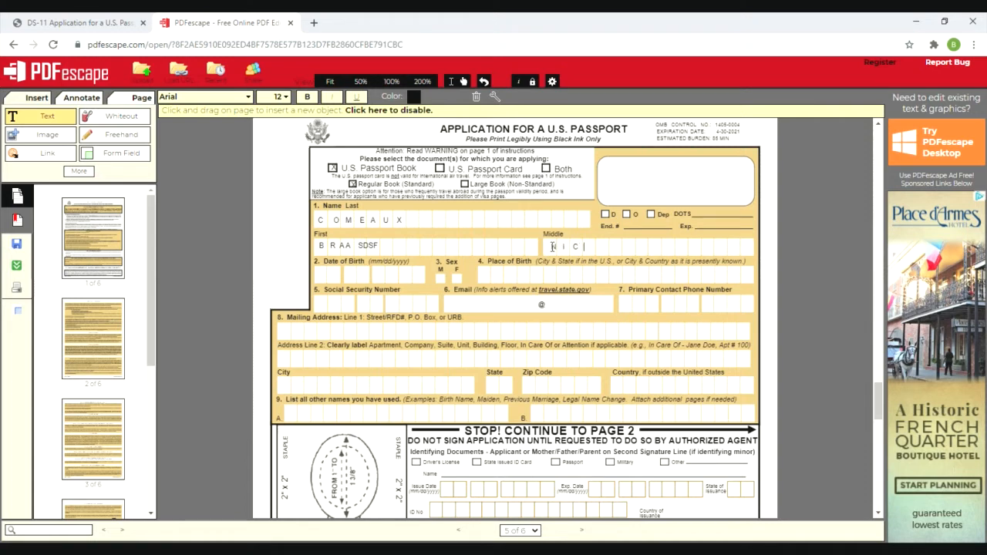
pyautogui.write('OL')
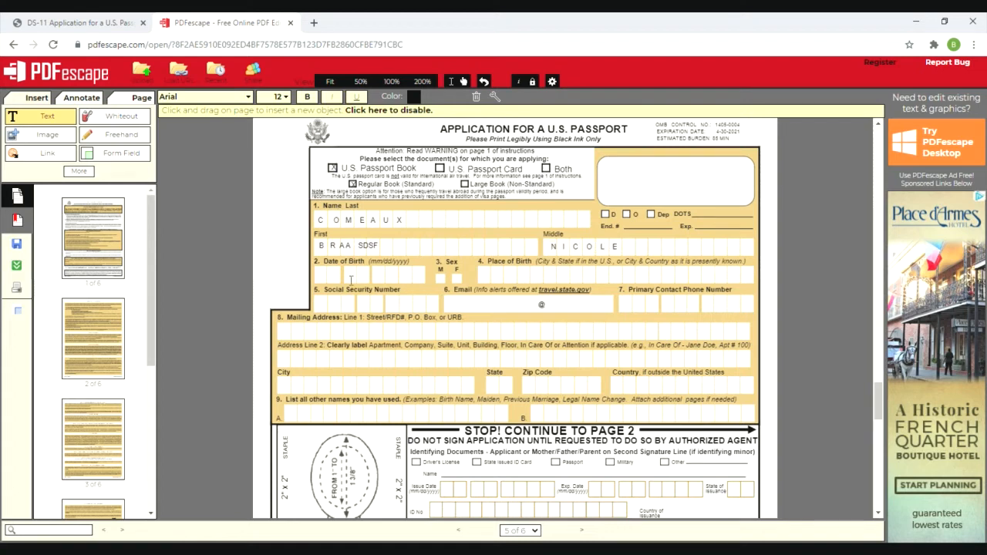
# Fill in birth date 01, birthplace LAFAYETTE LA and Social Security number 555555555.
pyautogui.write('01 0101010')
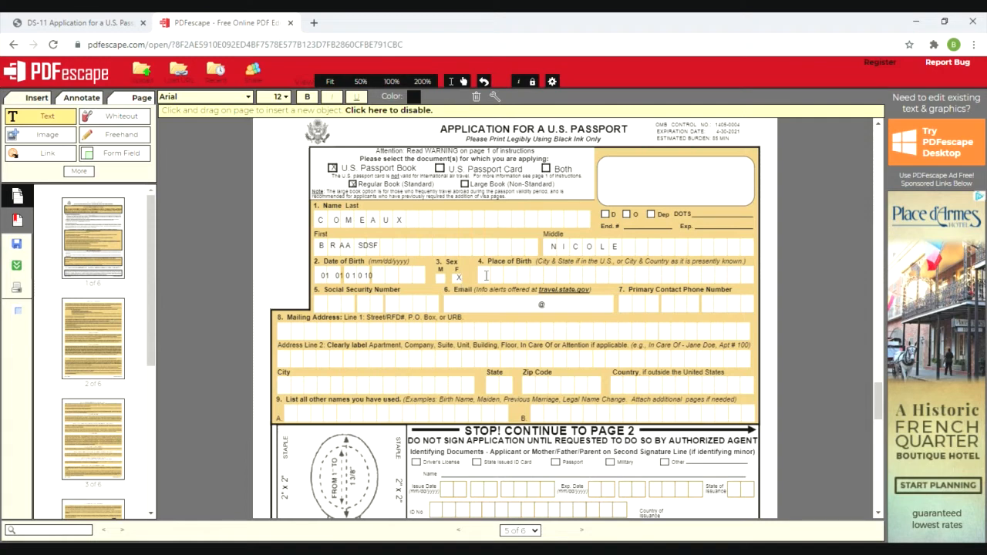
pyautogui.write('LAFAYETTE, LA')
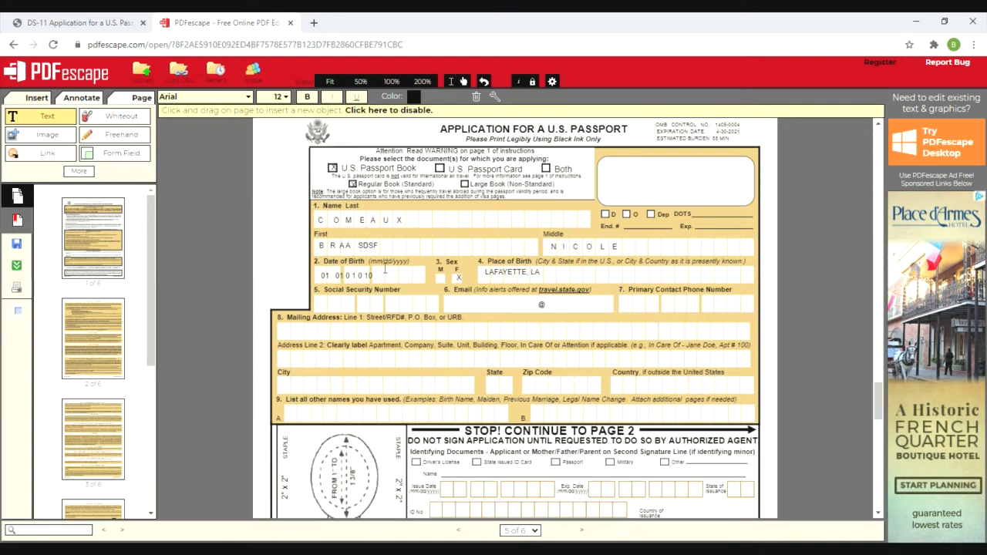
pyautogui.write('555')
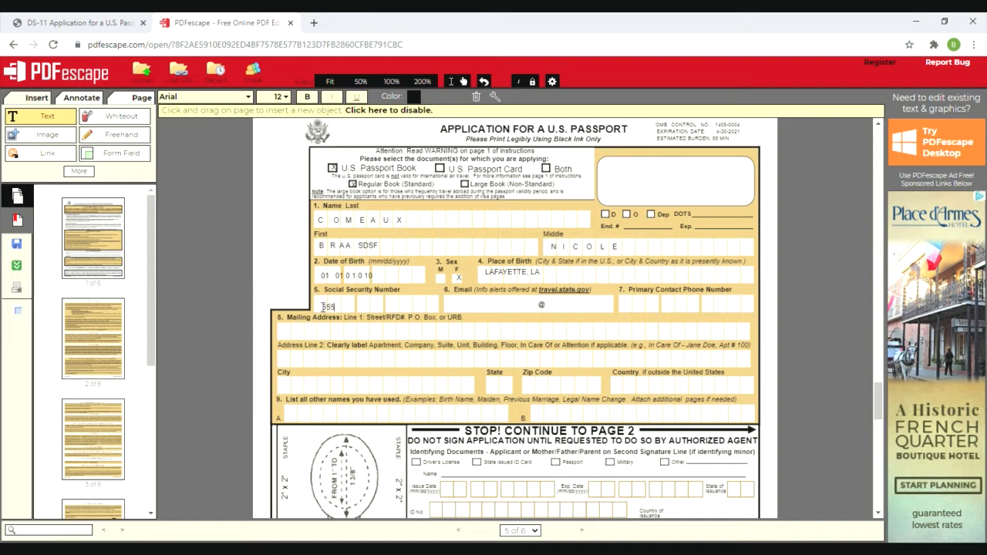
pyautogui.write('555555555')
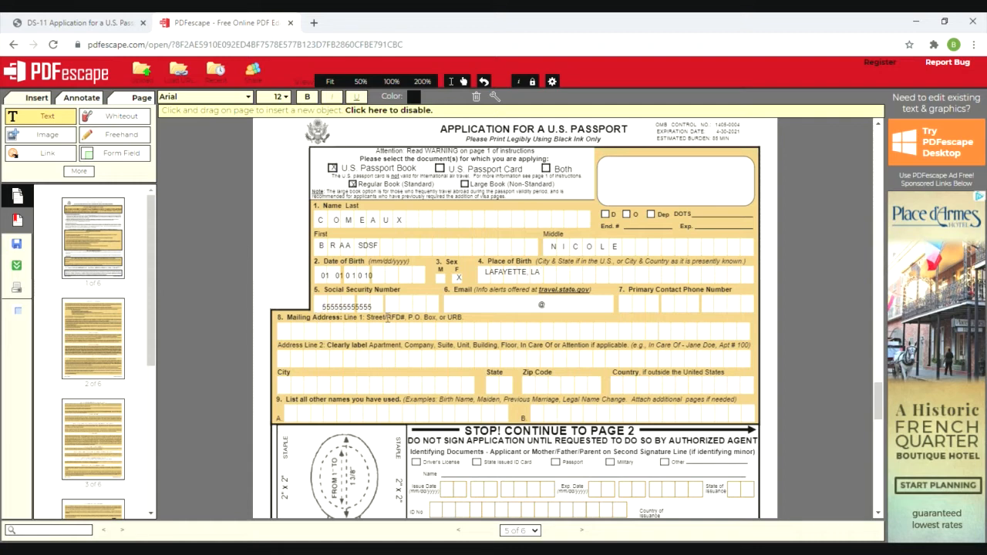
pyautogui.moveTo(515, 355)
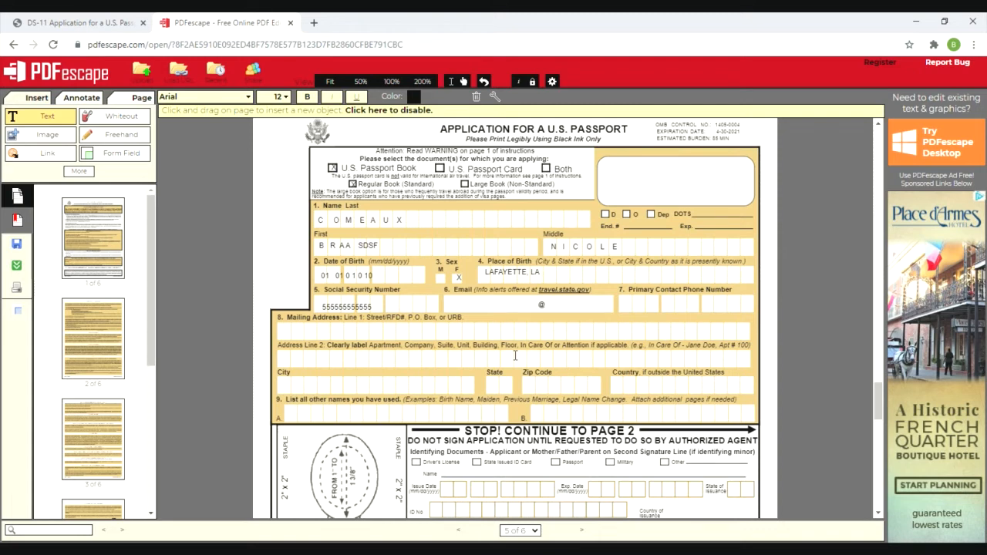
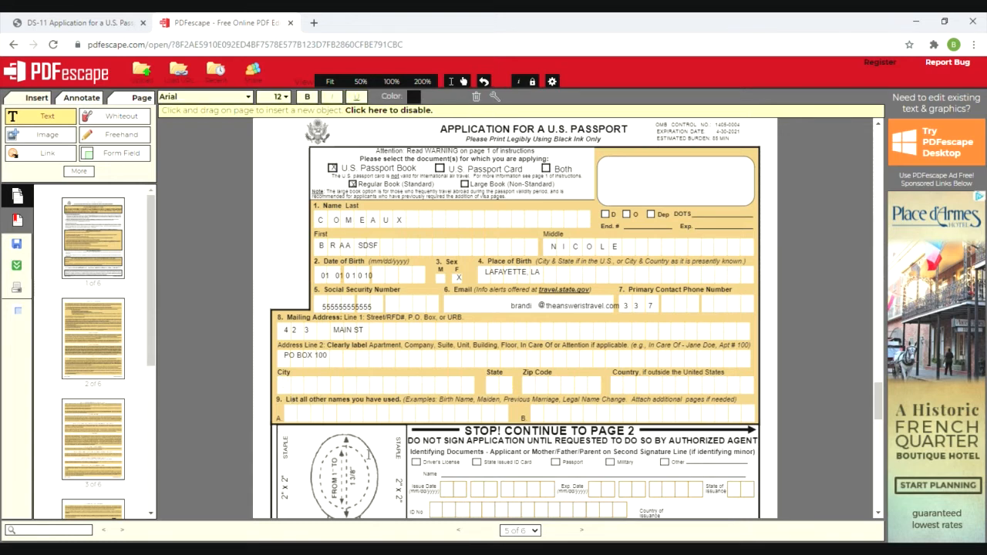
# Enter city NEW YORK CITY, state NY and the ZIP code.
pyautogui.write('NEW YORK CITY')
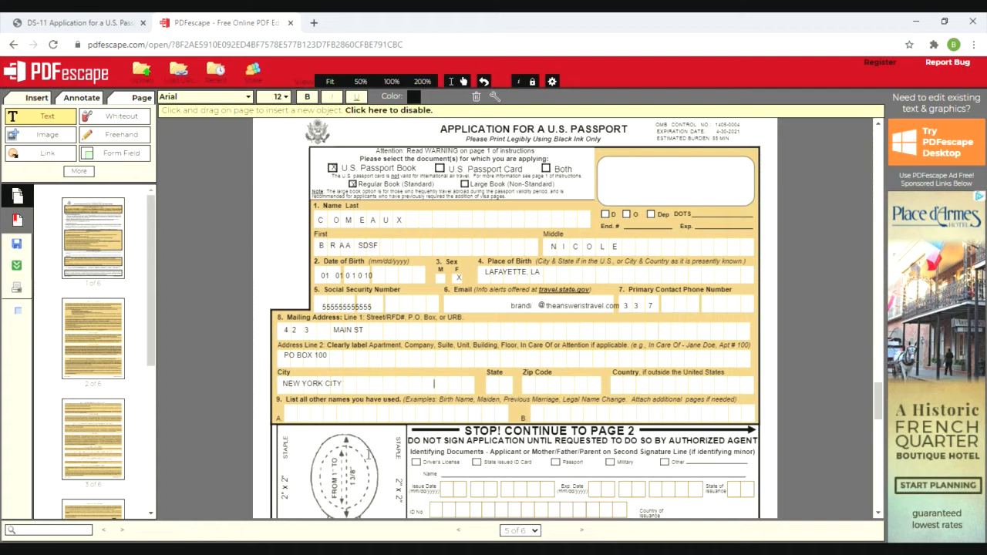
pyautogui.write('NY')
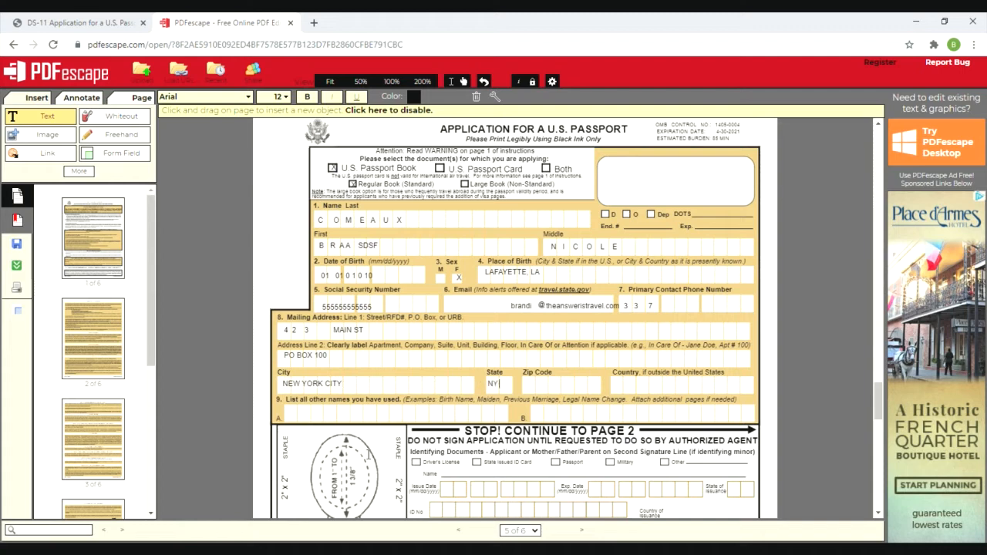
pyautogui.write('70.1')
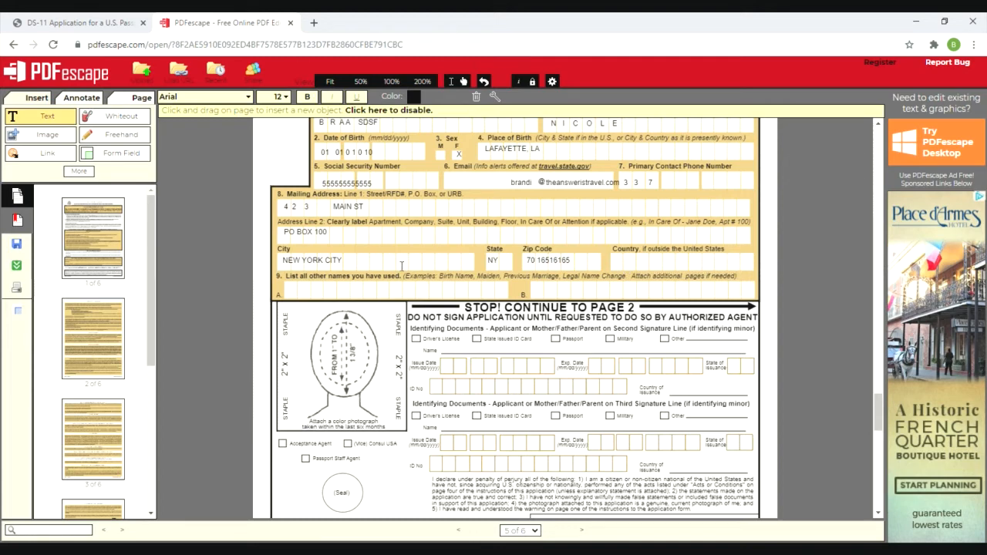
# Scroll the DS-11 form down to the top of its second page.
pyautogui.scroll(-3)
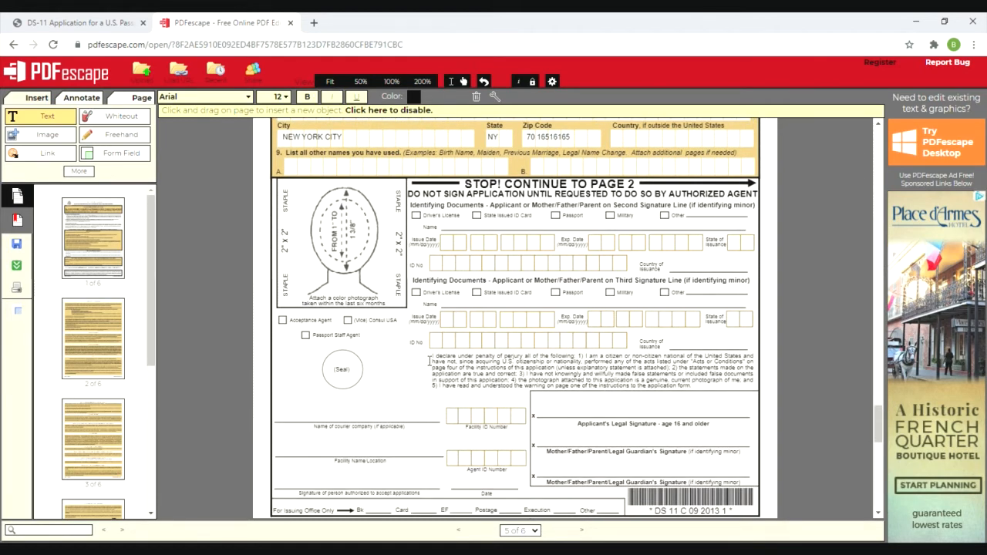
pyautogui.scroll(-3)
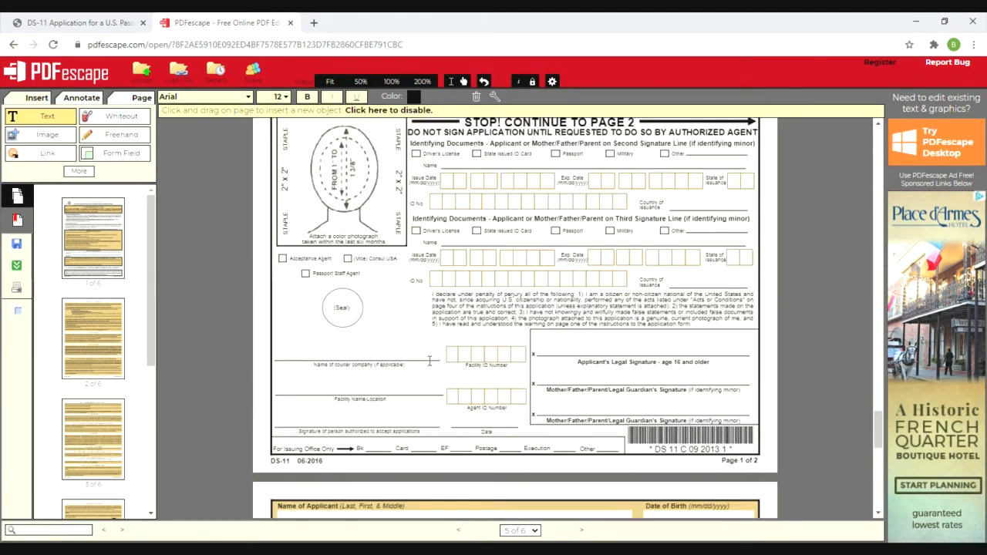
pyautogui.scroll(-3)
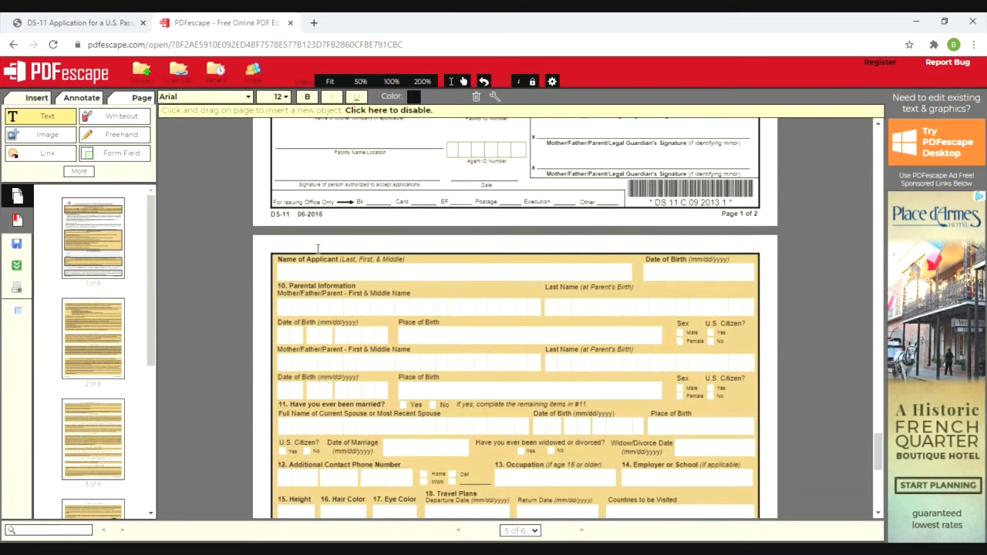
pyautogui.scroll(-3)
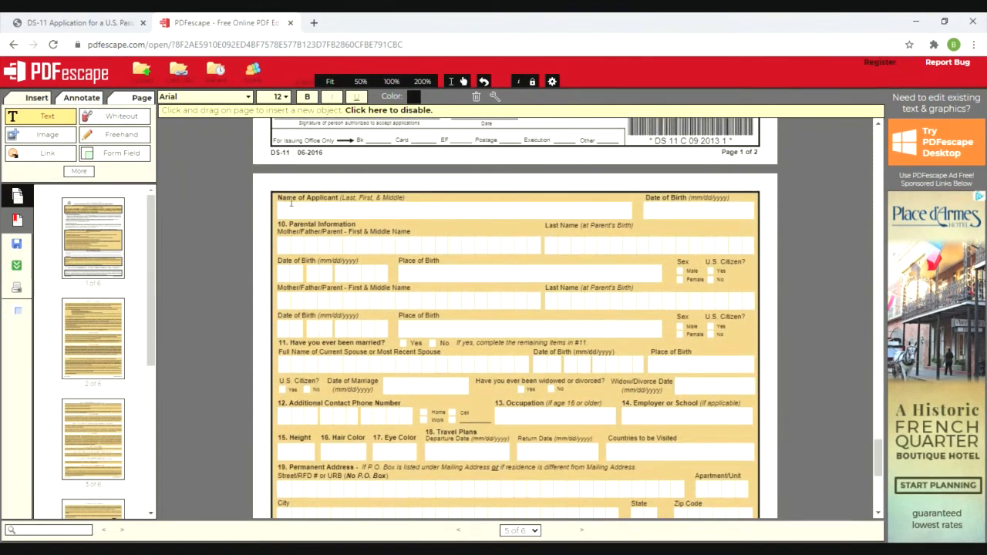
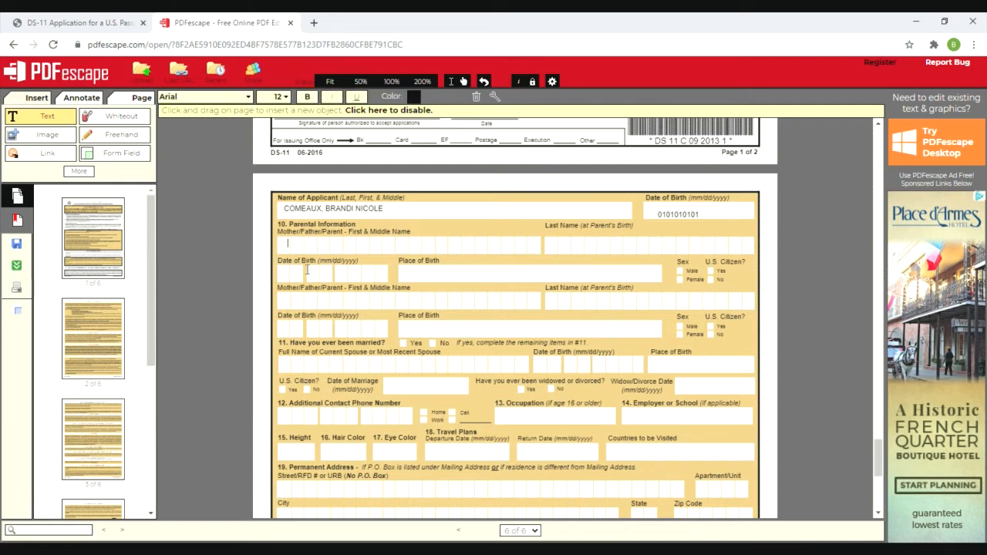
# Enter the first parent's names as FATHER and LAST NAME.
pyautogui.write('FATHE')
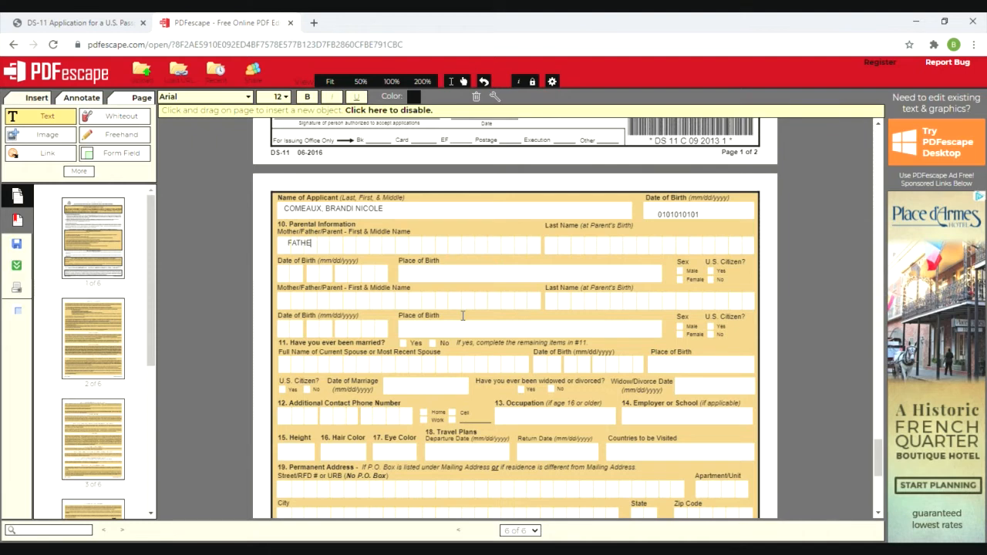
pyautogui.write('R')
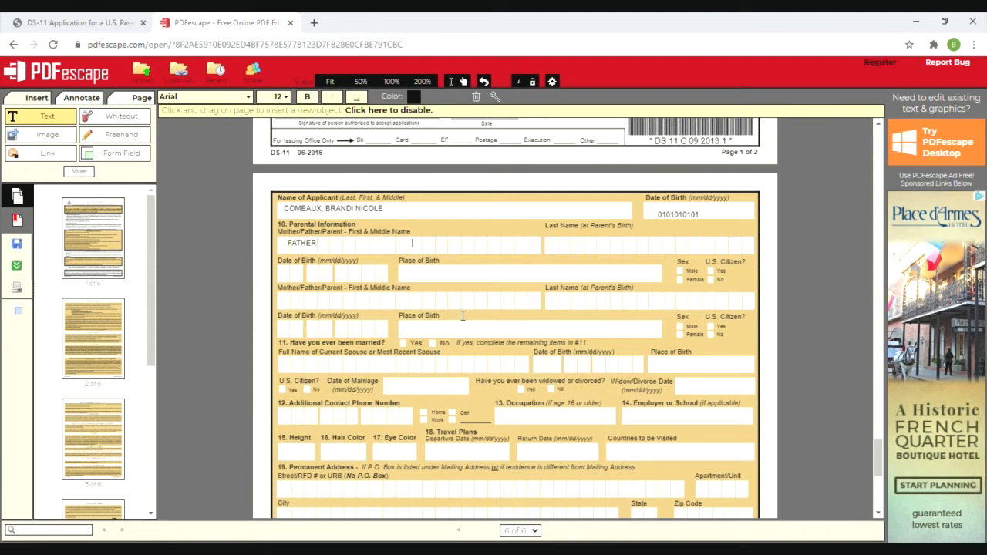
pyautogui.click(540, 244)
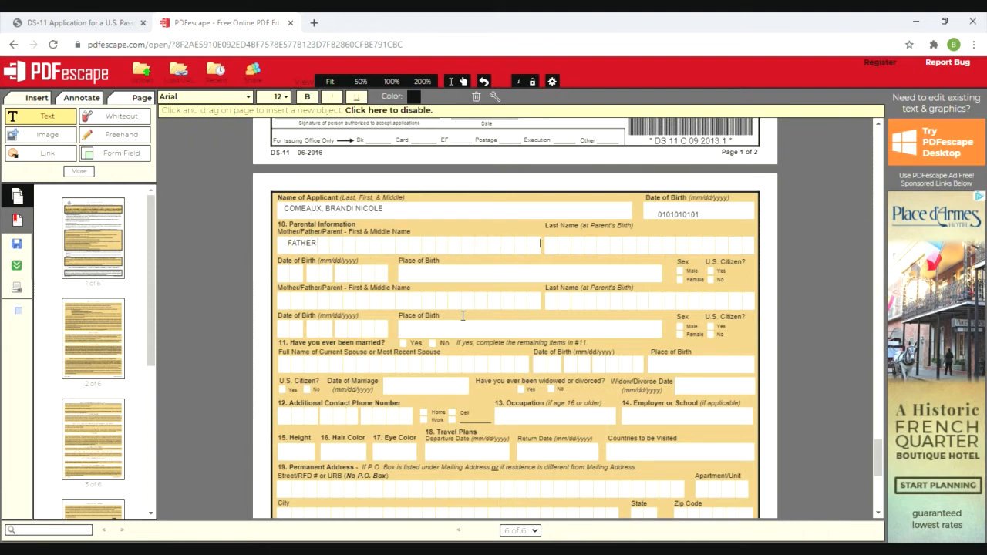
pyautogui.write('LAST NAME')
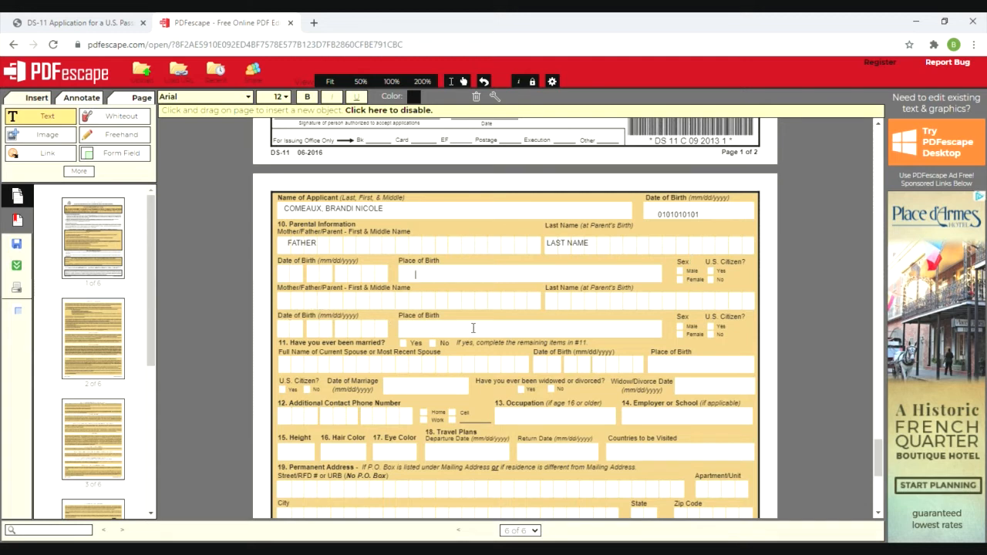
pyautogui.moveTo(392, 309)
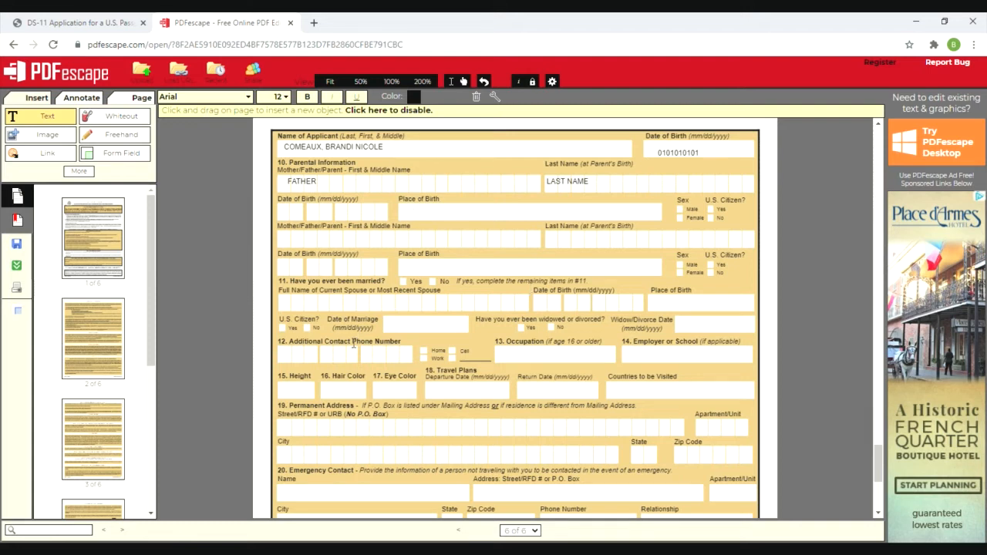
# Enter occupation SUPERWOMAN, employer EMPLOYER 1, height 5'4, BR hair and HAZ eyes.
pyautogui.scroll(-3)
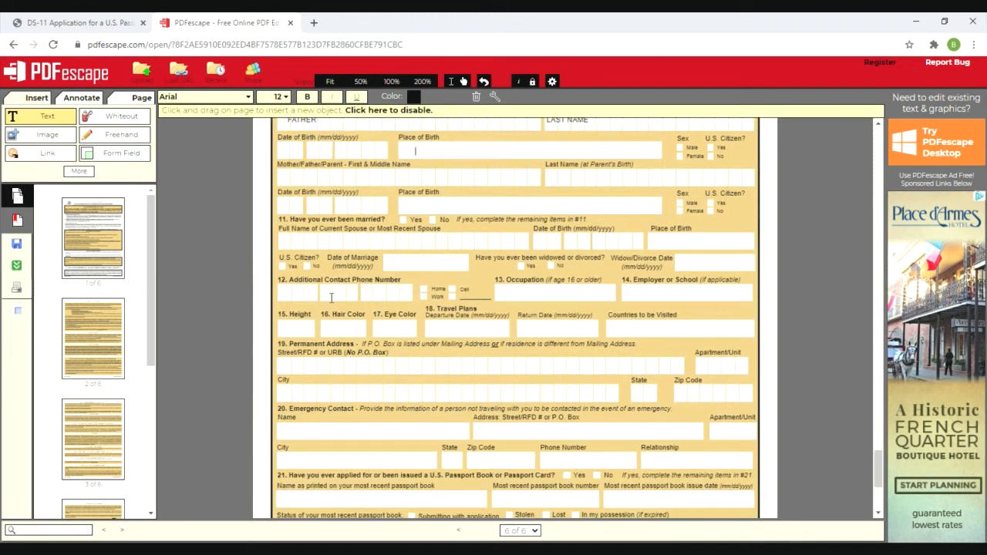
pyautogui.moveTo(299, 299)
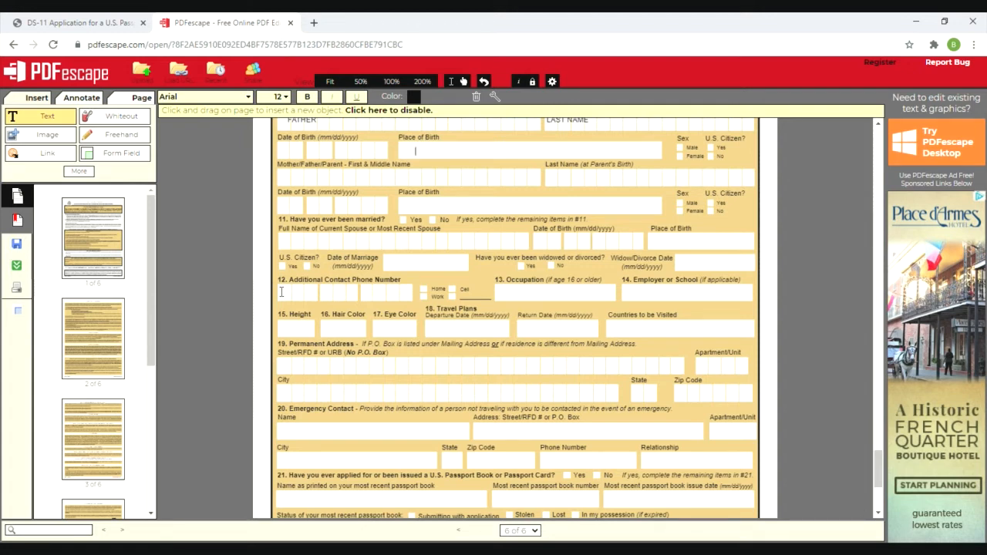
pyautogui.moveTo(499, 293)
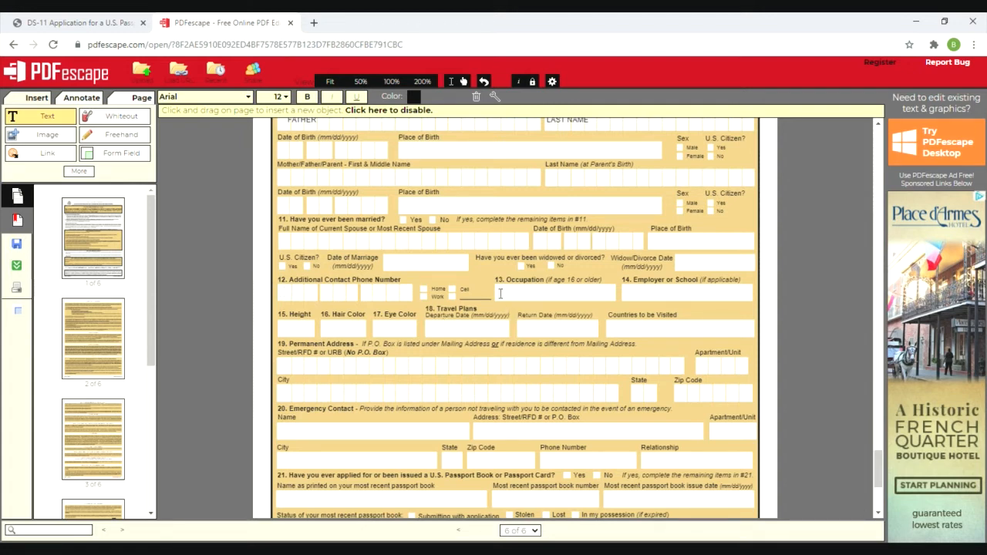
pyautogui.write('SUPER')
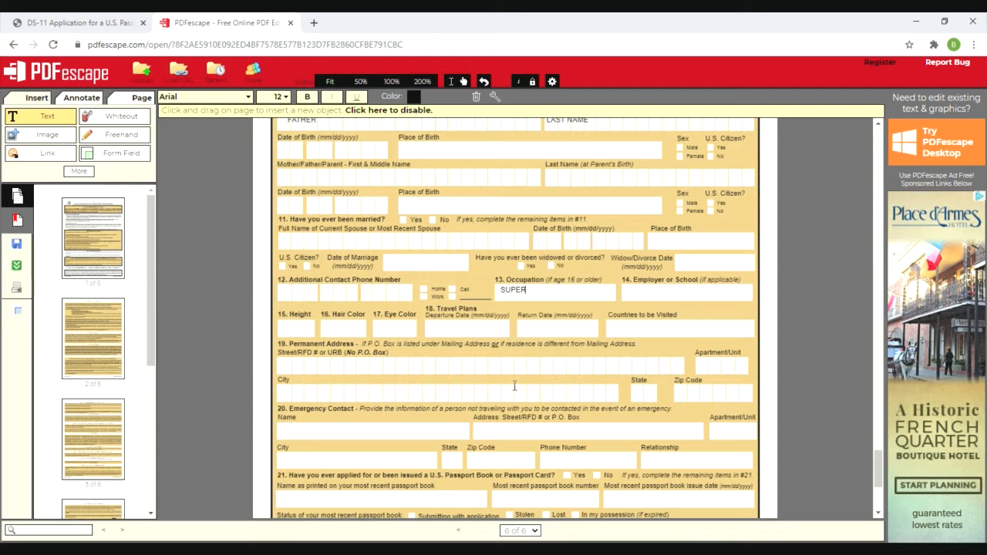
pyautogui.write('WOMAN')
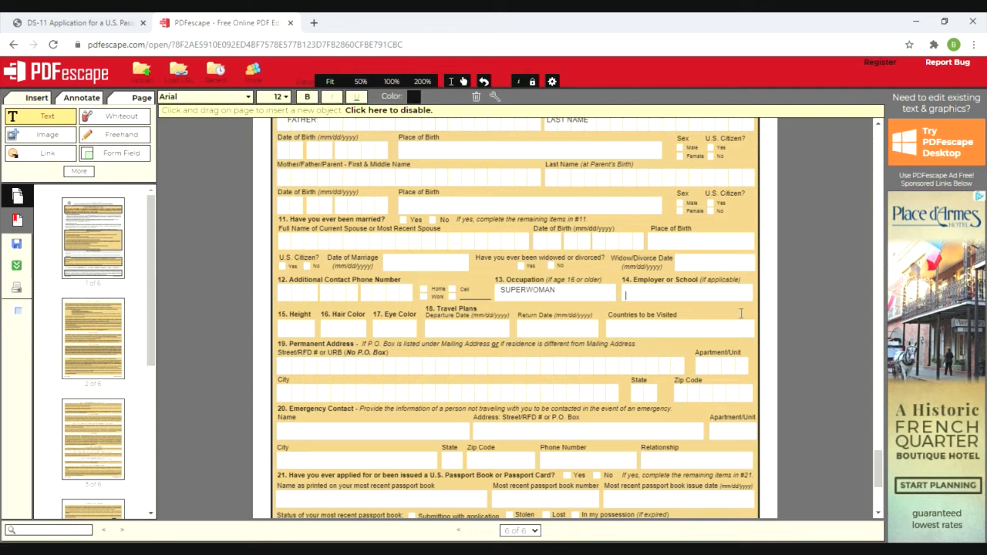
pyautogui.write('EMPLOYER 1')
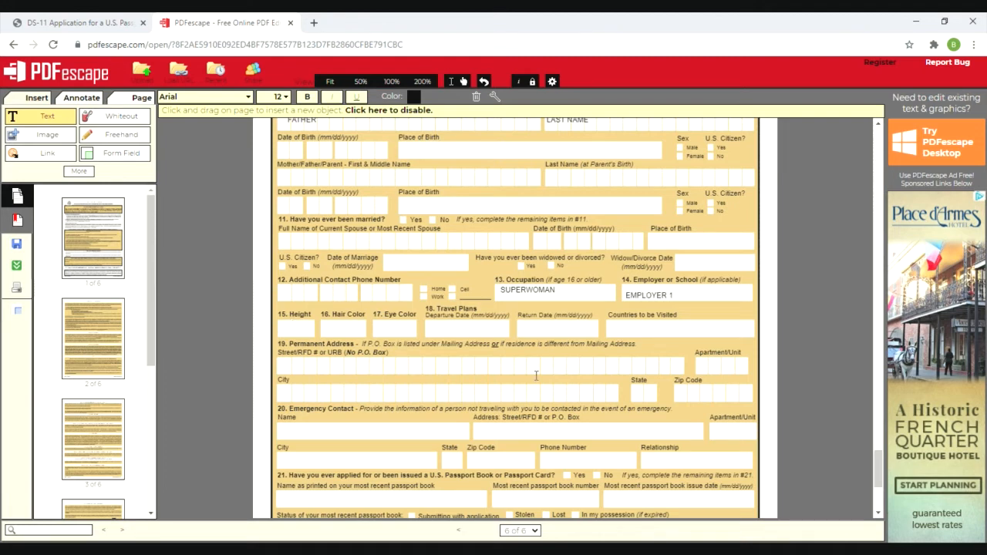
pyautogui.write("5'4")
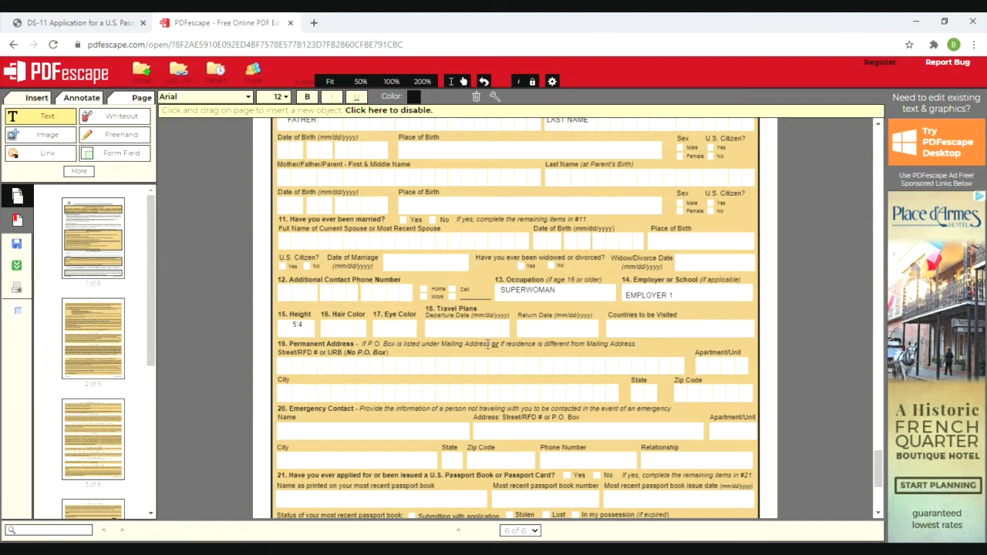
pyautogui.write('BR')
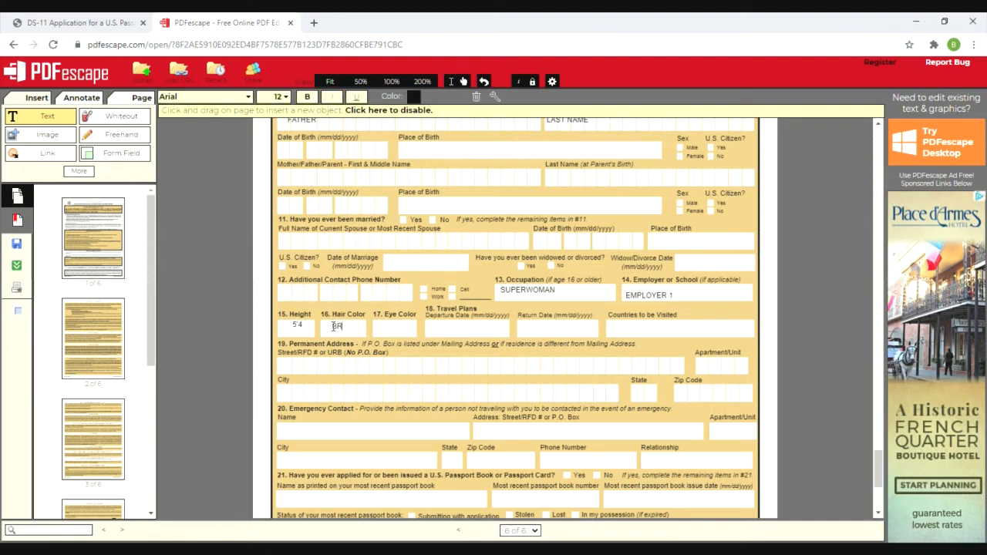
pyautogui.write('HAZEL')
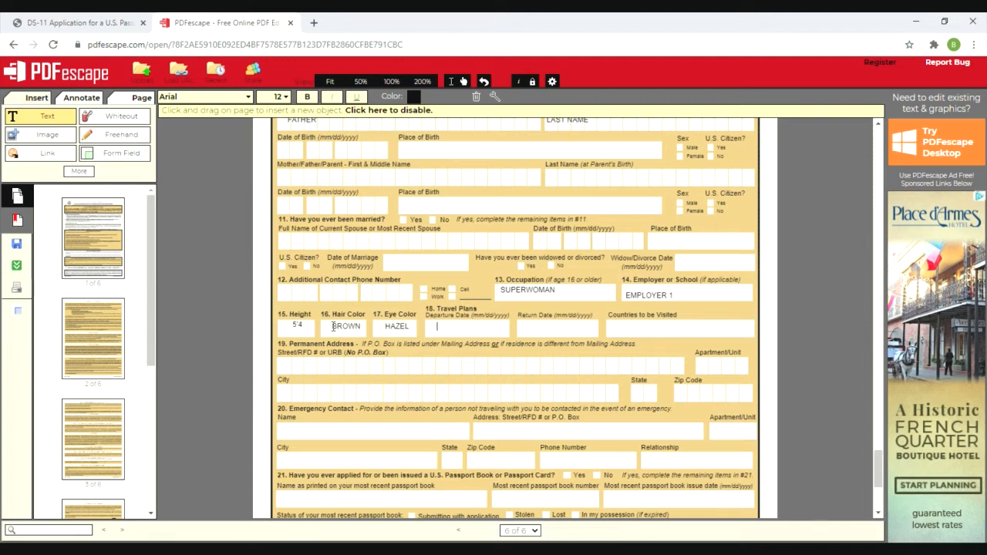
# Enter travel dates 040101 and 0401, 'THE ENTIRE W' and JAMAICA as countries to visit.
pyautogui.write('040101')
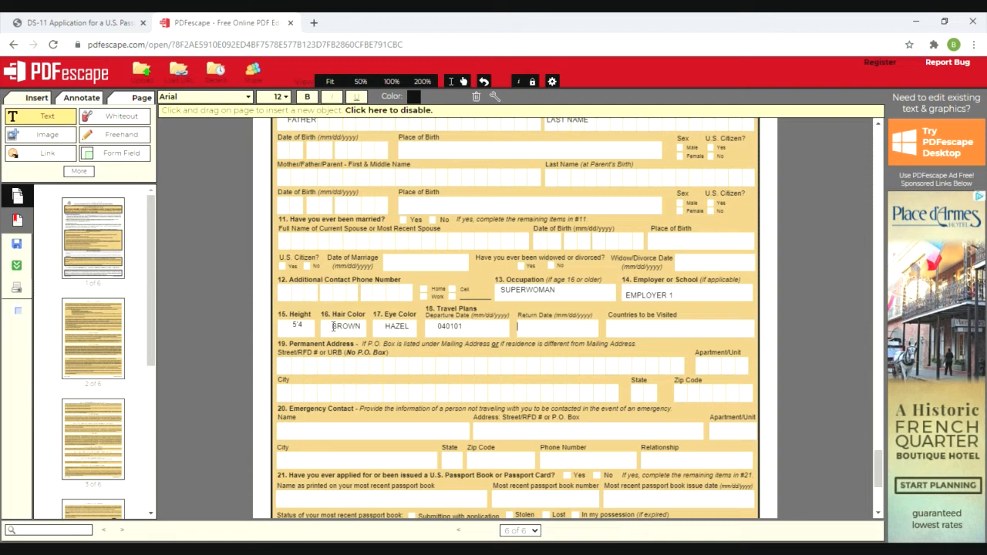
pyautogui.write('040101')
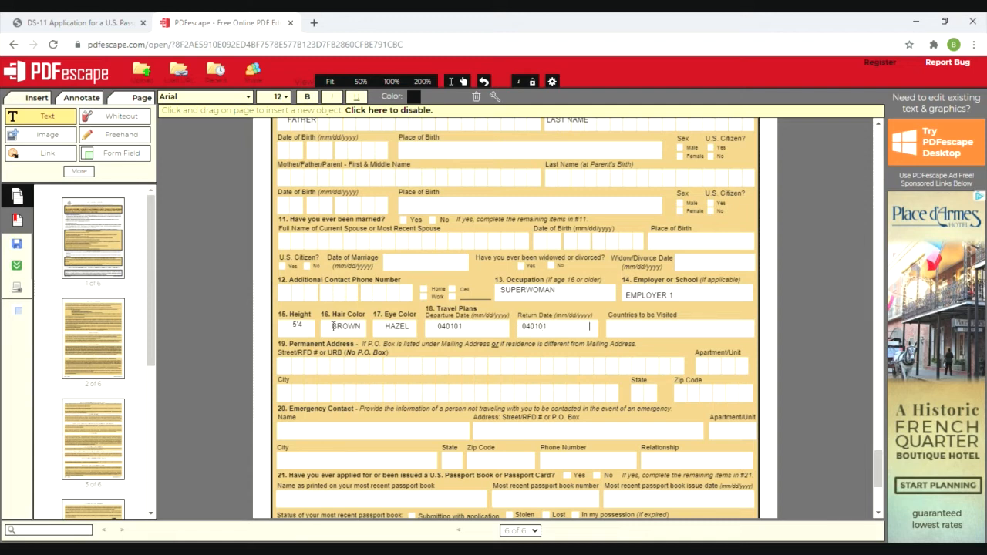
pyautogui.write('THE ENTIRE W')
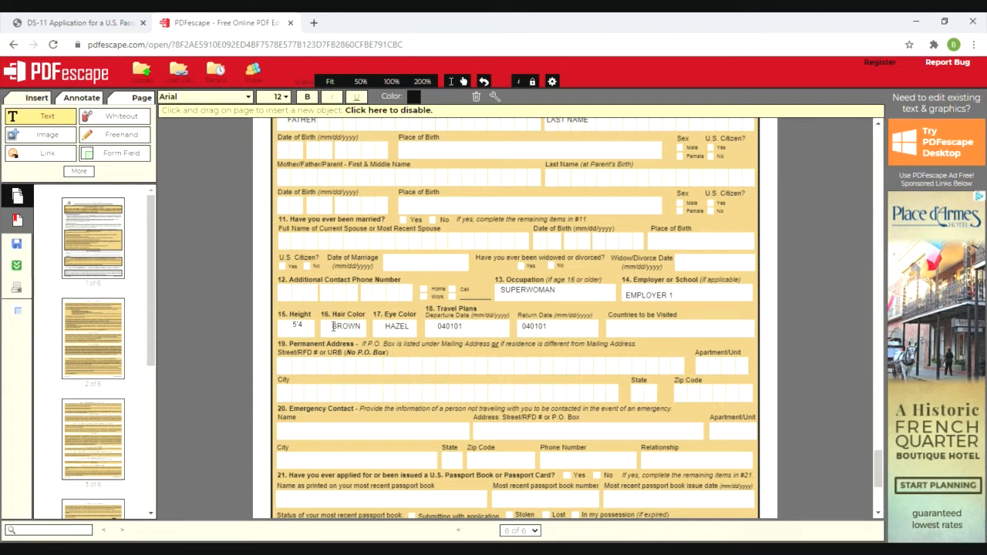
pyautogui.write('JAMAICA')
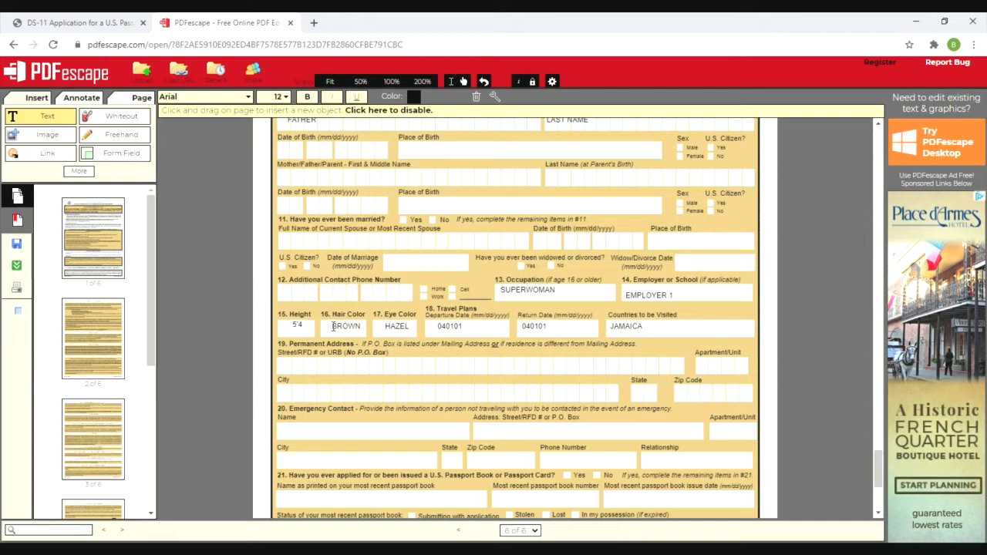
pyautogui.scroll(-3)
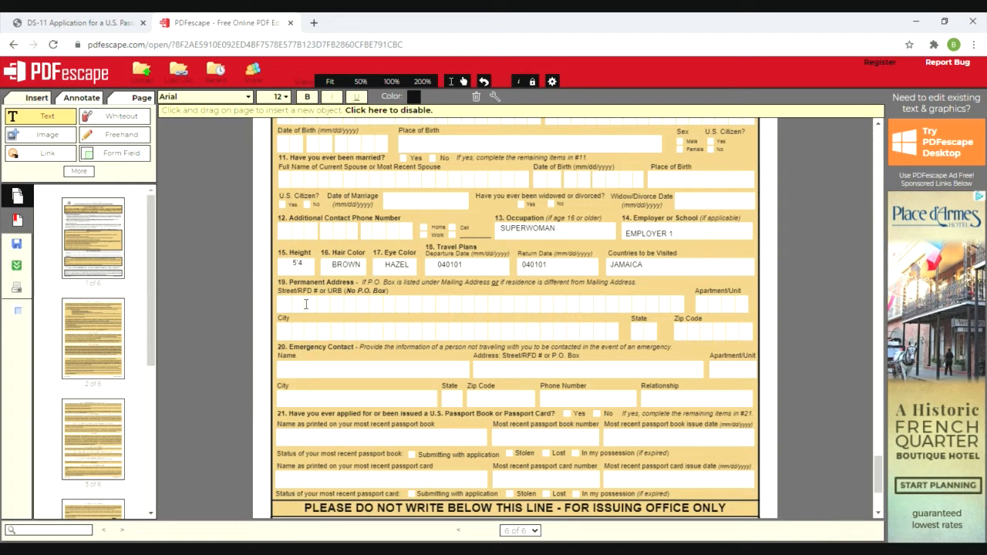
# Fill the emergency contact with name JU, address LSKDJLSJDFLSJDF, city SDFSDF, phone 337 and relationship FIANCE.
pyautogui.scroll(-3)
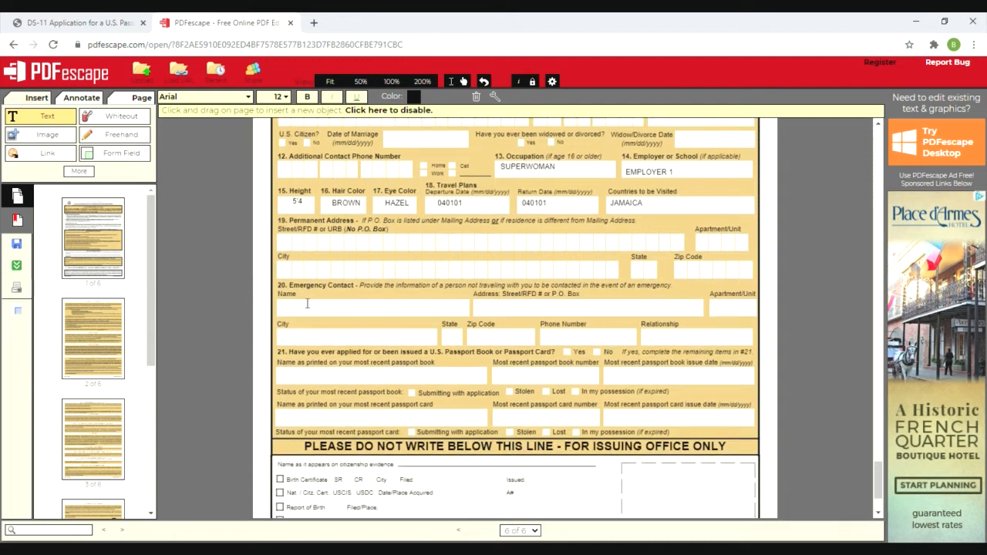
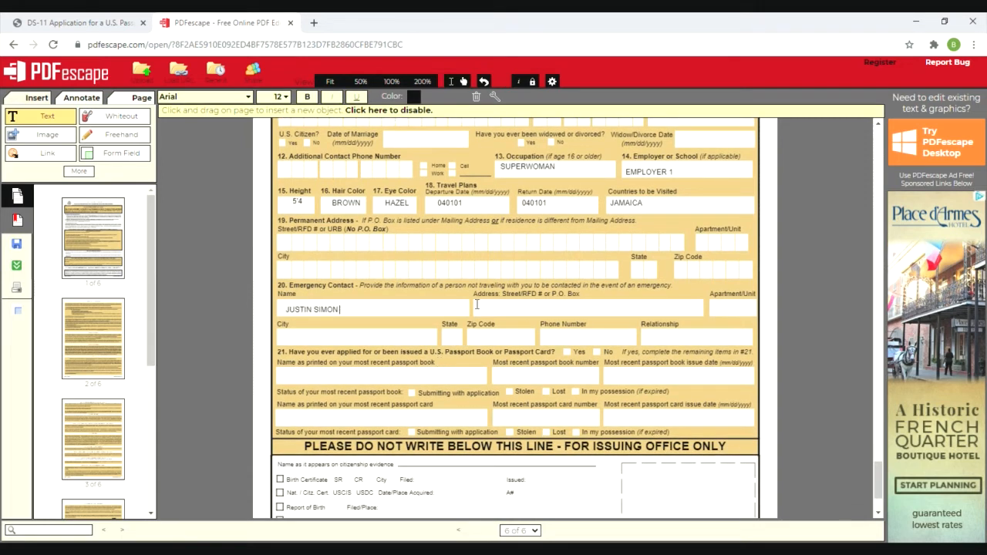
pyautogui.write('LSKDJLSJDFLSJDF')
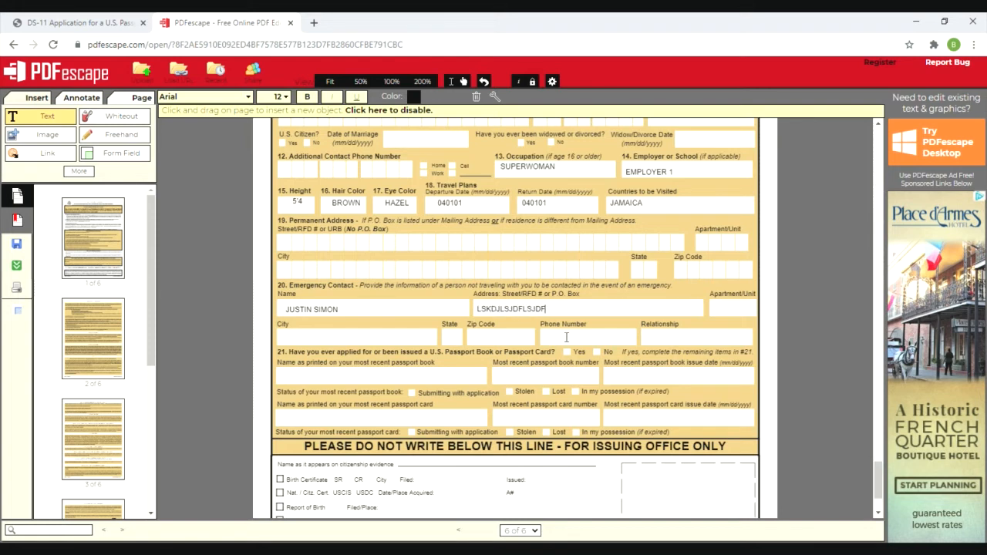
pyautogui.write('SDFSDF')
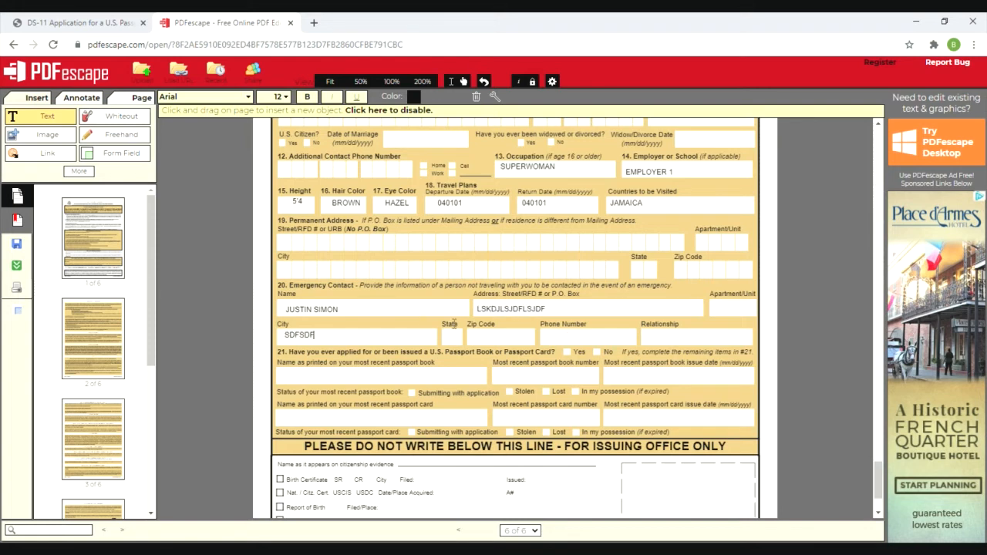
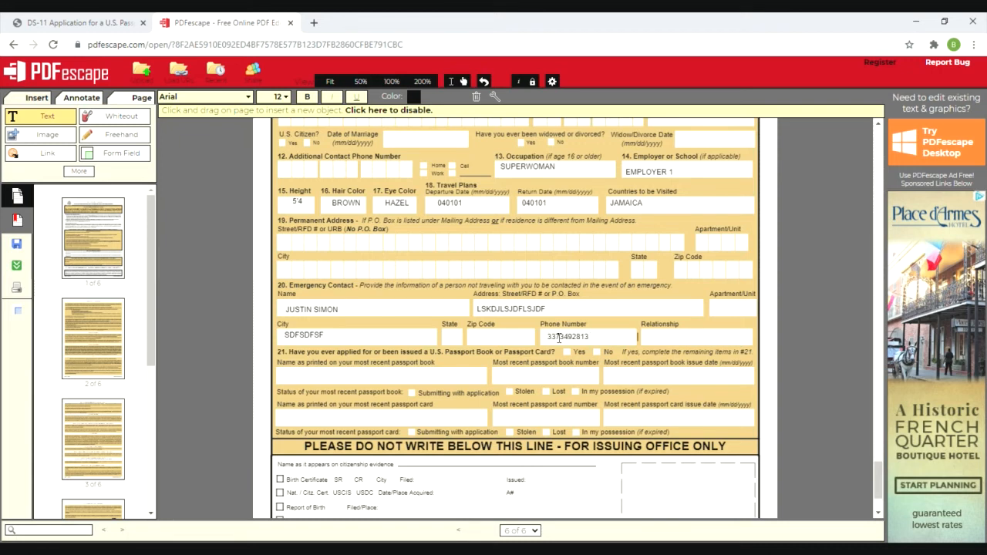
pyautogui.write('FIANCE')
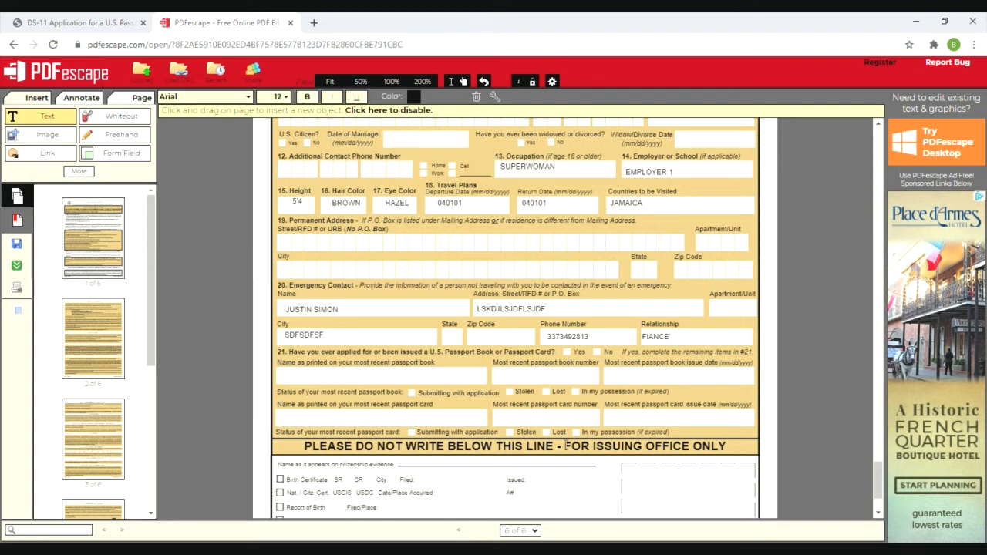
pyautogui.click(567, 351)
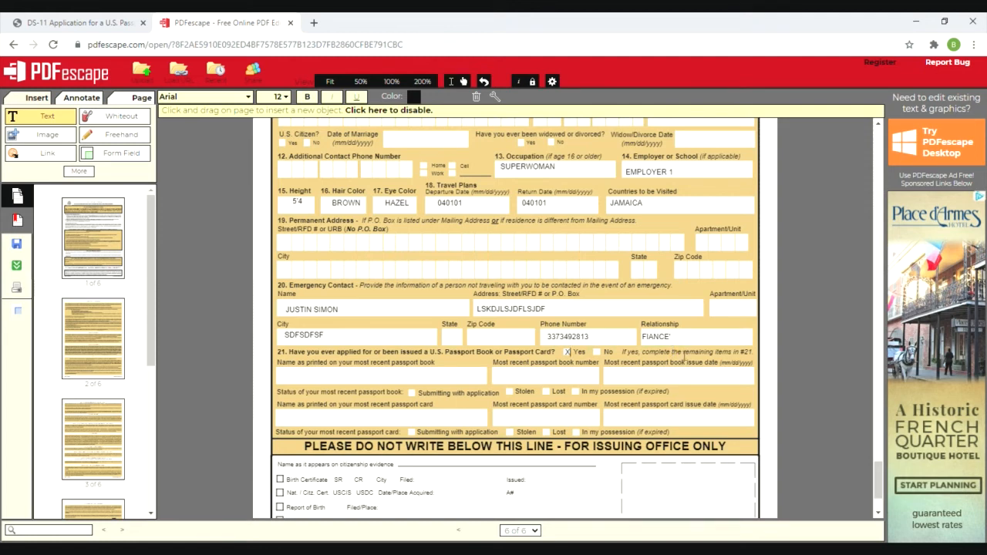
pyautogui.moveTo(262, 375)
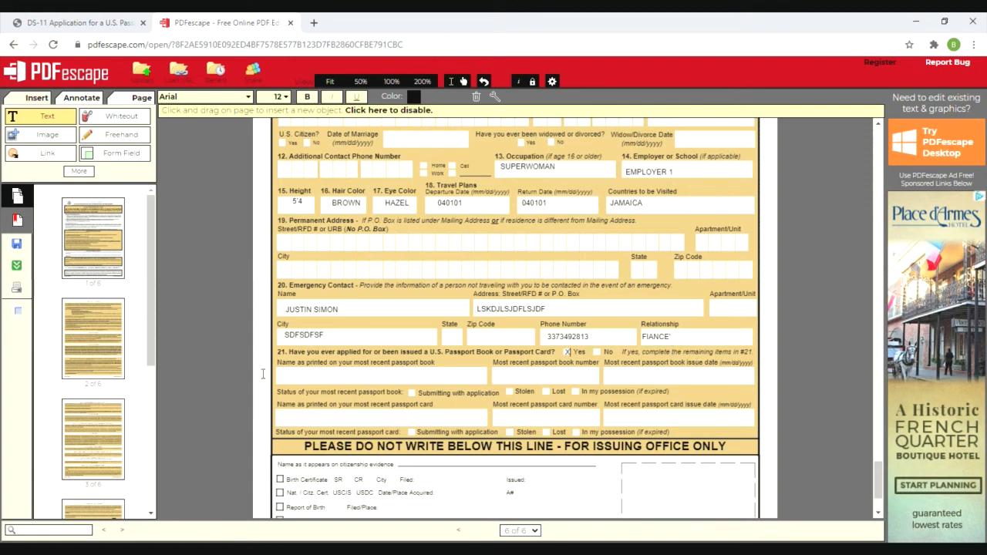
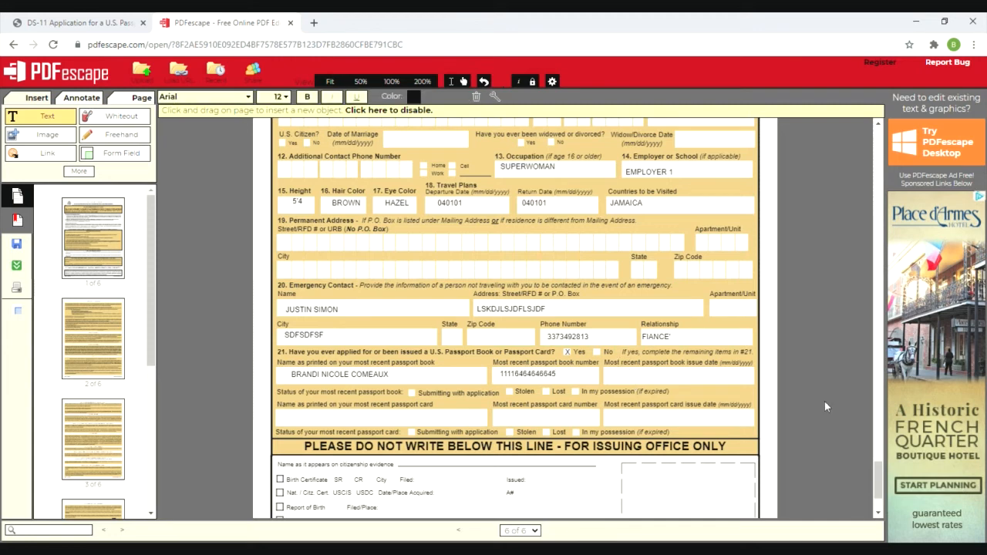
pyautogui.click(678, 376)
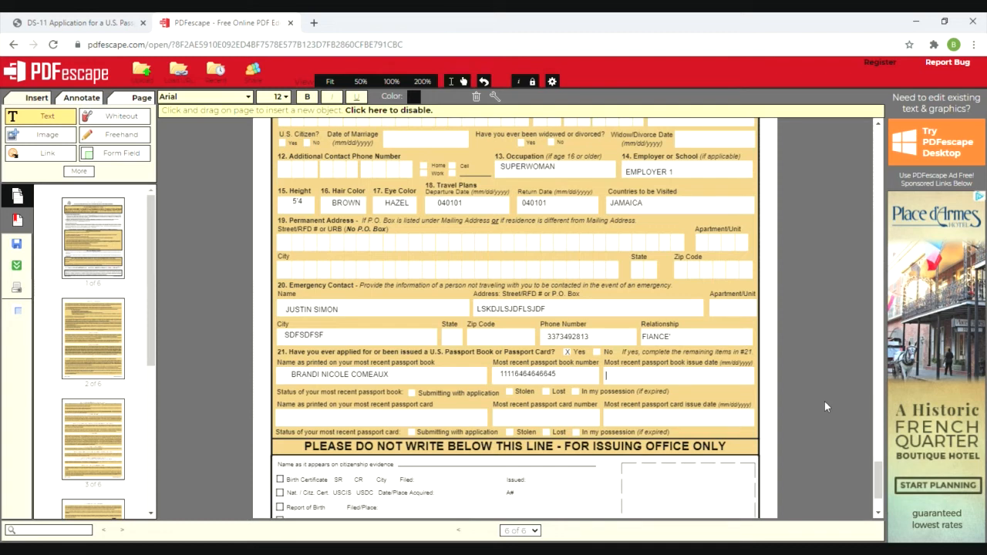
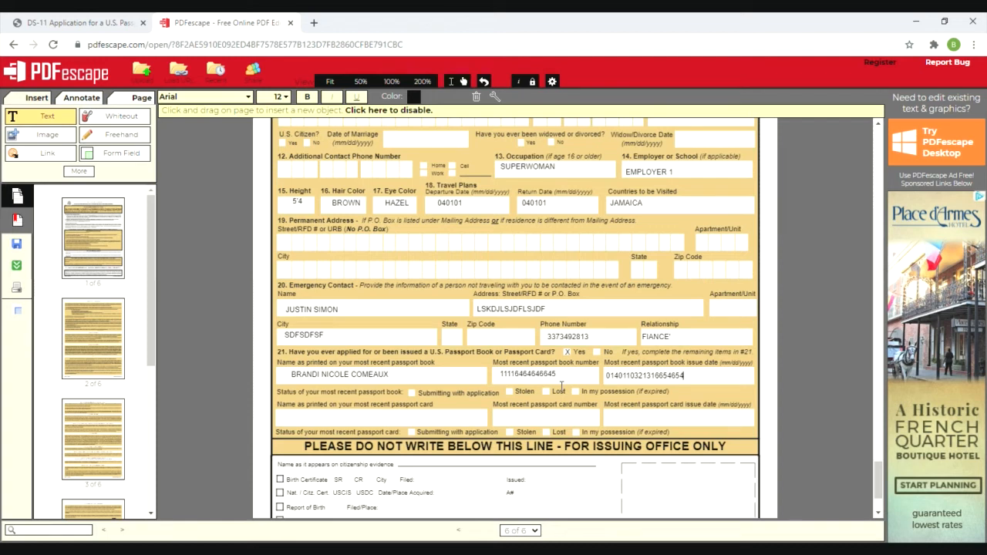
pyautogui.moveTo(294, 402)
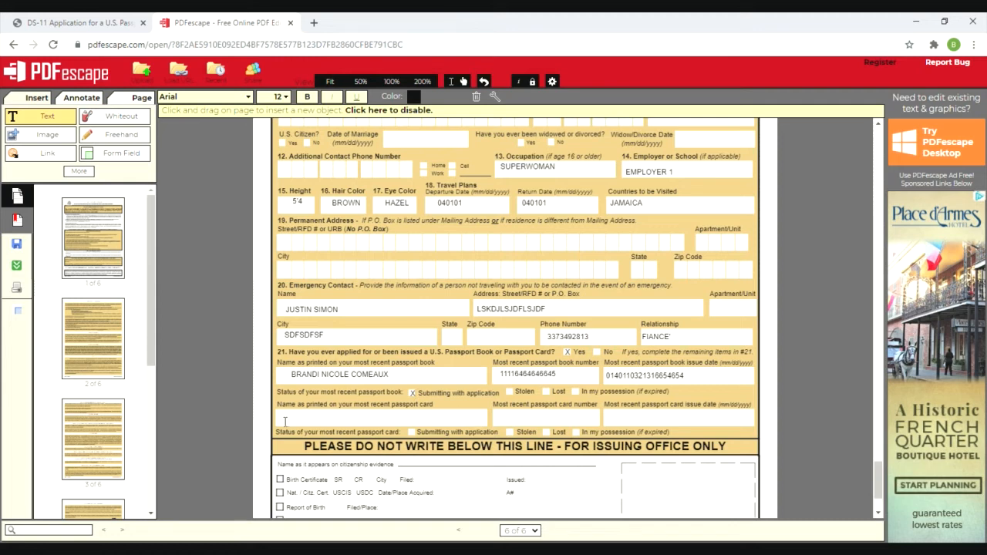
pyautogui.scroll(-3)
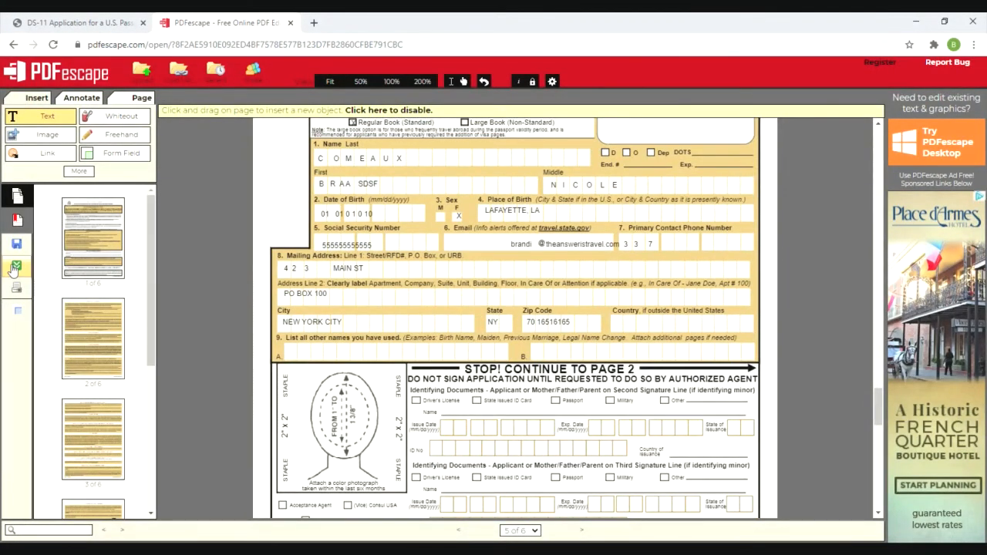
# Download the completed DS-11 form, opening it in Chrome's PDF viewer.
pyautogui.click(17, 266)
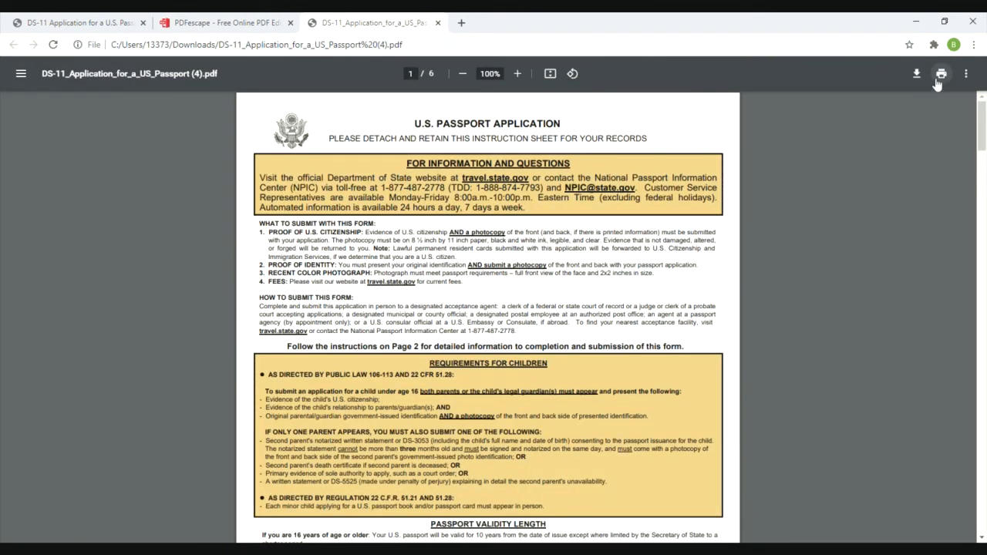
# Print the filled application with destination Save as PDF and confirm the save.
pyautogui.click(940, 74)
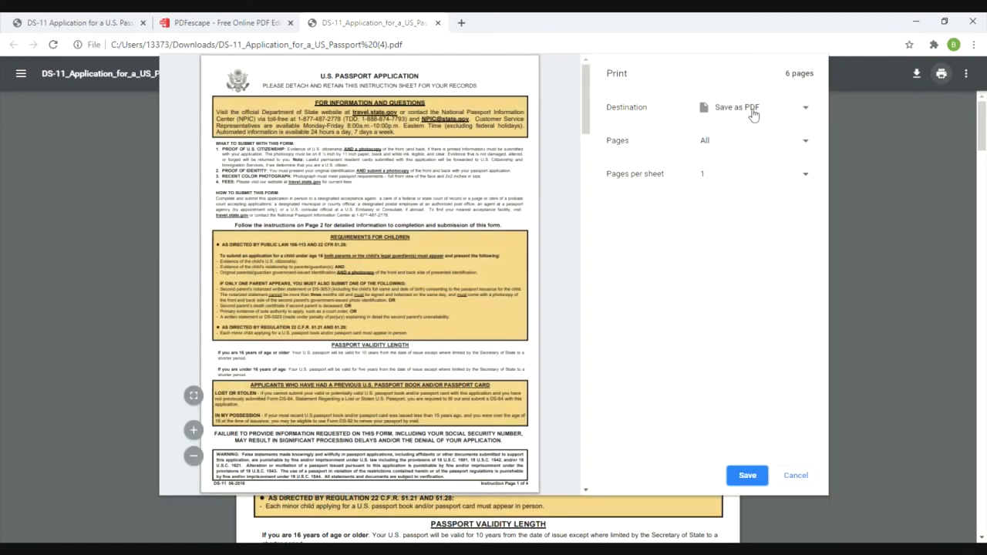
pyautogui.click(746, 475)
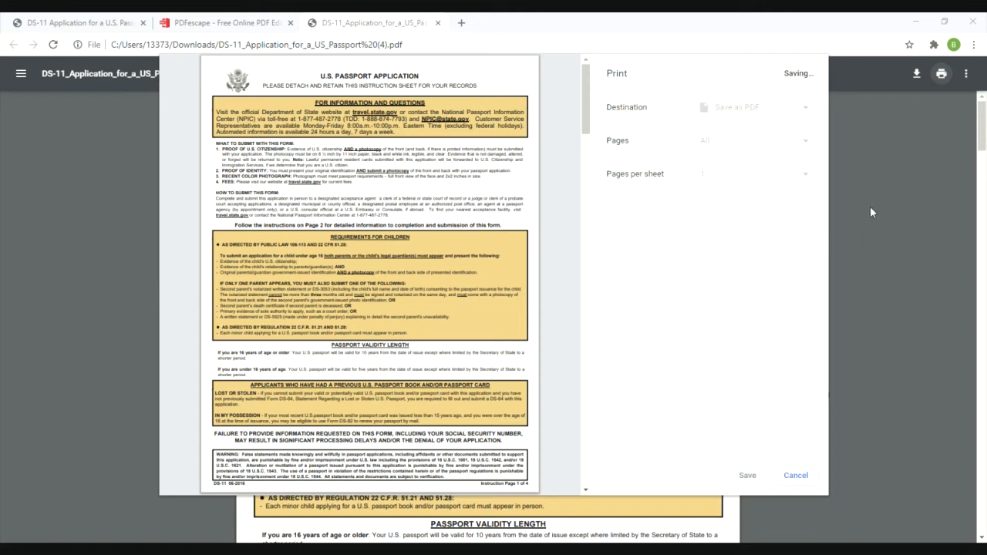
pyautogui.moveTo(864, 210)
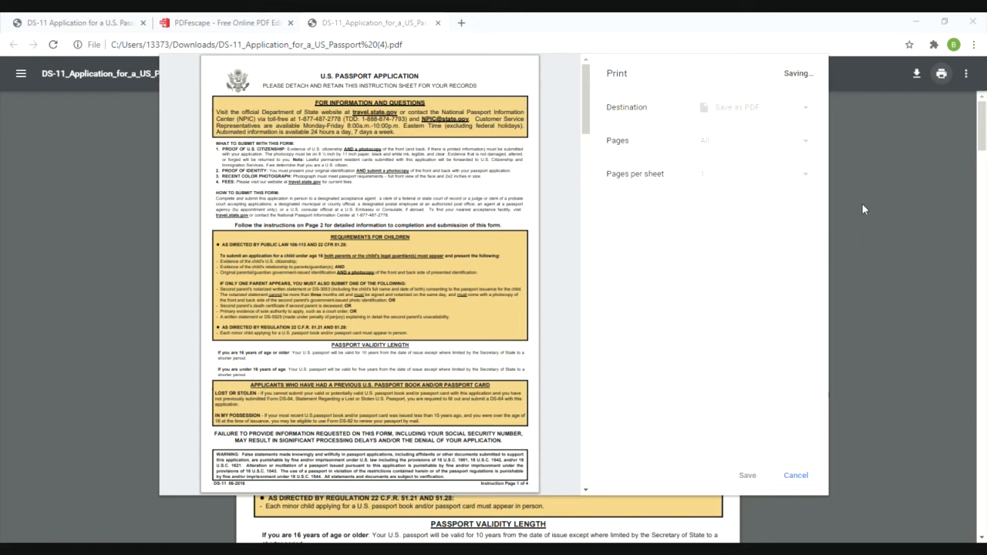
pyautogui.moveTo(946, 330)
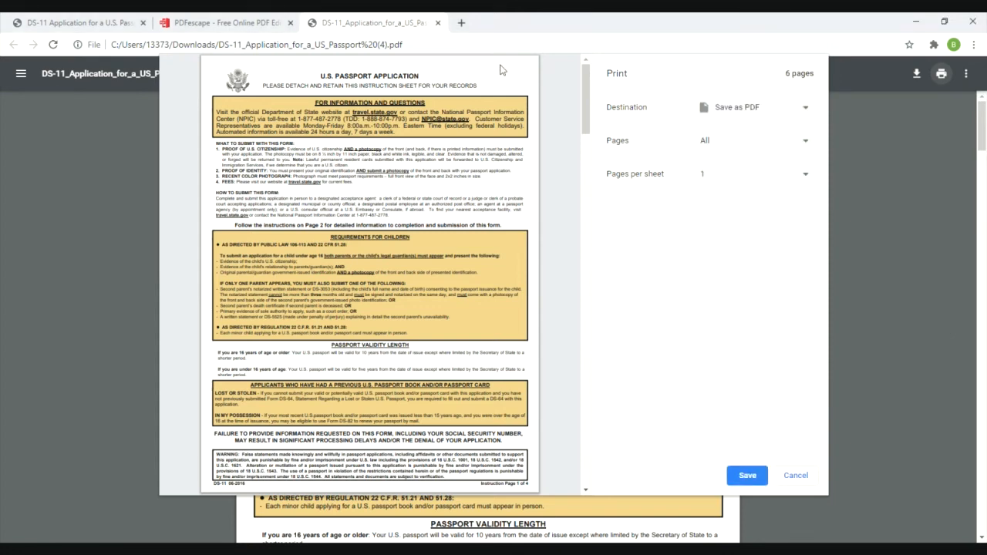
pyautogui.click(796, 475)
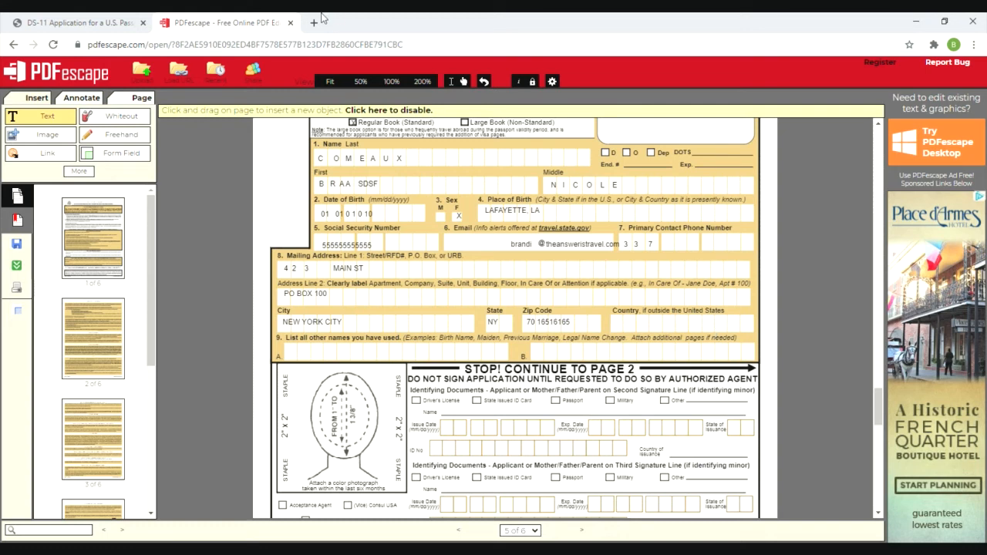
pyautogui.moveTo(331, 25)
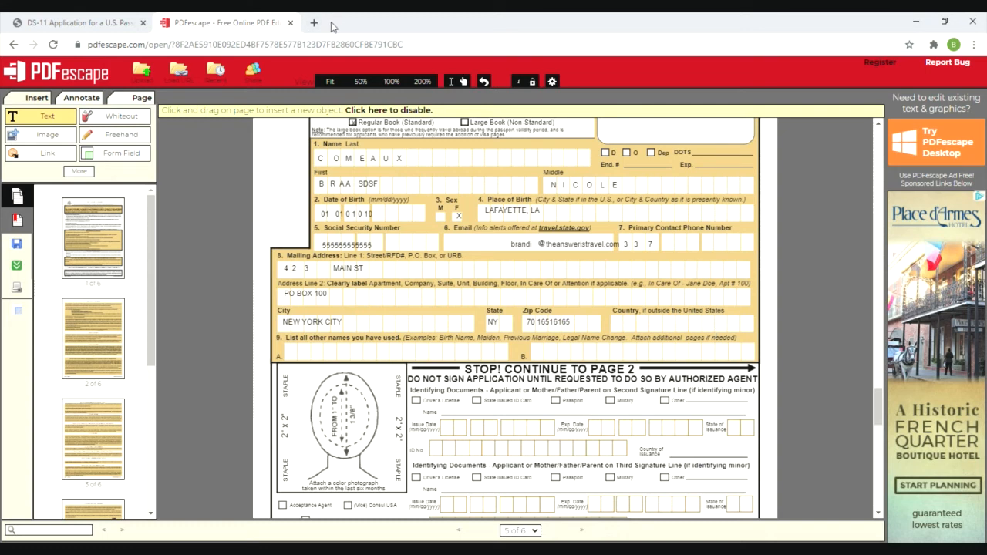
# In a new tab, search 'POST OFFICE PASSPORT APPOINTMENT' and open the USPS passport result.
pyautogui.click(313, 23)
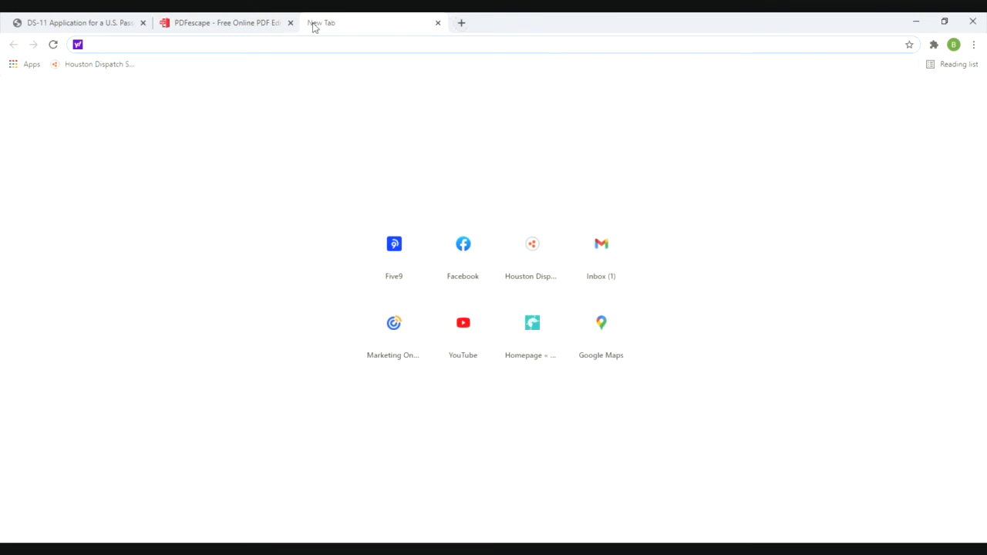
pyautogui.write('POST OFFICE P')
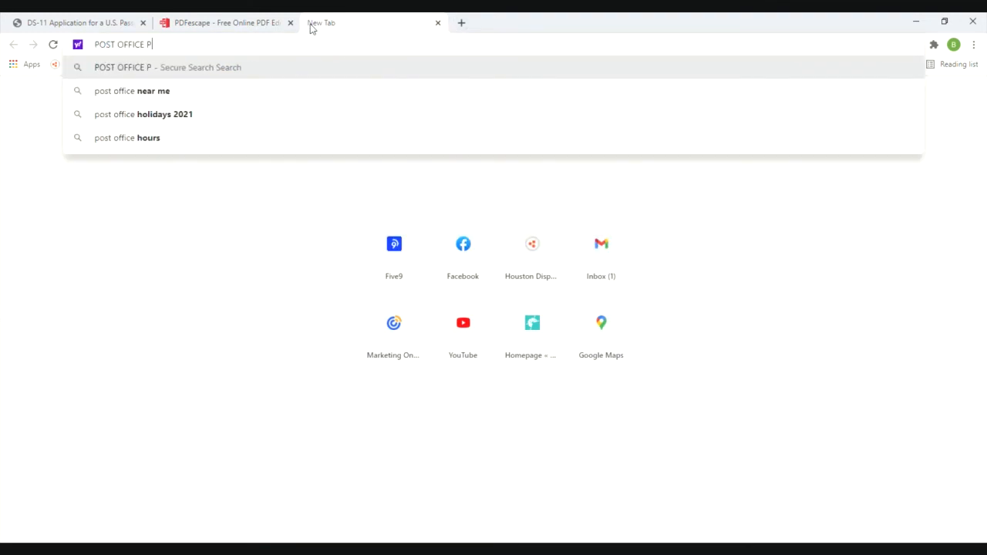
pyautogui.write('ASSPORT APPOINTMENT')
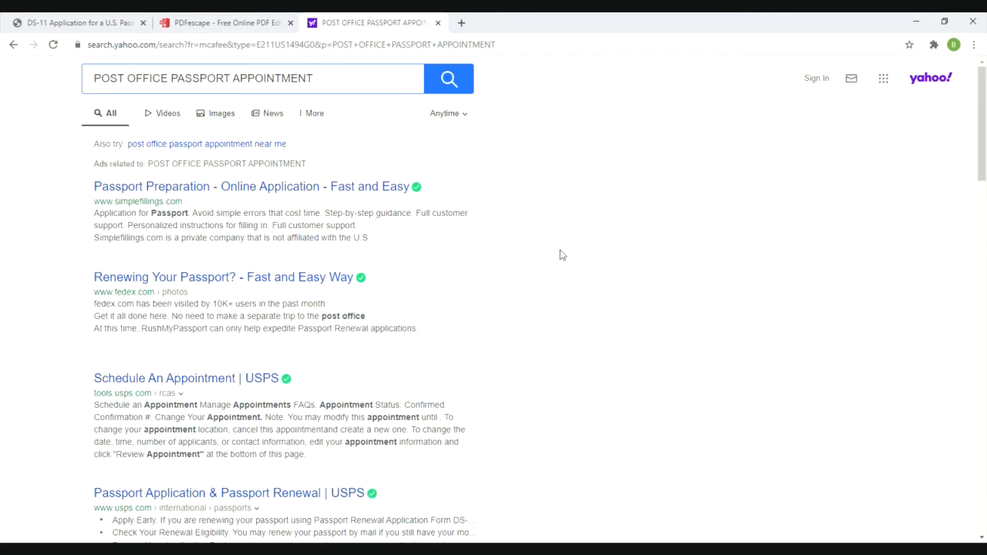
pyautogui.scroll(-3)
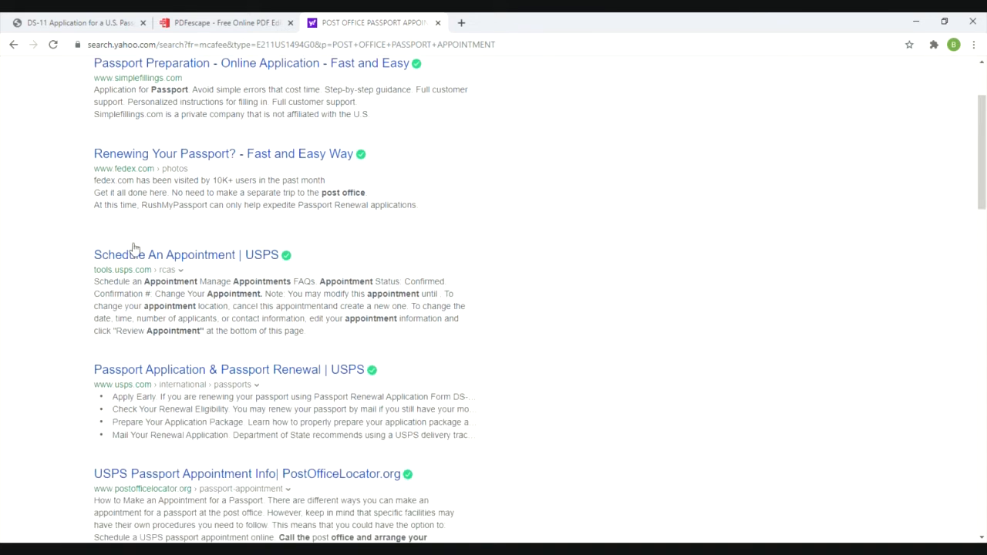
pyautogui.scroll(-3)
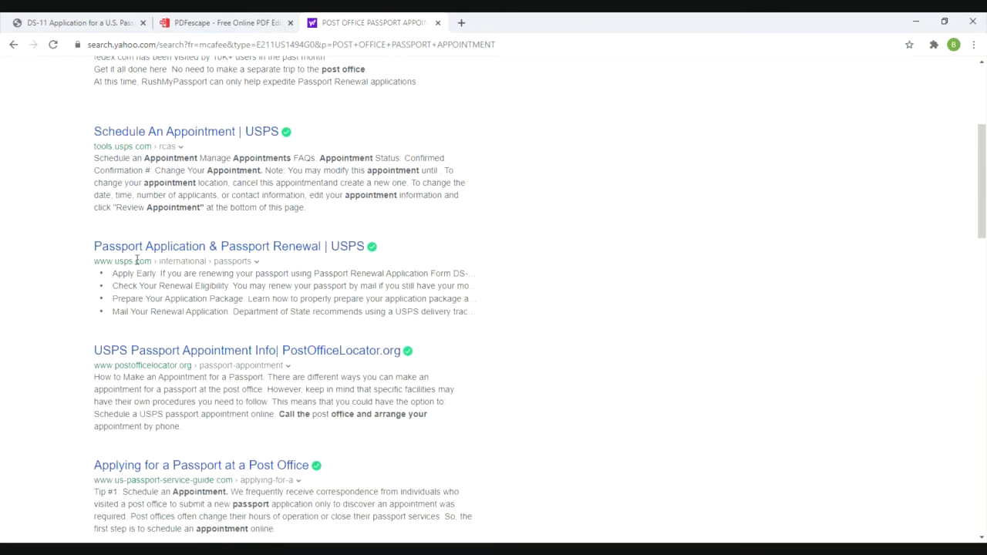
pyautogui.click(204, 246)
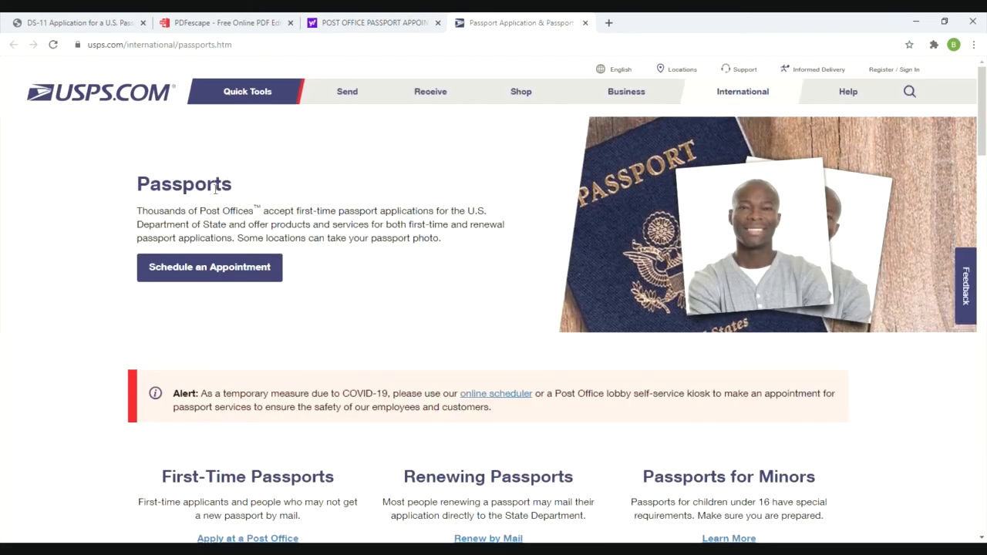
# Start scheduling a New Passport with Photo Services appointment, searching by location.
pyautogui.click(210, 267)
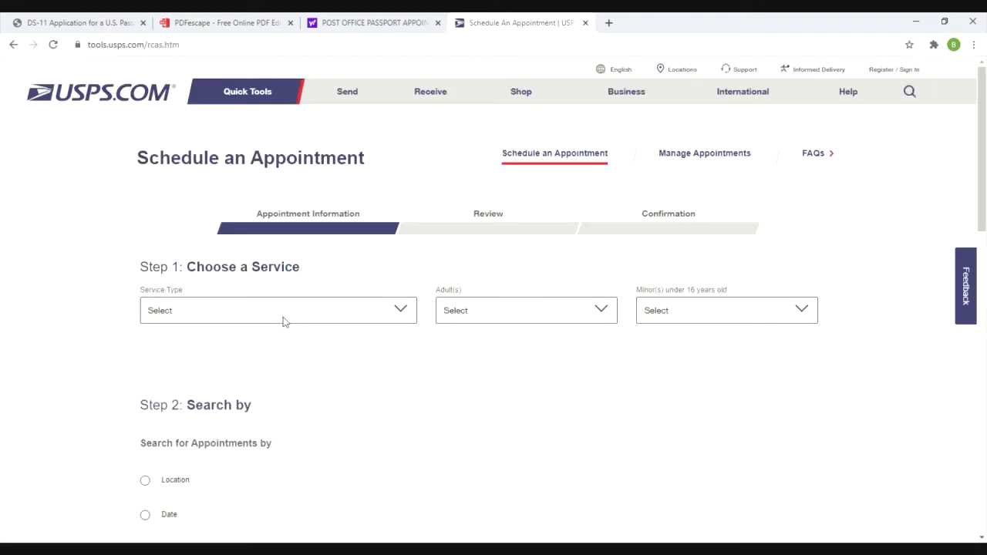
pyautogui.moveTo(293, 333)
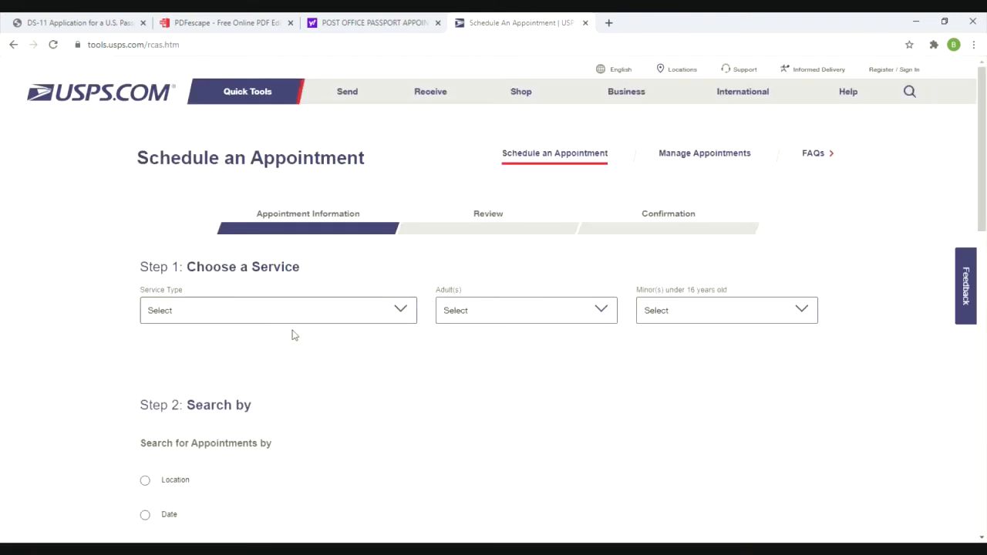
pyautogui.moveTo(316, 357)
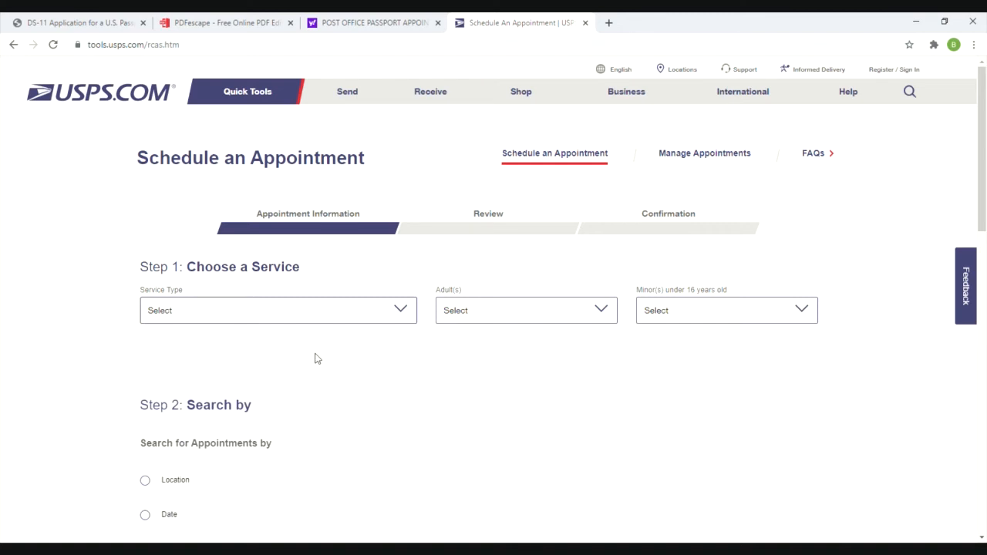
pyautogui.click(278, 310)
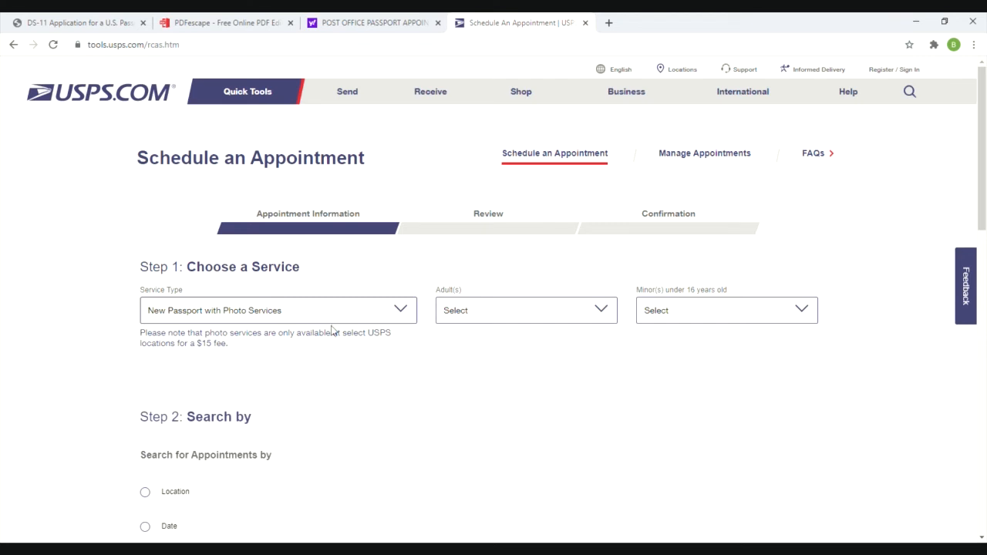
pyautogui.moveTo(501, 353)
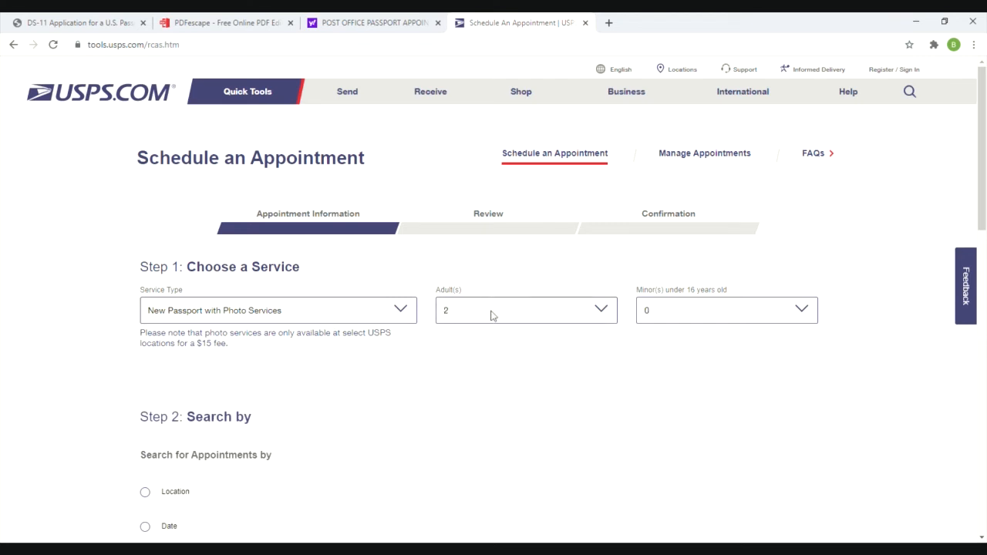
pyautogui.click(528, 310)
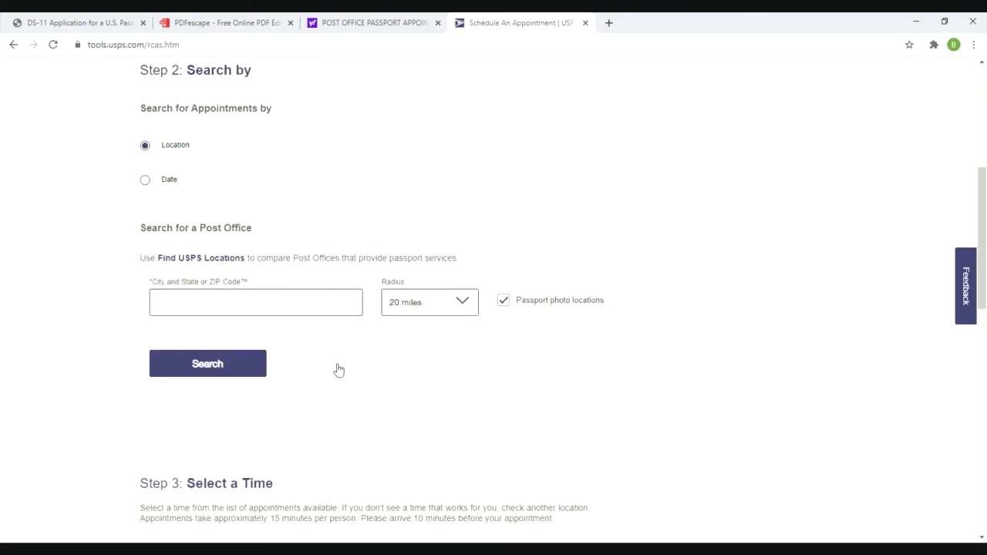
# Search post offices near ZIP 7058 and scroll through the available dates, time slots and contact form.
pyautogui.write('7058')
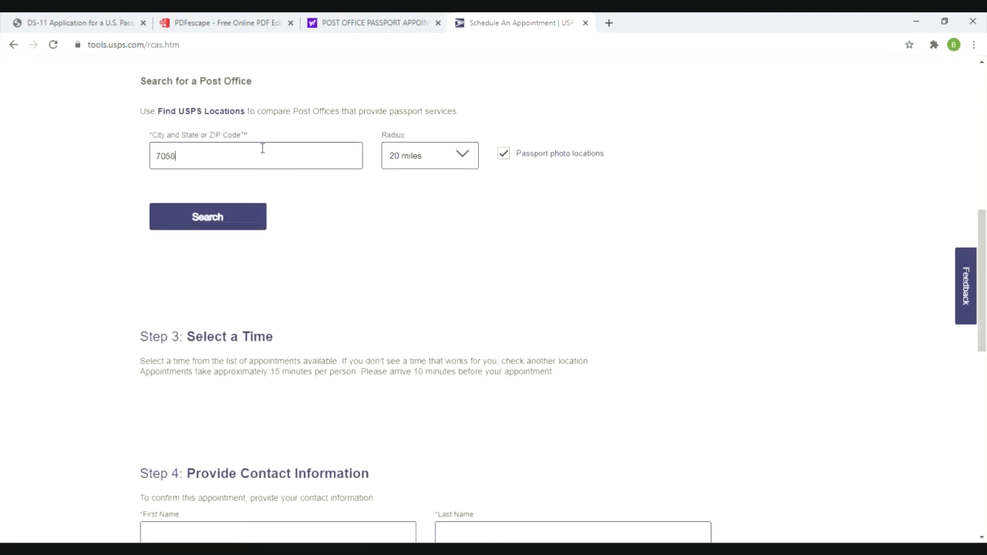
pyautogui.click(207, 216)
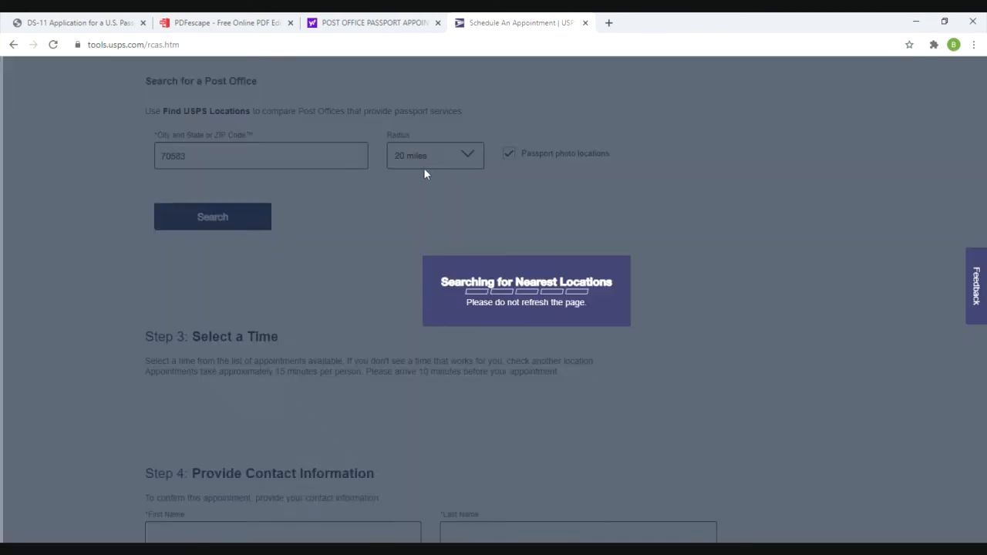
pyautogui.click(213, 216)
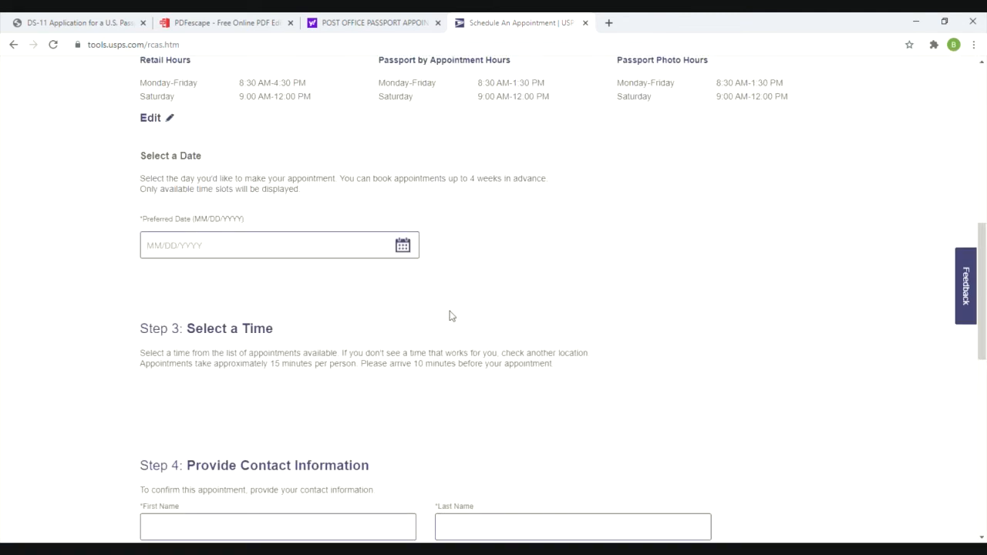
pyautogui.scroll(-3)
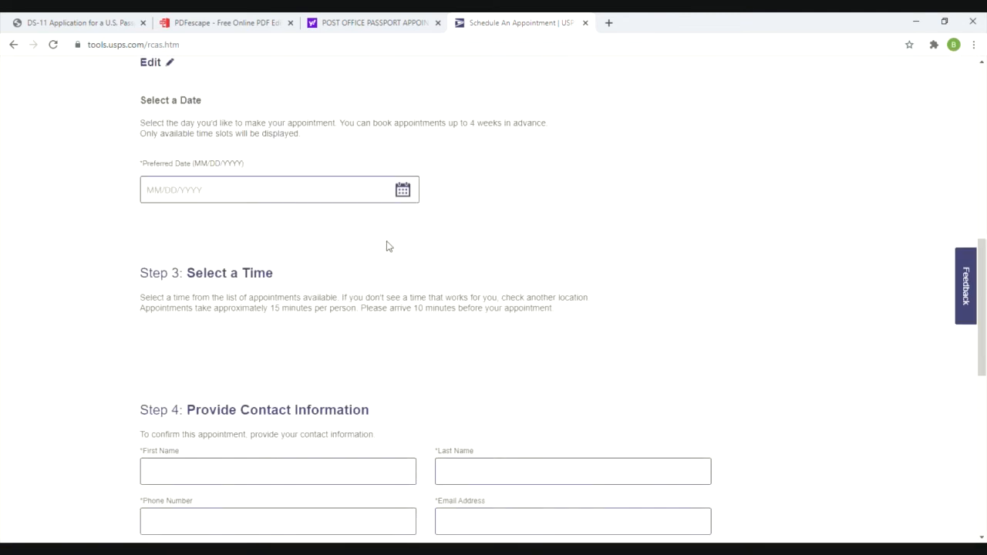
pyautogui.scroll(-3)
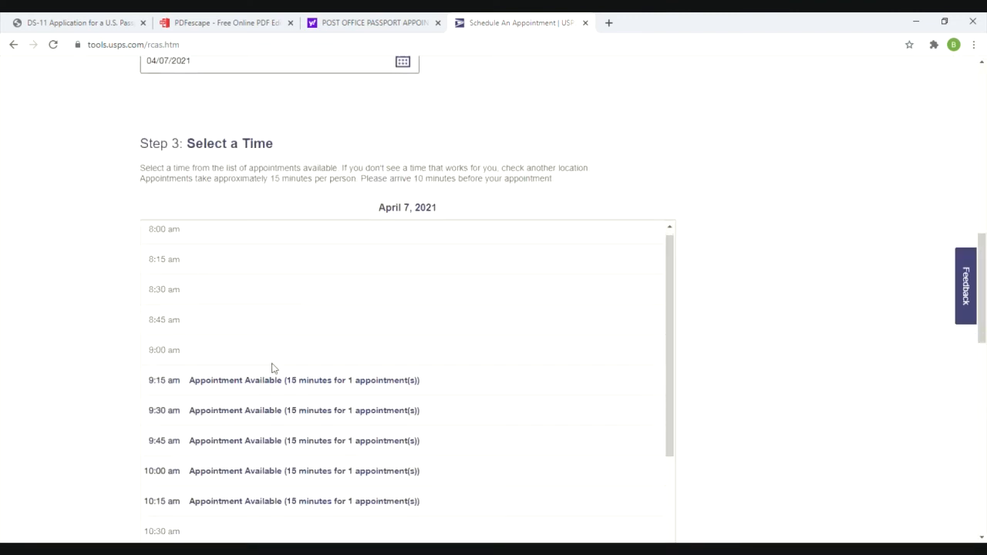
pyautogui.scroll(-3)
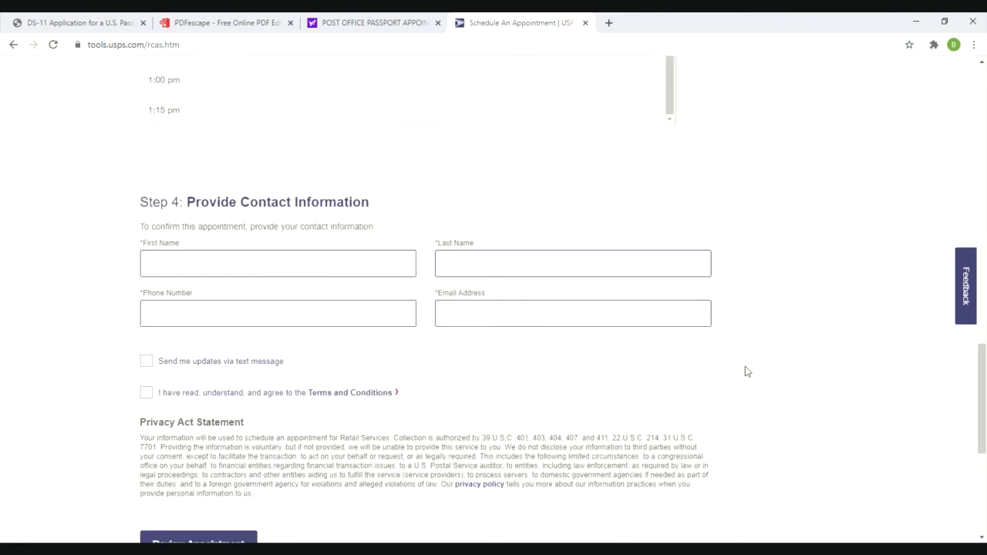
pyautogui.scroll(-3)
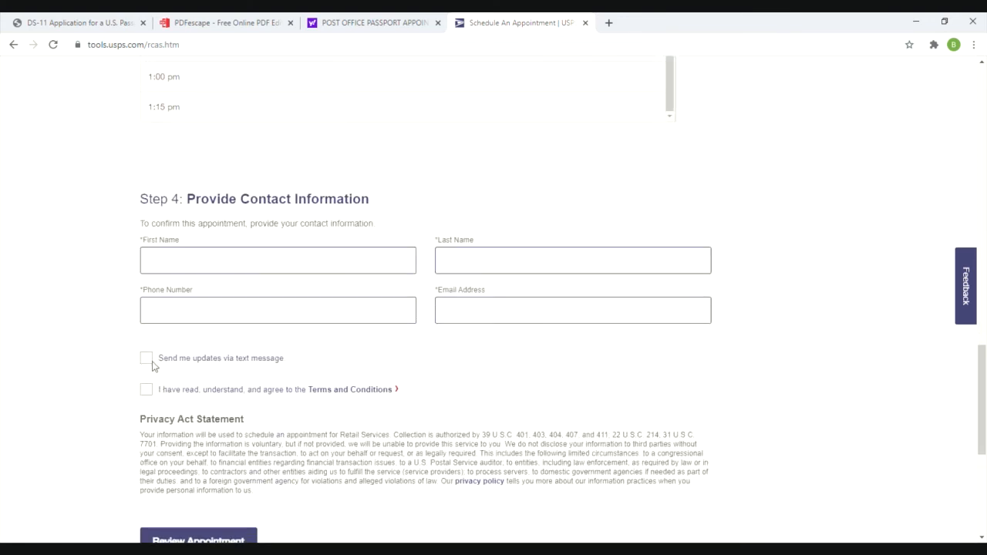
pyautogui.scroll(-3)
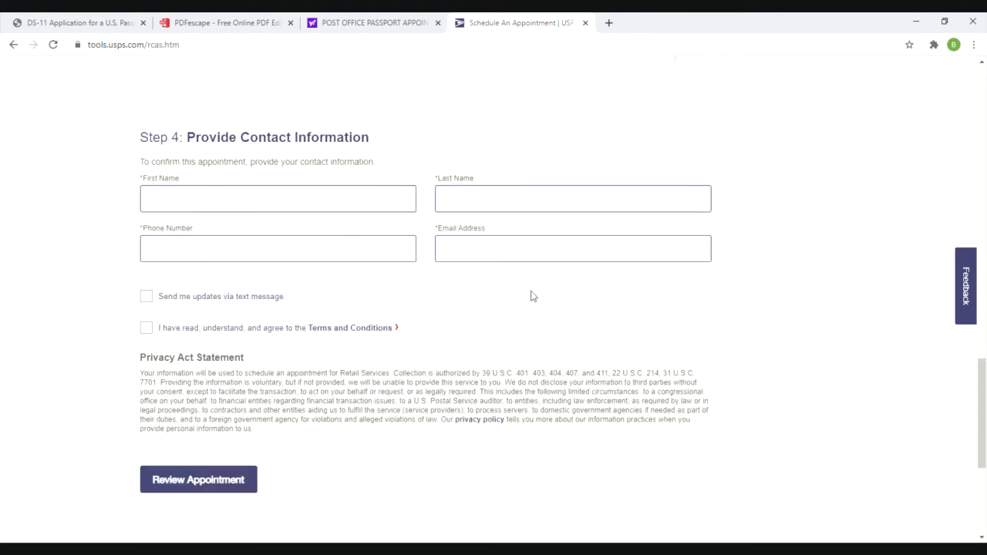
pyautogui.scroll(-3)
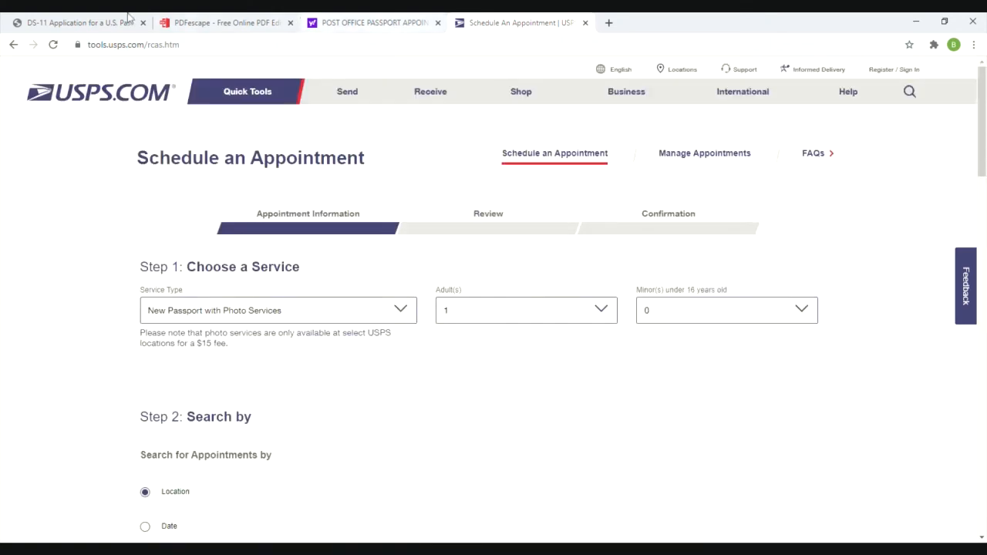
# Return to the Apply in Person page and expand '8. Calculate Fees' to show passport fees.
pyautogui.click(77, 22)
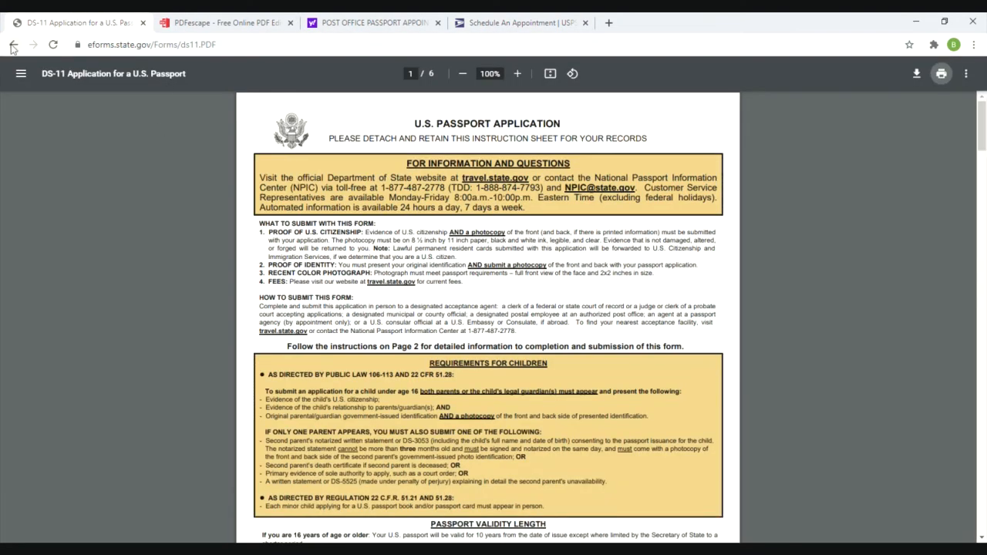
pyautogui.click(12, 43)
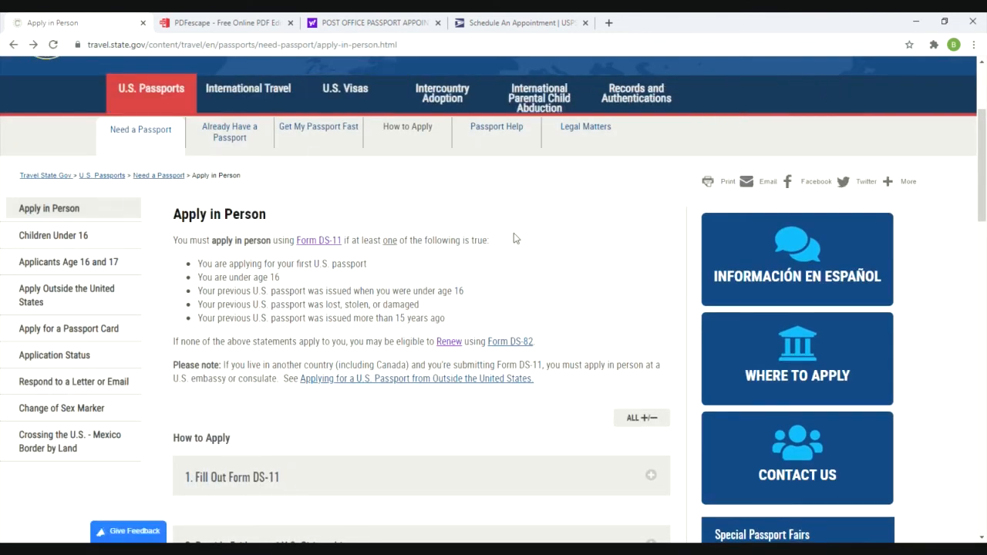
pyautogui.scroll(-3)
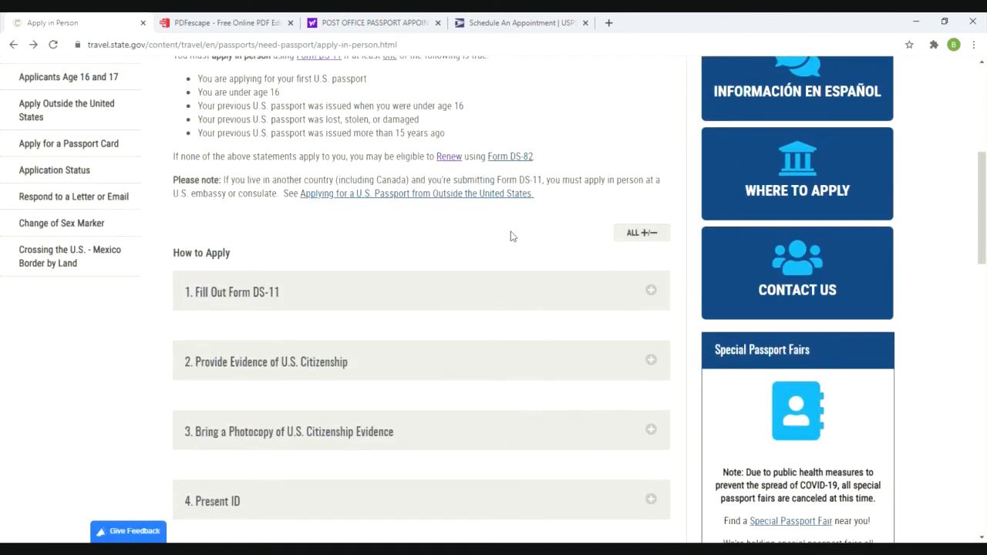
pyautogui.scroll(3)
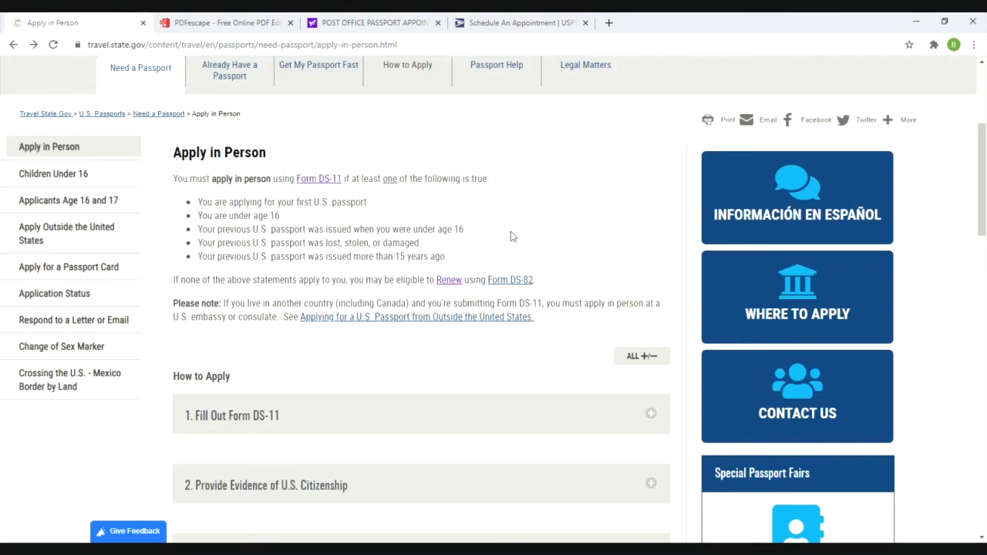
pyautogui.scroll(-3)
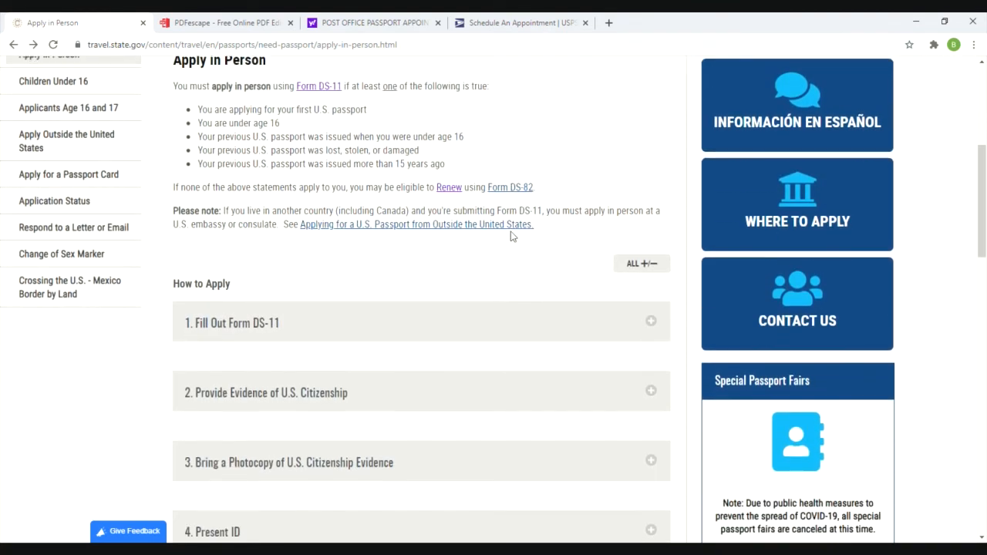
pyautogui.scroll(-3)
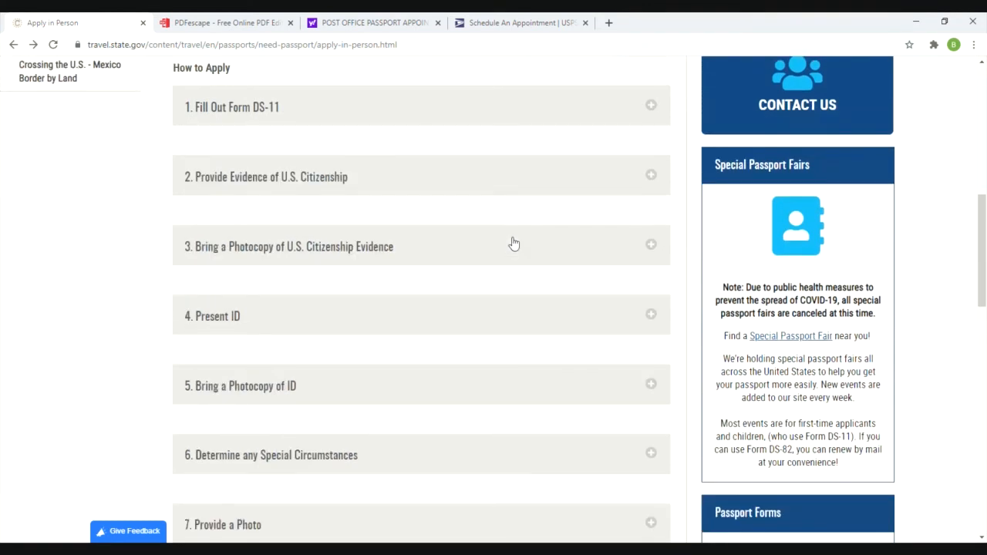
pyautogui.scroll(-3)
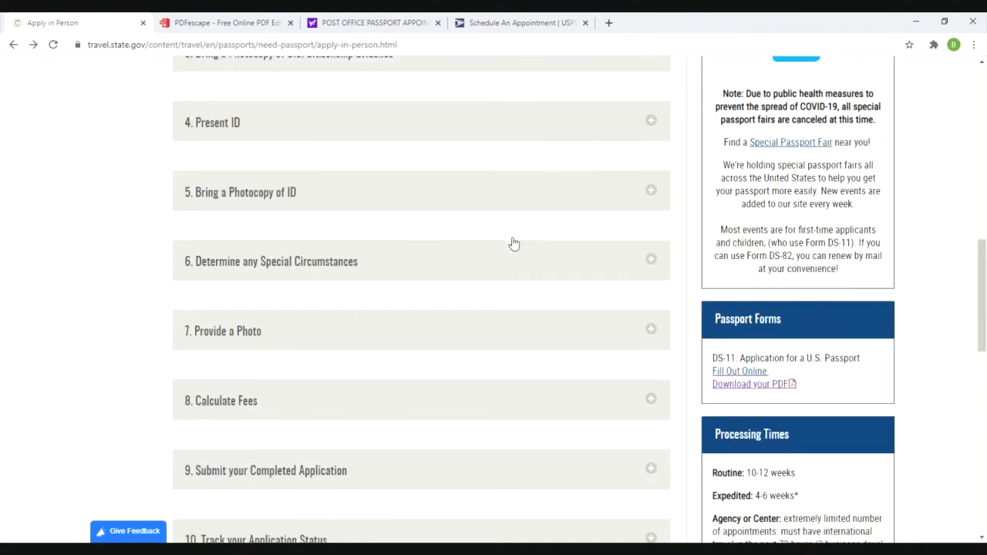
pyautogui.click(220, 349)
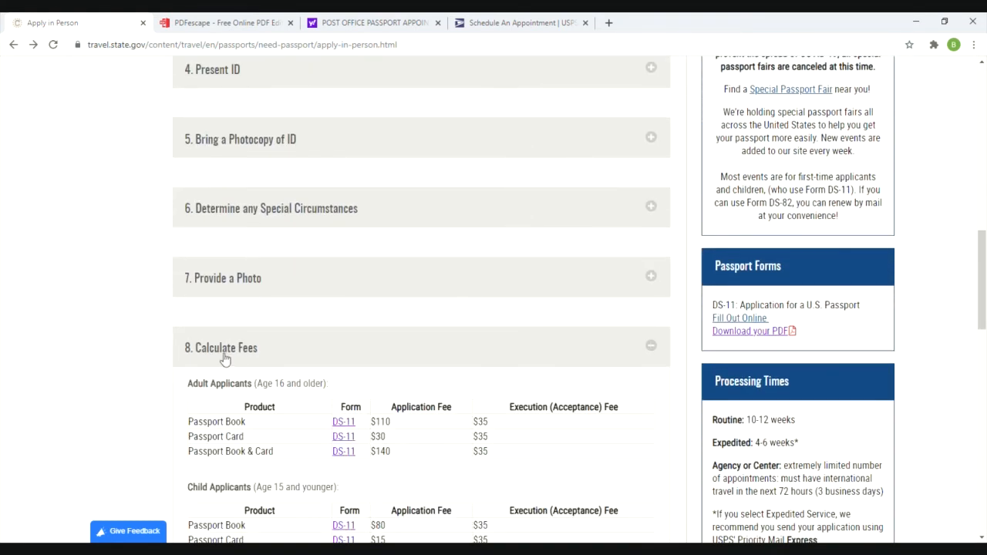
pyautogui.scroll(-3)
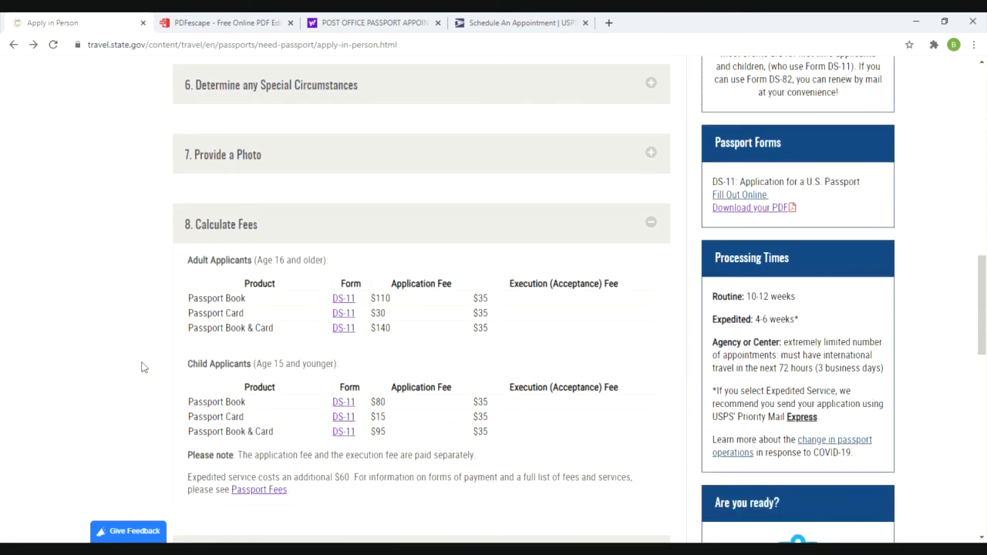
pyautogui.moveTo(98, 327)
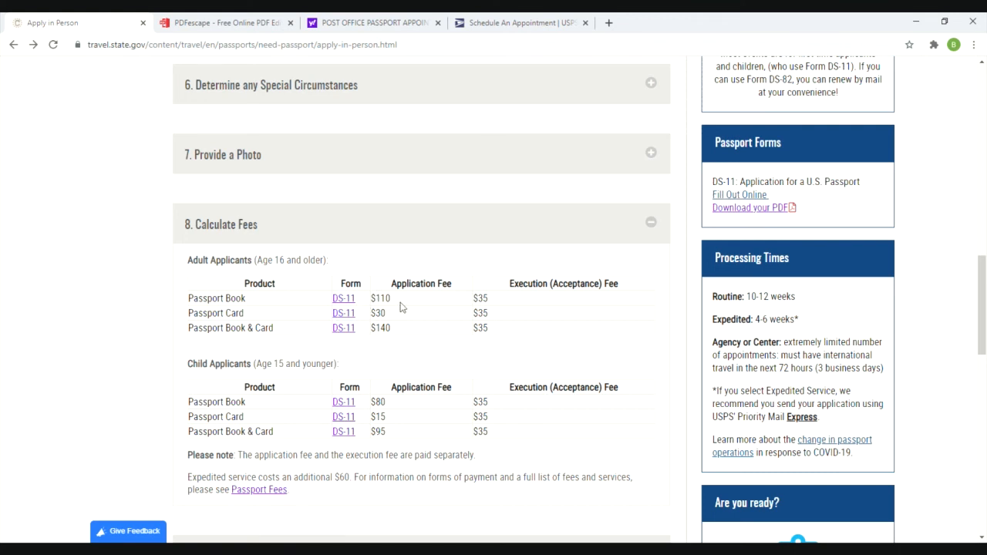
pyautogui.moveTo(521, 307)
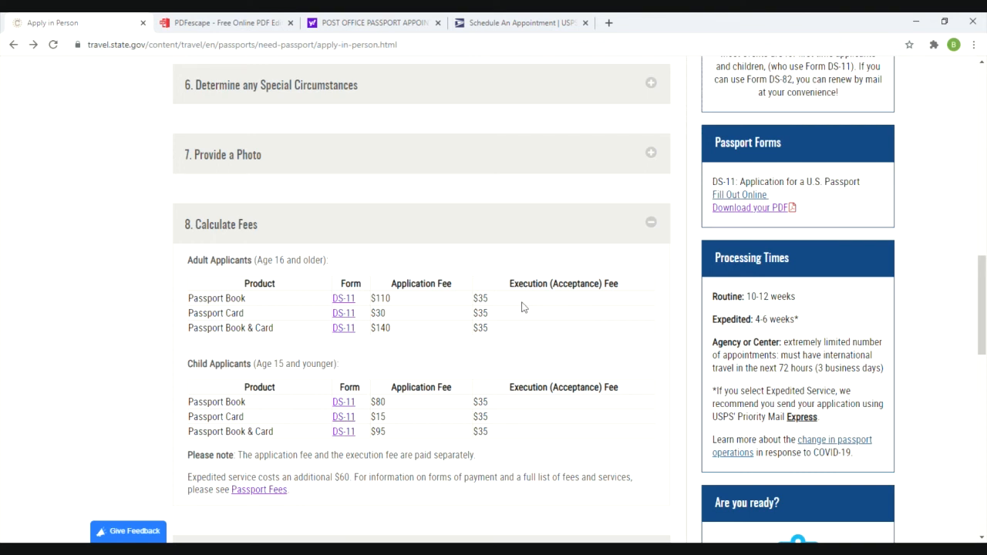
pyautogui.moveTo(515, 312)
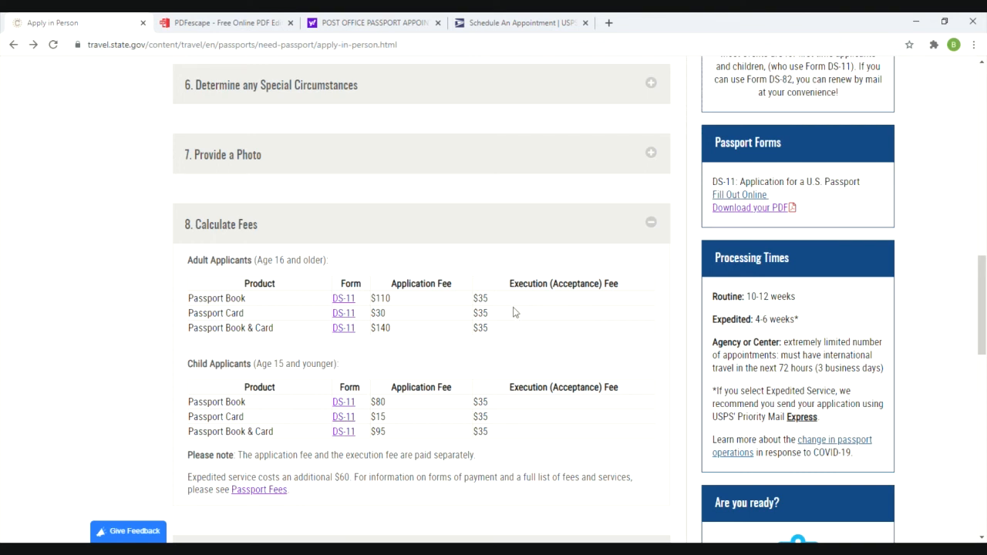
pyautogui.moveTo(453, 339)
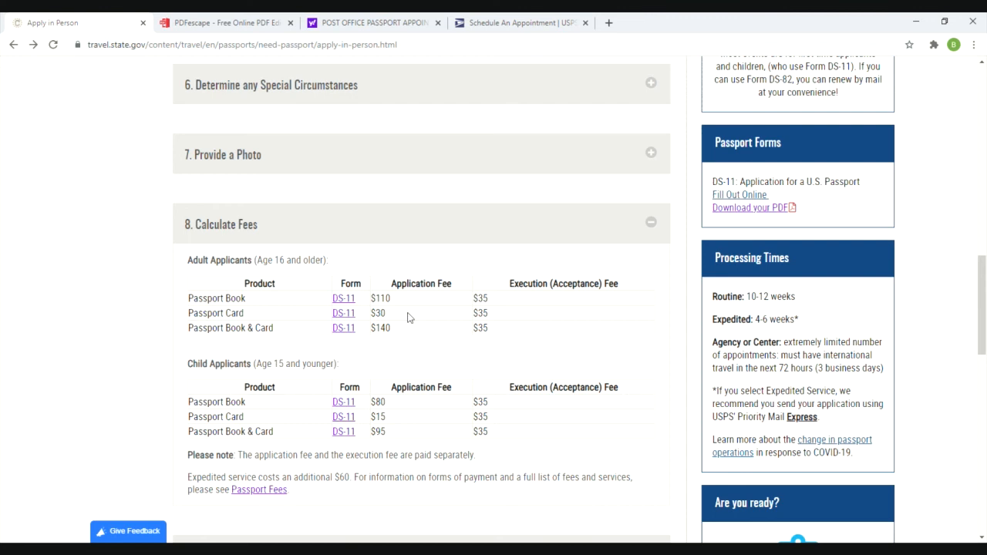
pyautogui.scroll(-3)
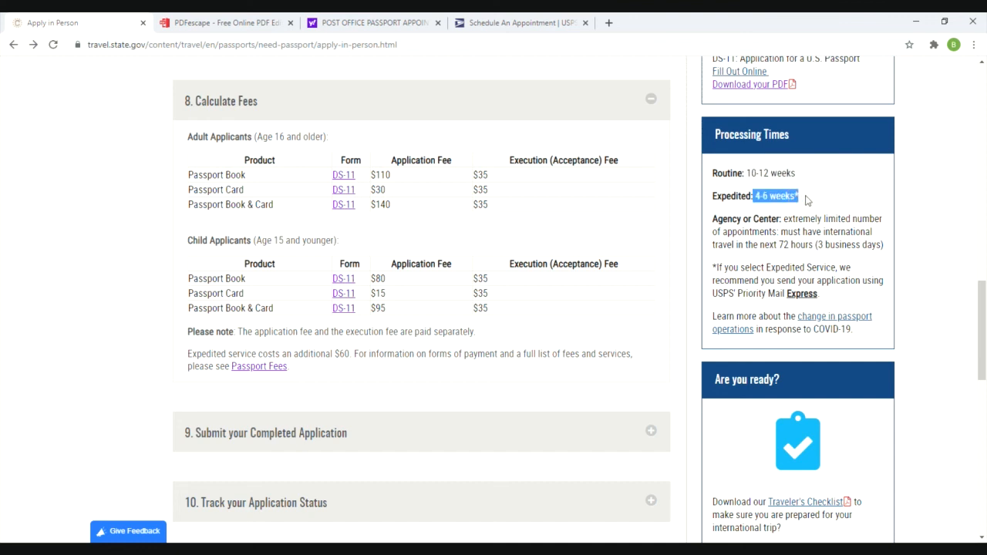
pyautogui.scroll(-3)
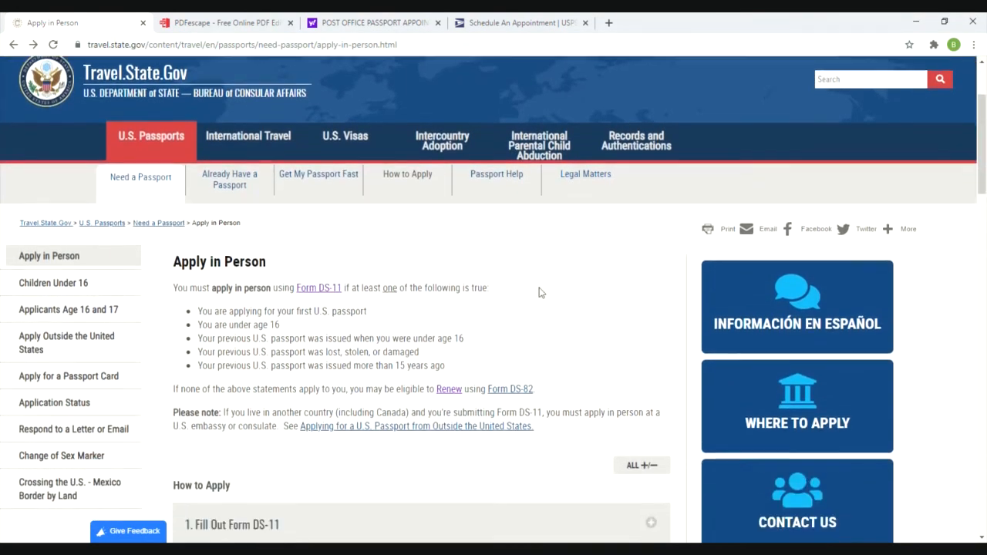
pyautogui.scroll(-3)
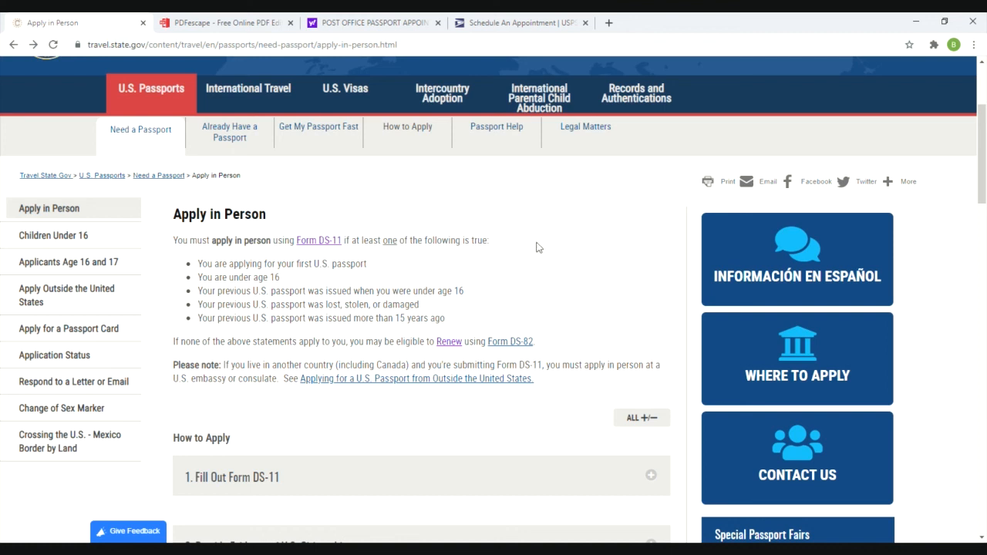
pyautogui.scroll(-3)
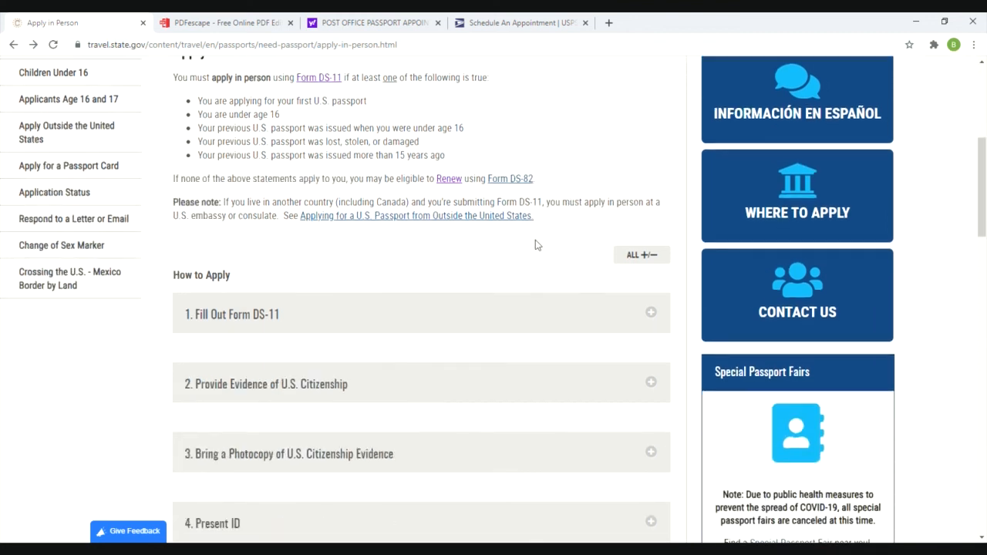
pyautogui.scroll(-3)
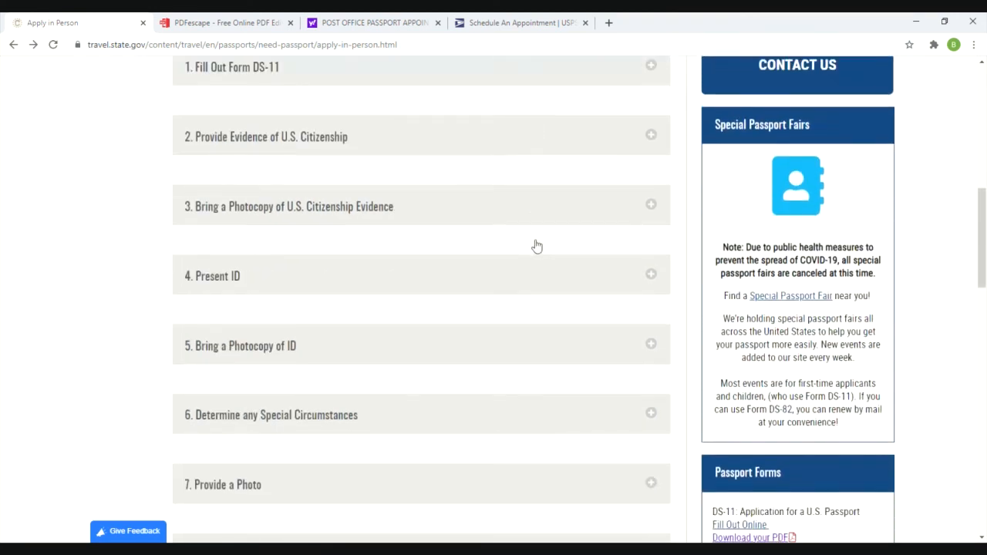
pyautogui.scroll(-3)
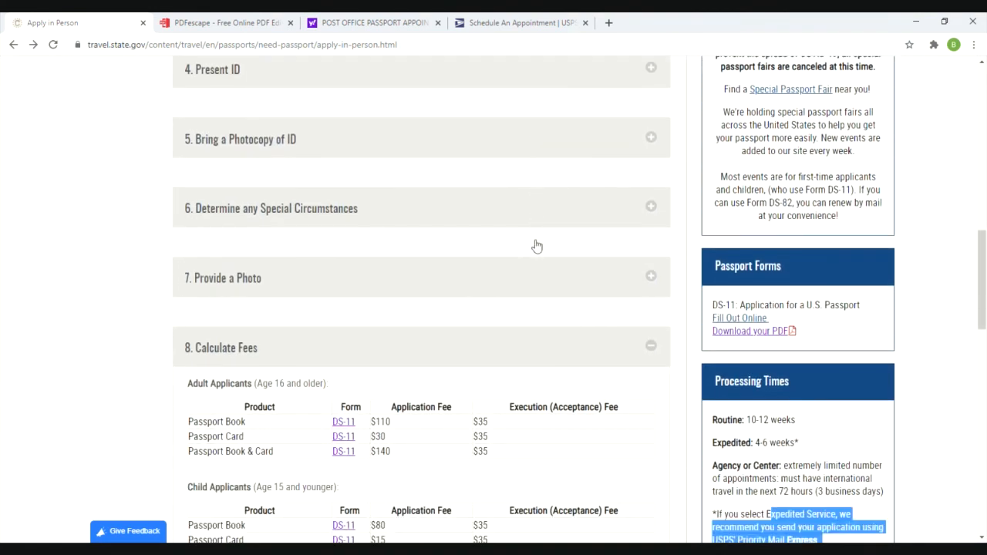
pyautogui.moveTo(536, 245)
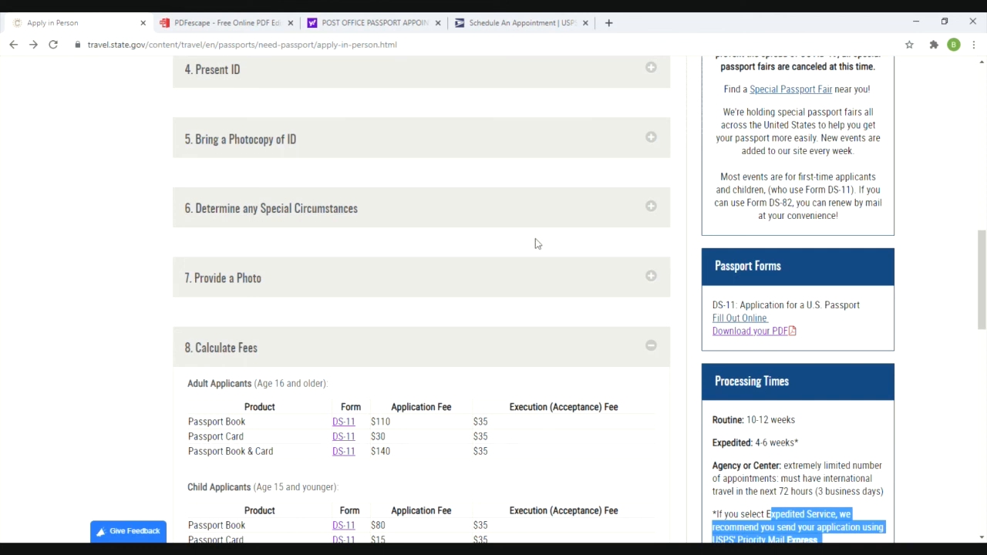
pyautogui.moveTo(540, 248)
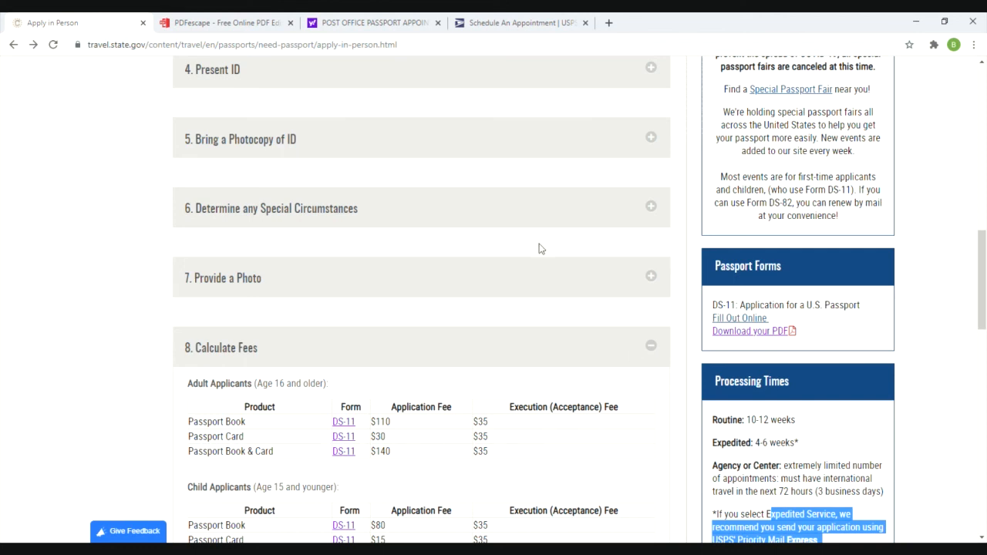